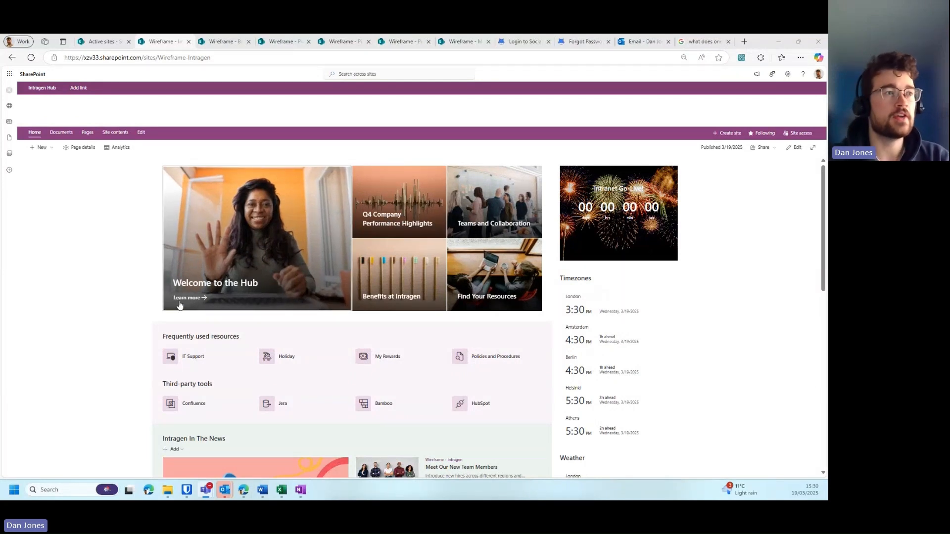
{"action": "mouse_move", "coordinate": [220, 327]}
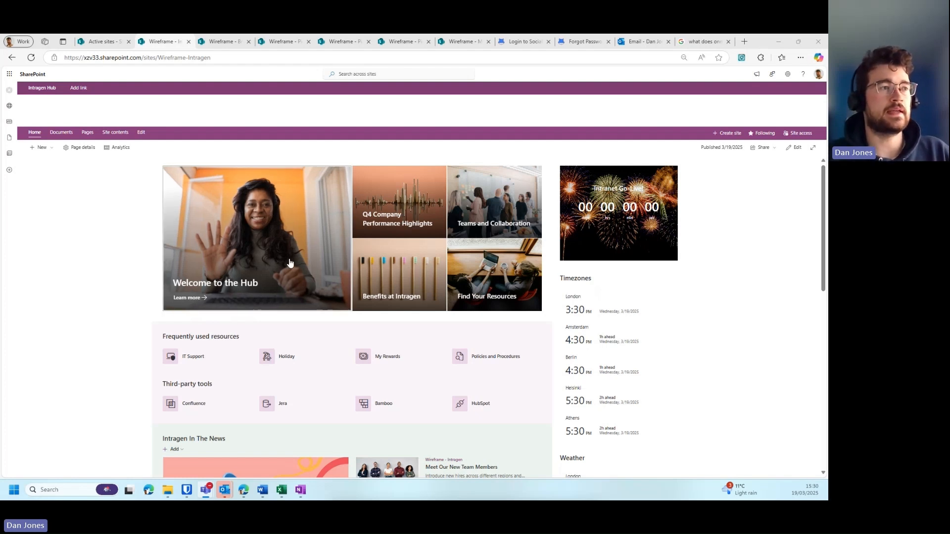
{"action": "mouse_move", "coordinate": [405, 230]}
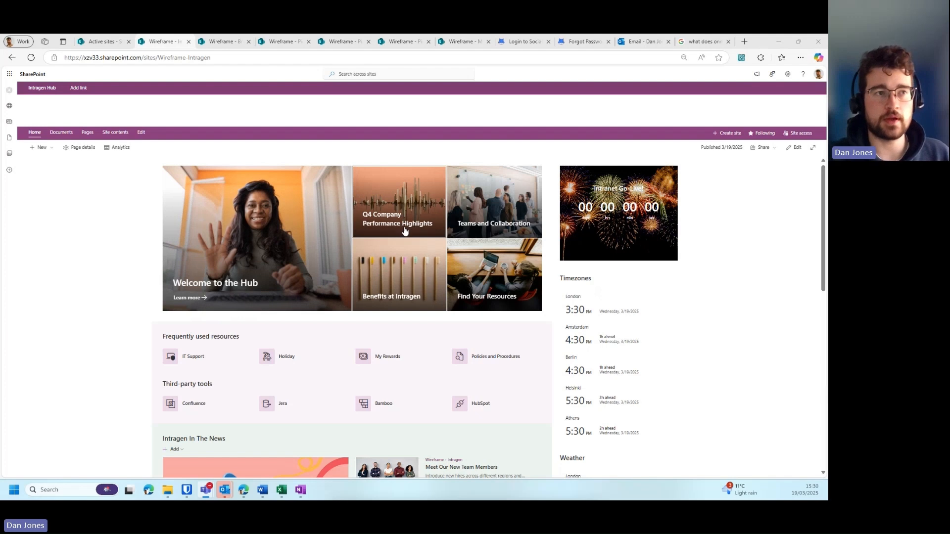
{"action": "mouse_move", "coordinate": [414, 306]}
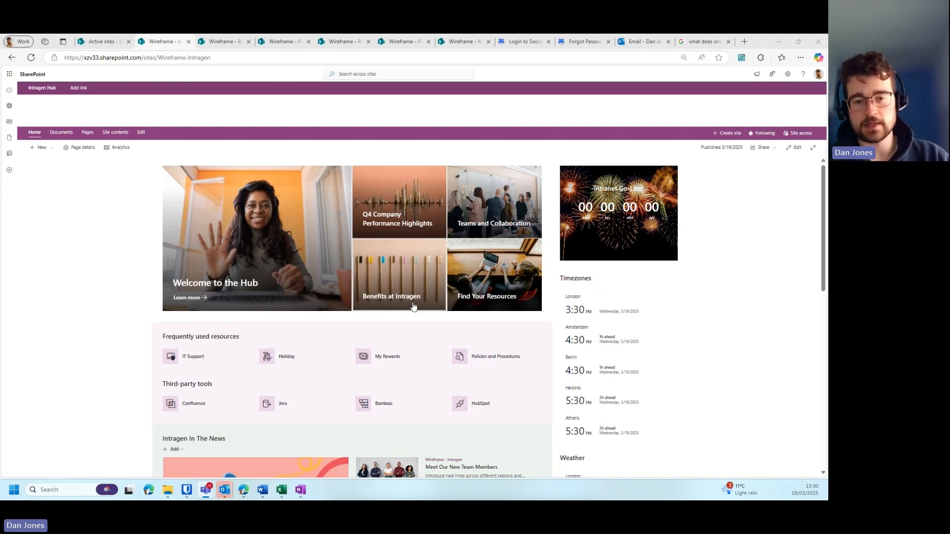
{"action": "mouse_move", "coordinate": [418, 300]}
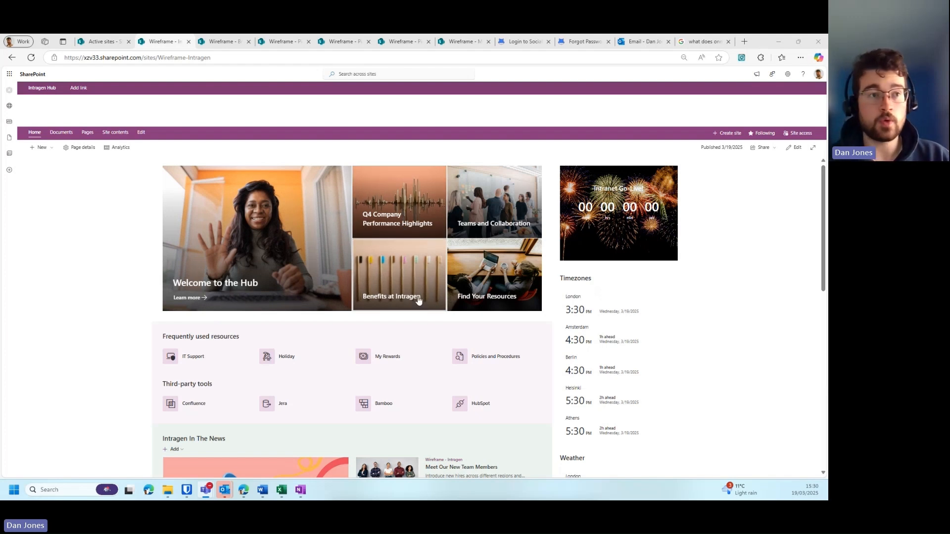
{"action": "mouse_move", "coordinate": [445, 261]}
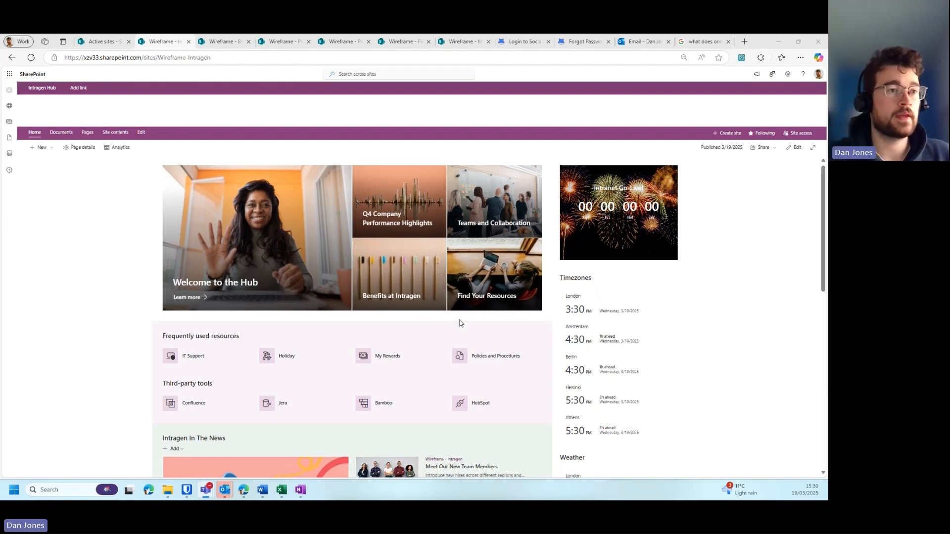
Scroll through the Pictet home page's news carousel, quick links, stock chart and social feed
{"action": "scroll", "scroll_direction": "down", "scroll_amount": 3}
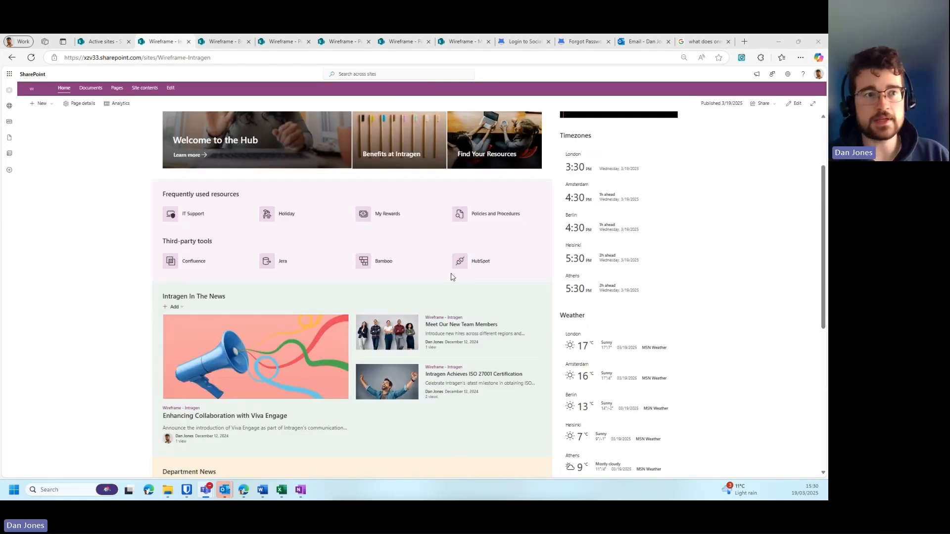
{"action": "mouse_move", "coordinate": [518, 226]}
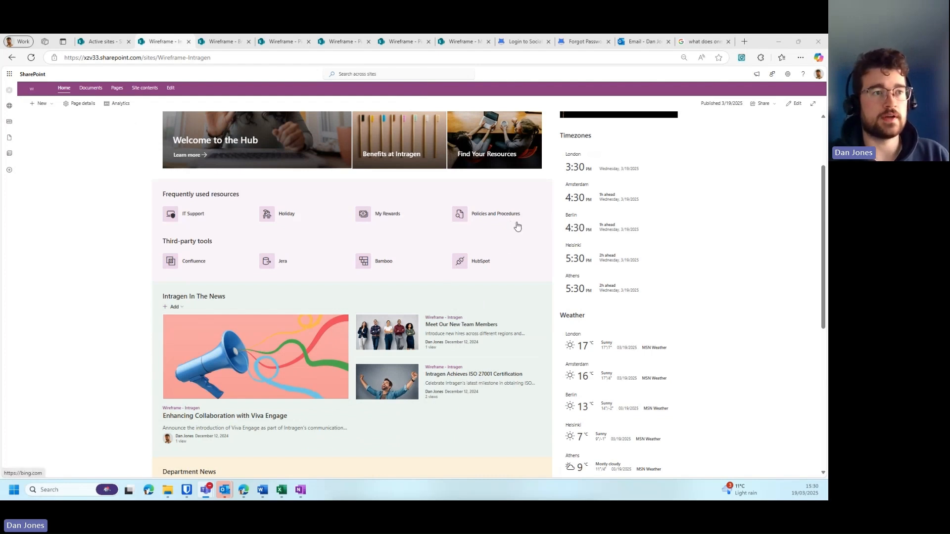
{"action": "mouse_move", "coordinate": [408, 251]}
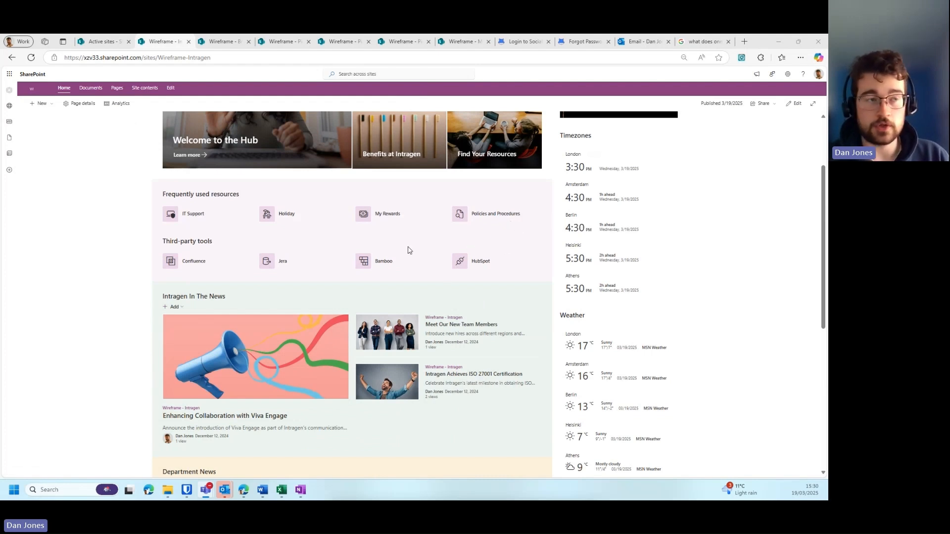
{"action": "mouse_move", "coordinate": [176, 262]}
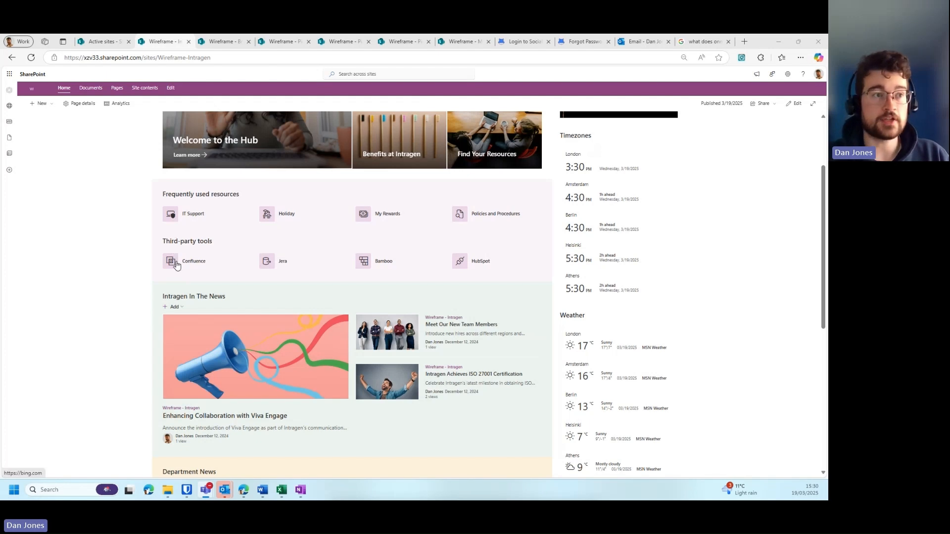
{"action": "mouse_move", "coordinate": [546, 272]}
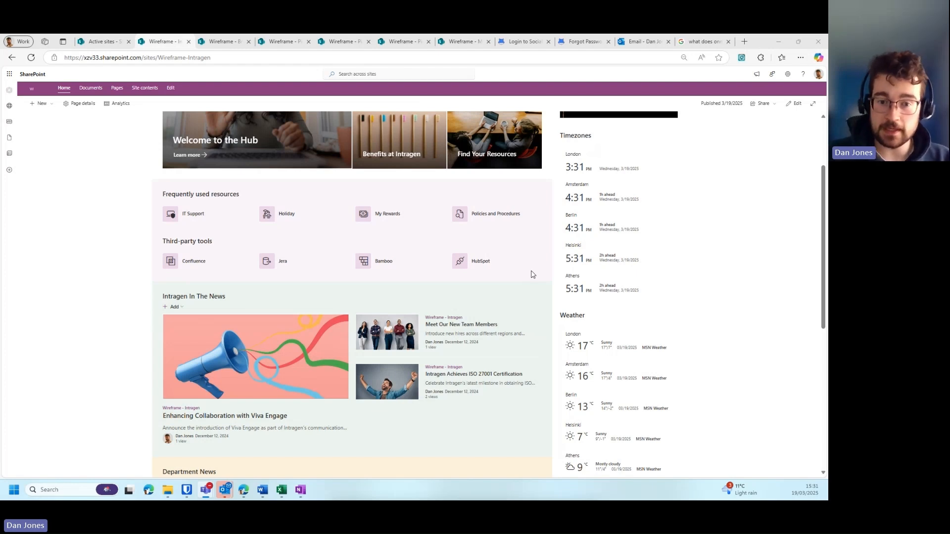
{"action": "scroll", "scroll_direction": "up", "scroll_amount": 3}
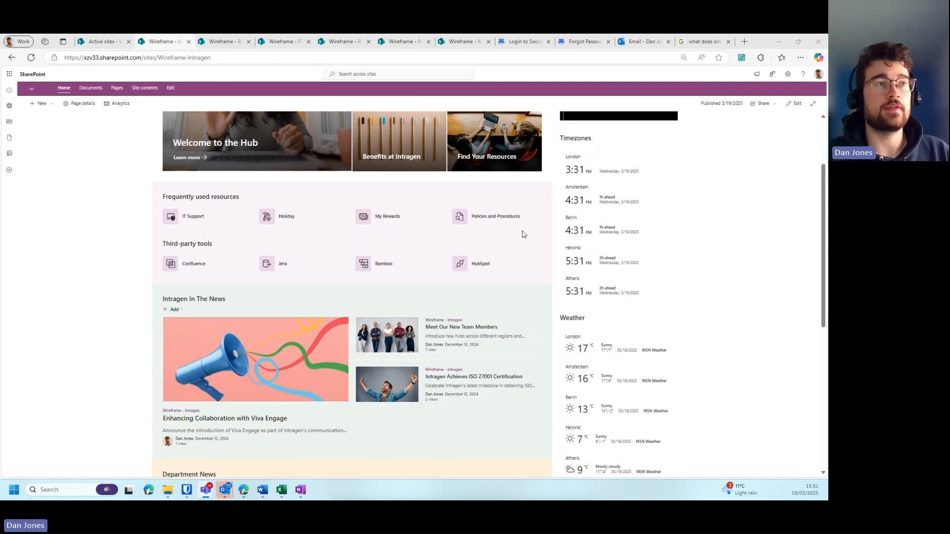
{"action": "scroll", "scroll_direction": "up", "scroll_amount": 3}
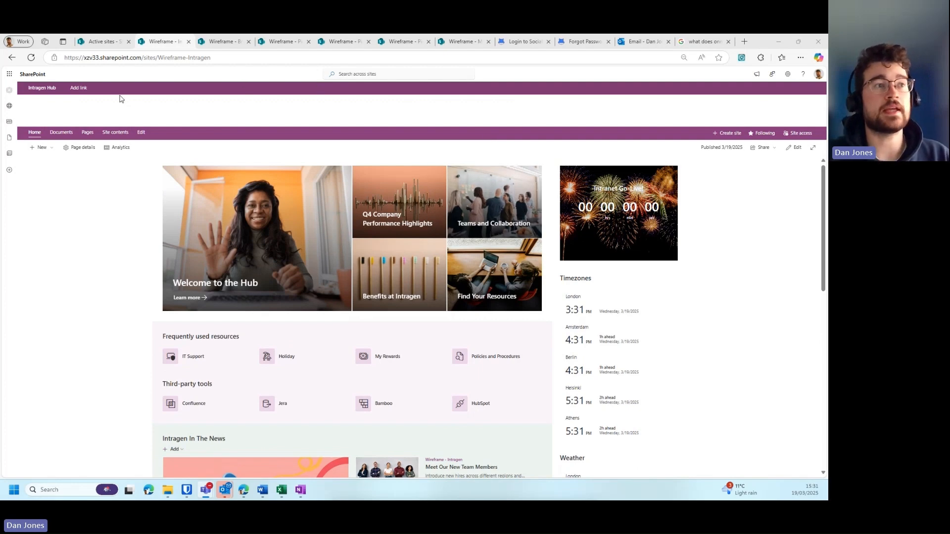
{"action": "scroll", "scroll_direction": "down", "scroll_amount": 3}
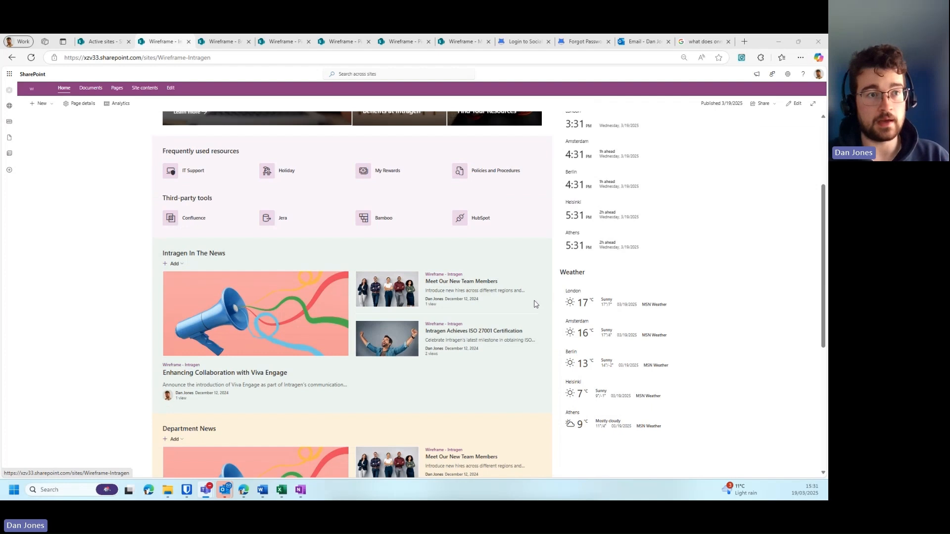
{"action": "mouse_move", "coordinate": [506, 221]}
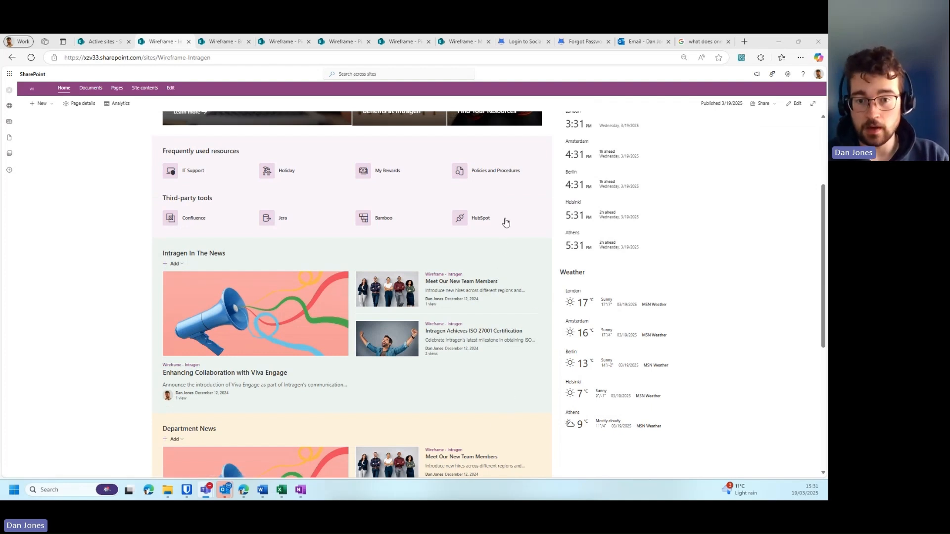
{"action": "mouse_move", "coordinate": [491, 203]}
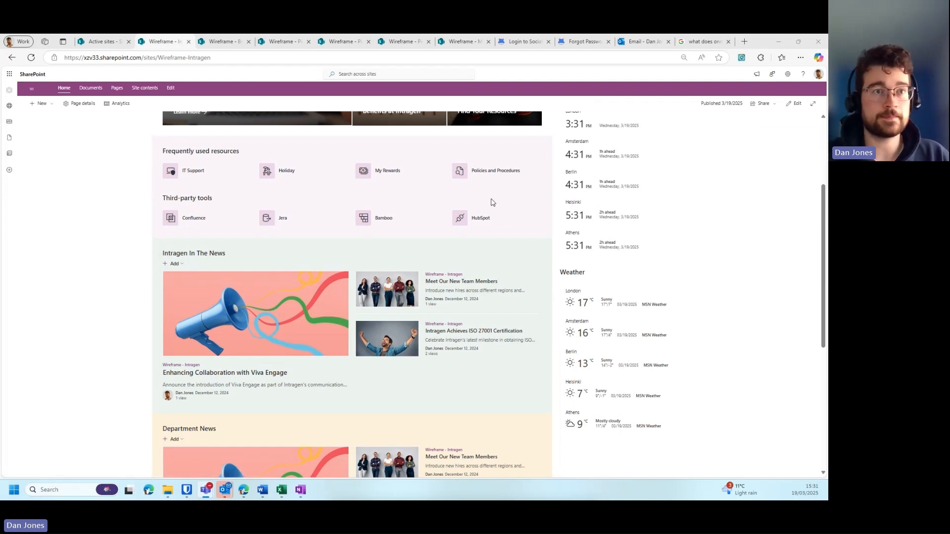
{"action": "scroll", "scroll_direction": "up", "scroll_amount": 3}
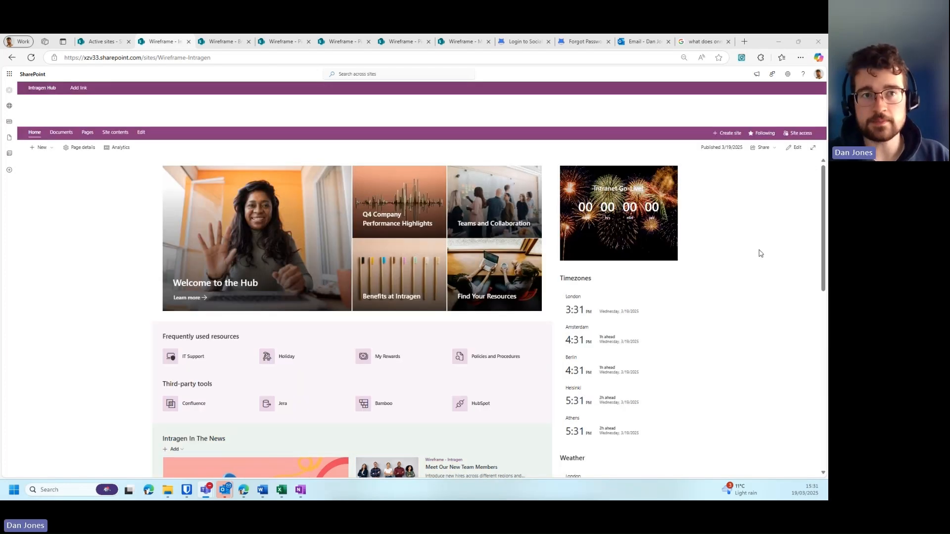
{"action": "mouse_move", "coordinate": [572, 176]}
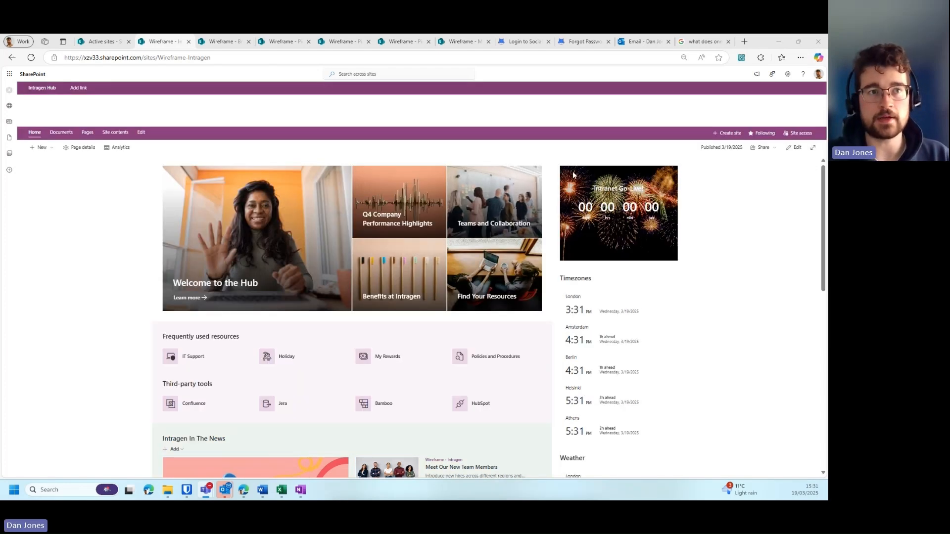
{"action": "mouse_move", "coordinate": [543, 465]}
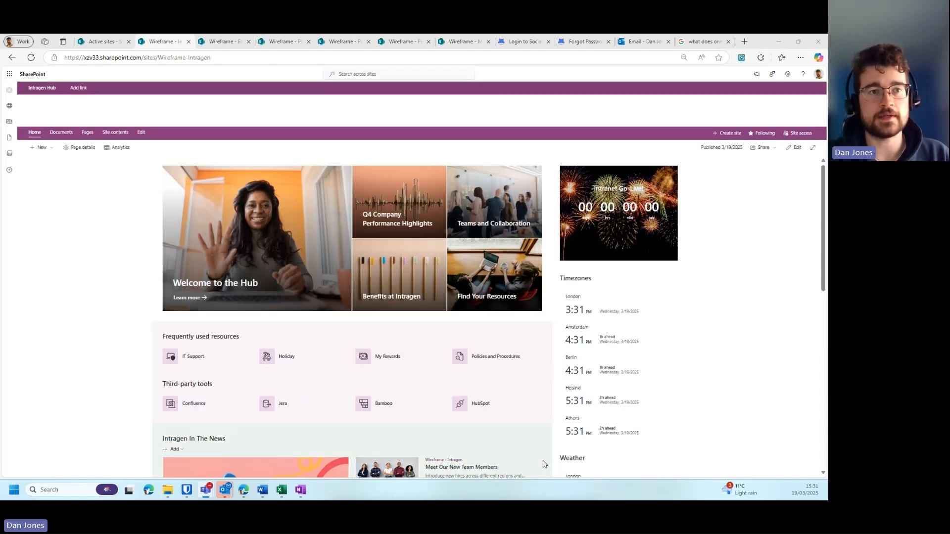
{"action": "mouse_move", "coordinate": [717, 254]}
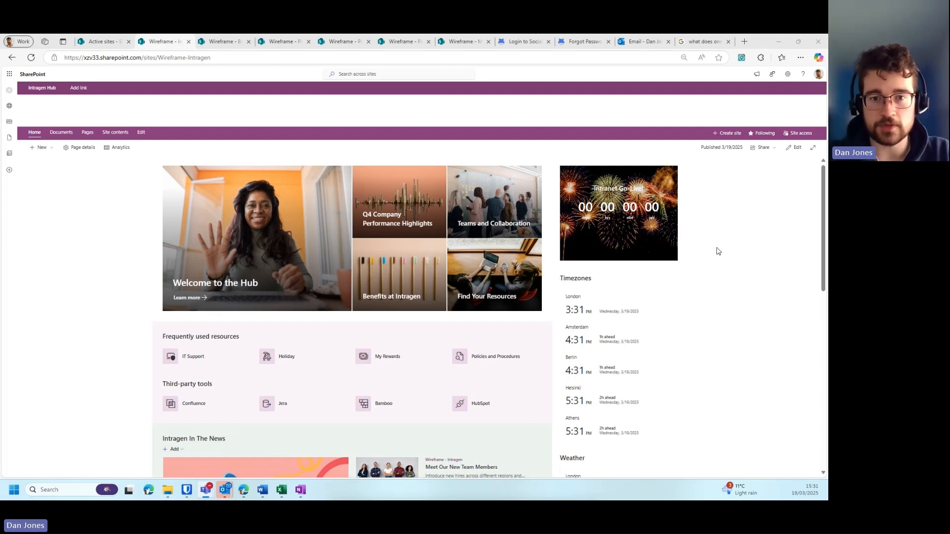
{"action": "mouse_move", "coordinate": [729, 261]}
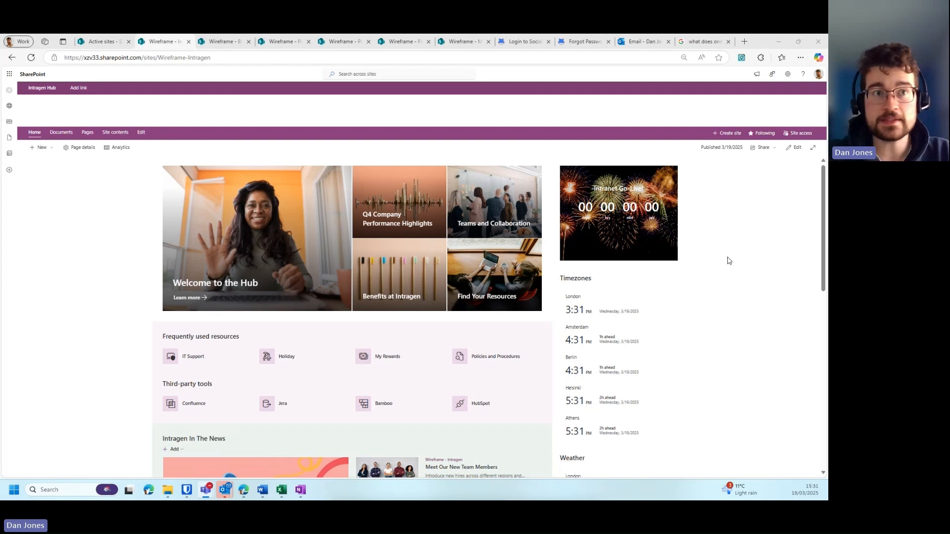
{"action": "mouse_move", "coordinate": [721, 266]}
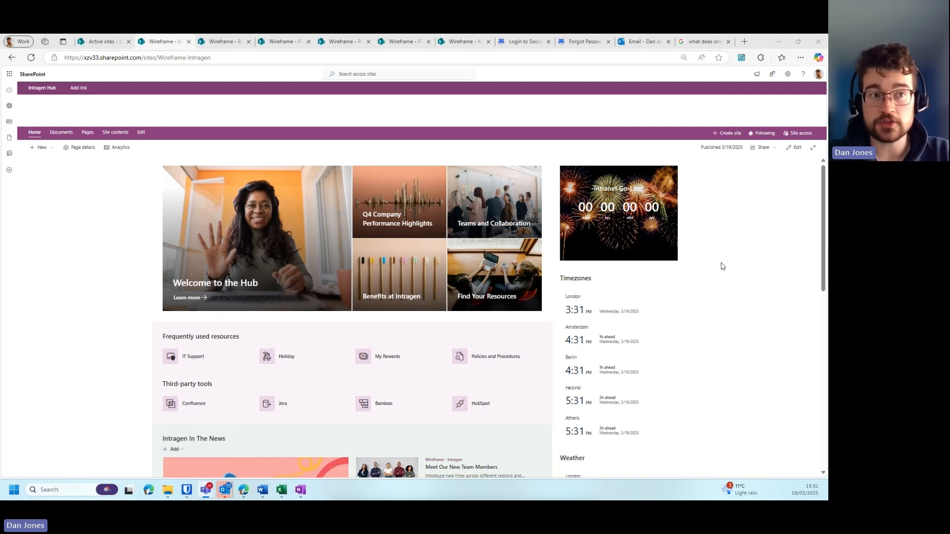
{"action": "mouse_move", "coordinate": [625, 306]}
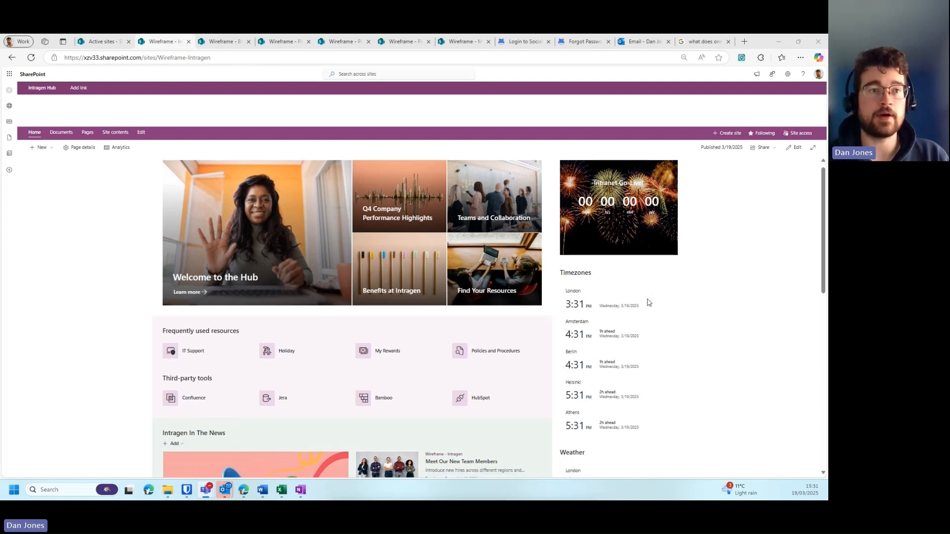
{"action": "scroll", "scroll_direction": "up", "scroll_amount": 3}
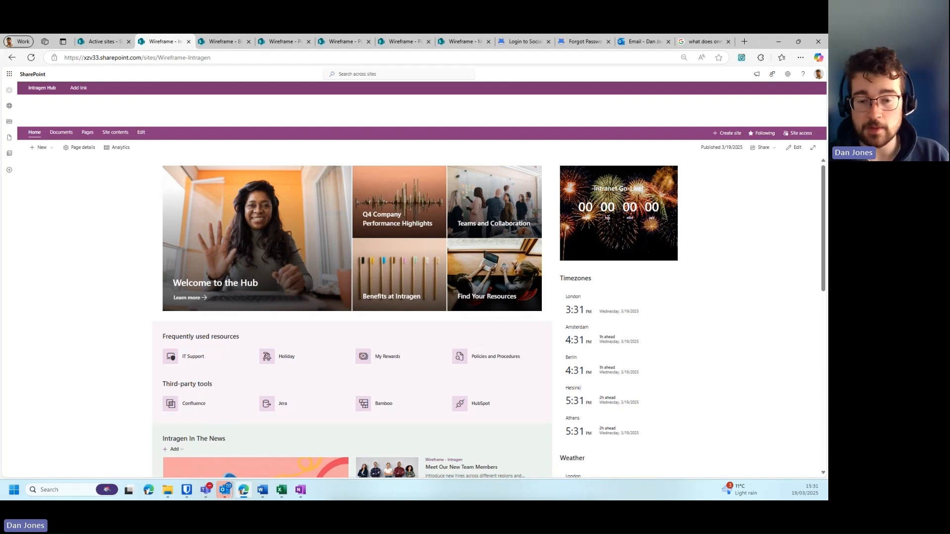
{"action": "mouse_move", "coordinate": [689, 224]}
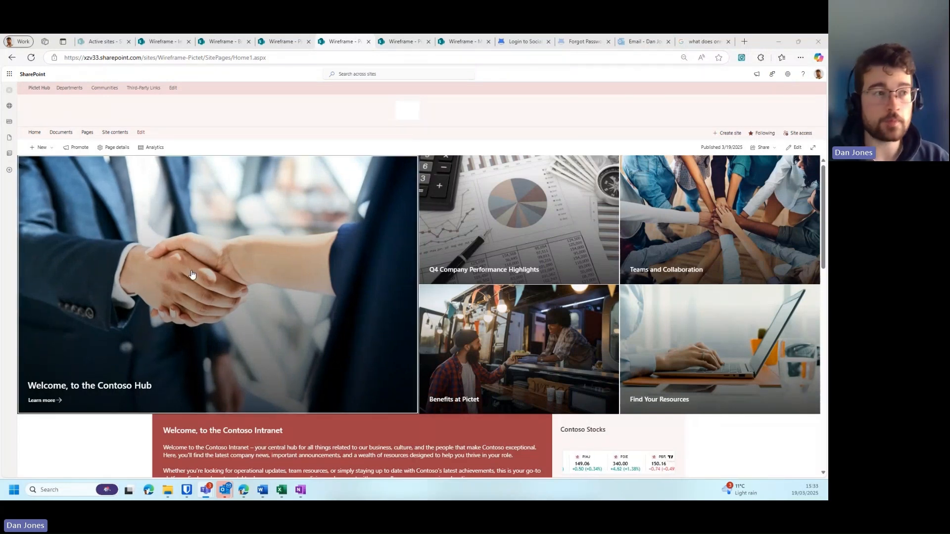
{"action": "mouse_move", "coordinate": [178, 232]}
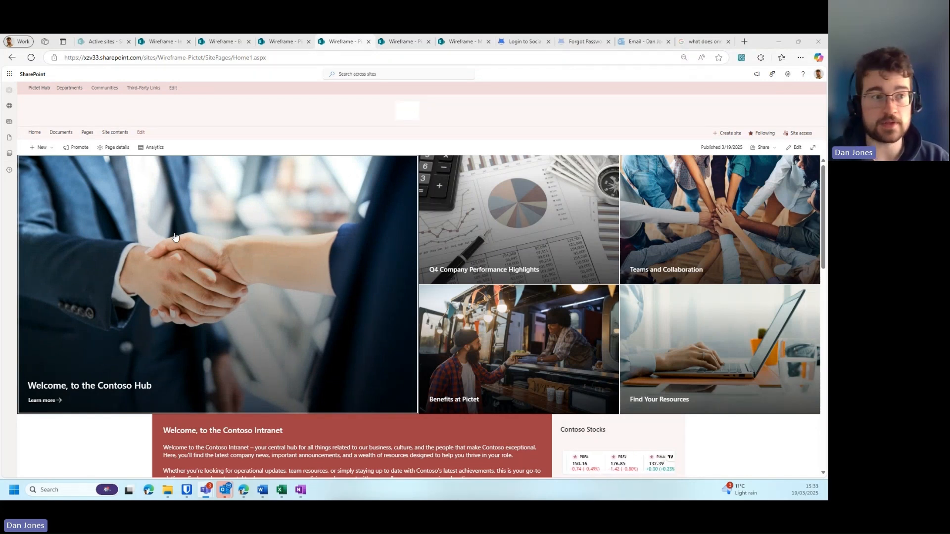
{"action": "mouse_move", "coordinate": [198, 257]}
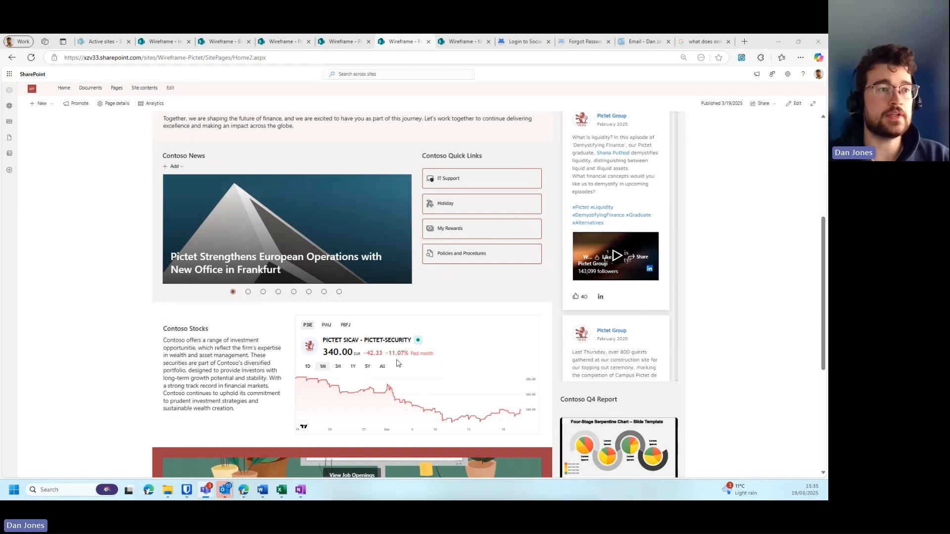
{"action": "mouse_move", "coordinate": [210, 395]}
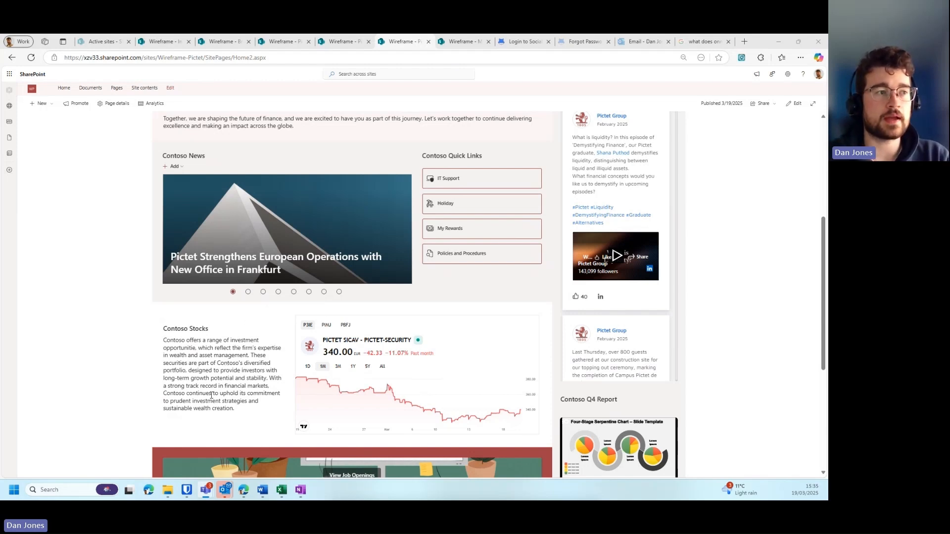
Scroll the Pictet page up to the hub navigation bar and site header
{"action": "scroll", "scroll_direction": "up", "scroll_amount": 3}
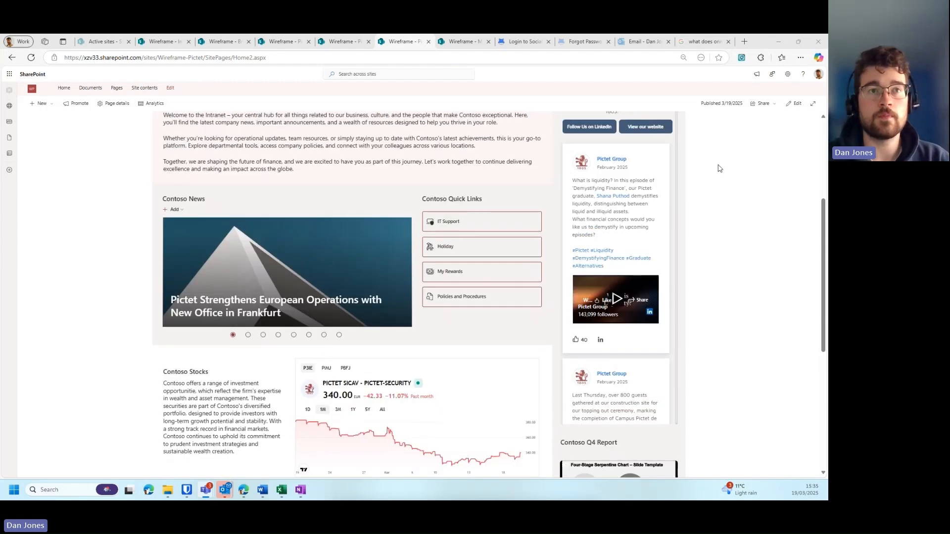
{"action": "scroll", "scroll_direction": "up", "scroll_amount": 3}
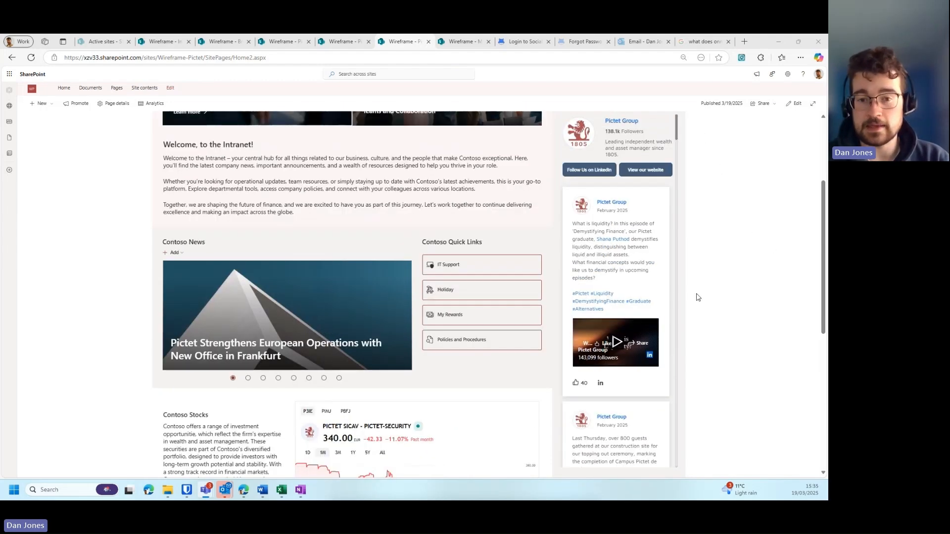
{"action": "scroll", "scroll_direction": "up", "scroll_amount": 3}
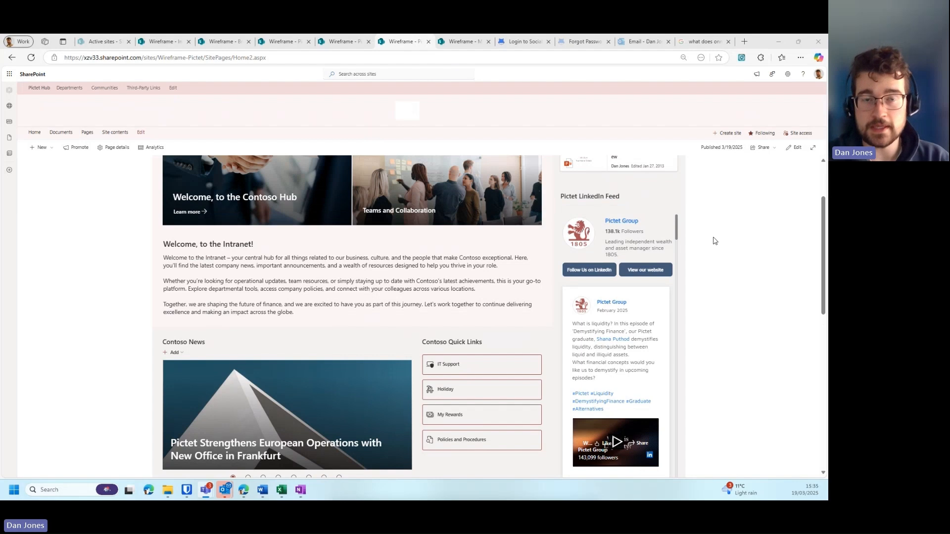
{"action": "mouse_move", "coordinate": [721, 229]}
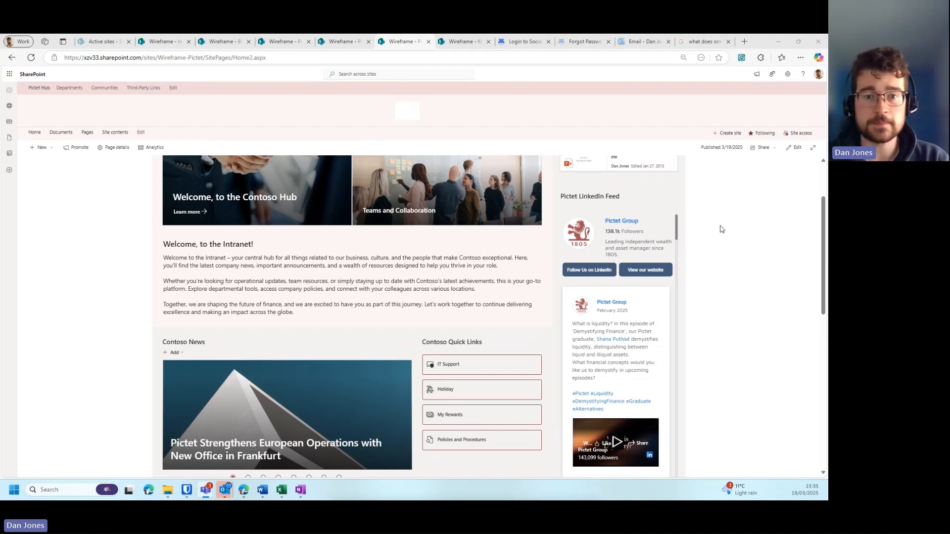
Open Change the look > Header from Settings and scroll to the layout, background and logo options
{"action": "scroll", "scroll_direction": "up", "scroll_amount": 3}
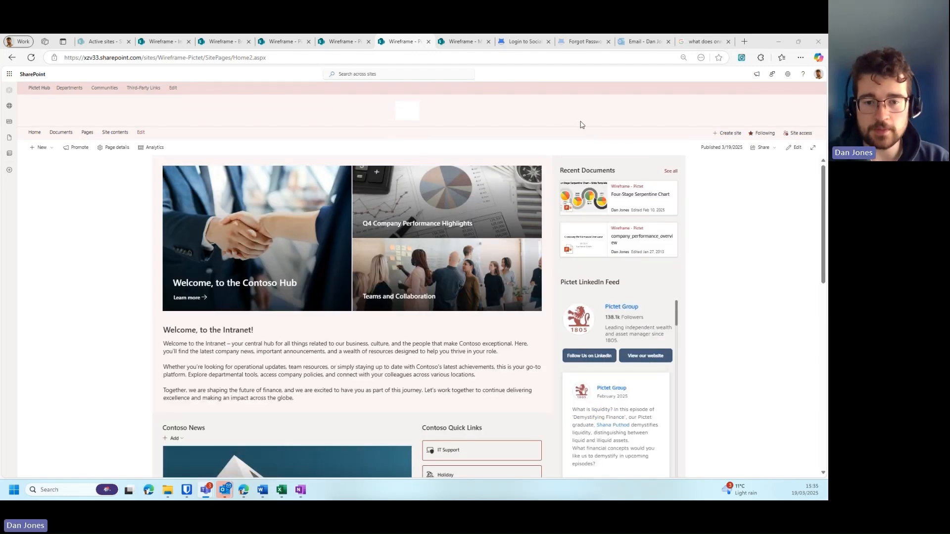
{"action": "mouse_move", "coordinate": [788, 74]}
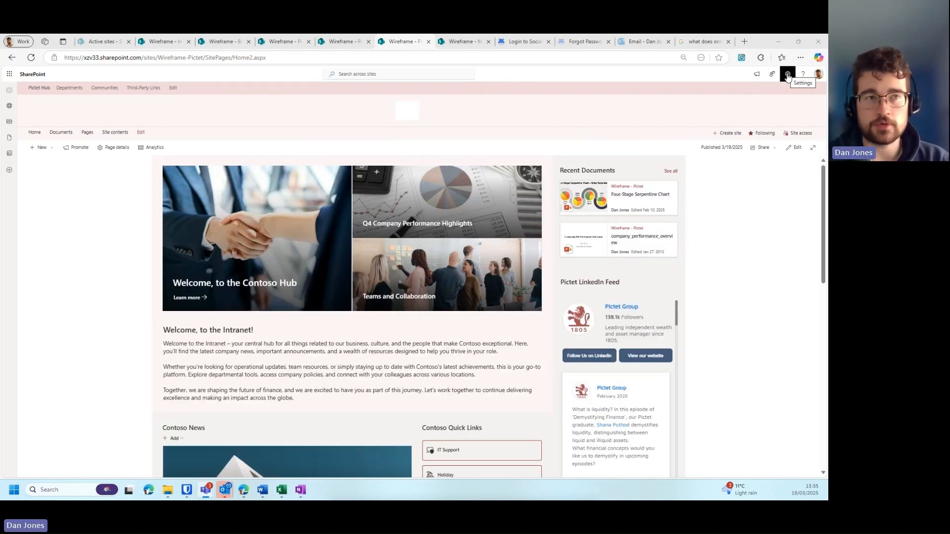
{"action": "mouse_move", "coordinate": [445, 156]}
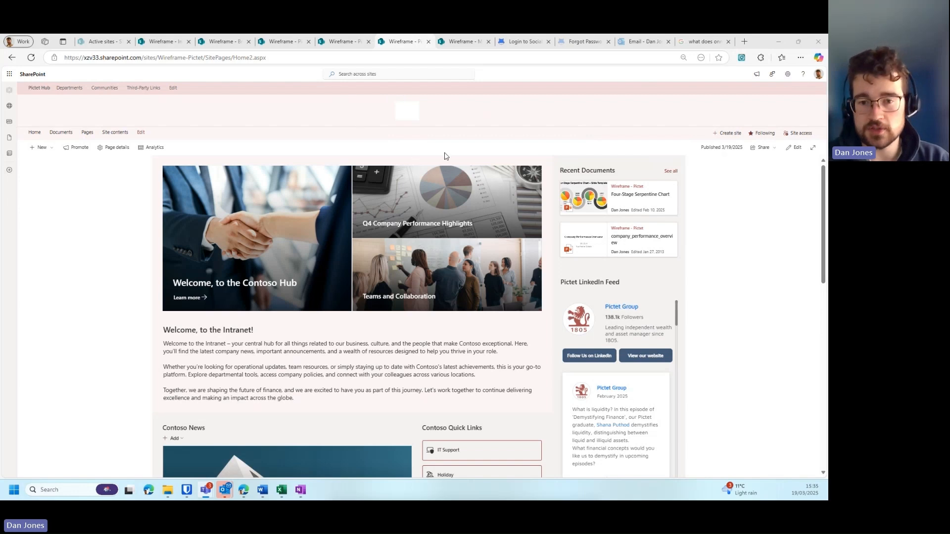
{"action": "mouse_move", "coordinate": [406, 125]}
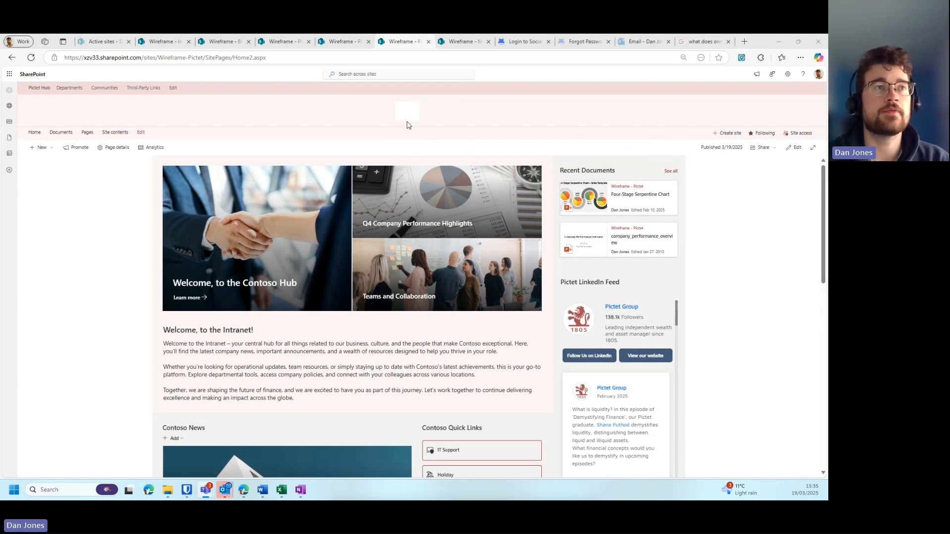
{"action": "mouse_move", "coordinate": [491, 125]}
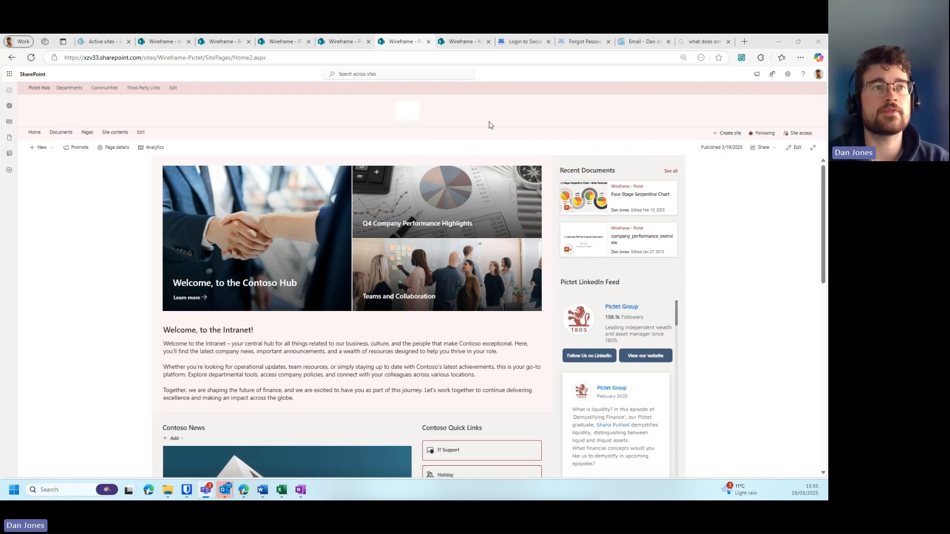
{"action": "mouse_move", "coordinate": [269, 89]}
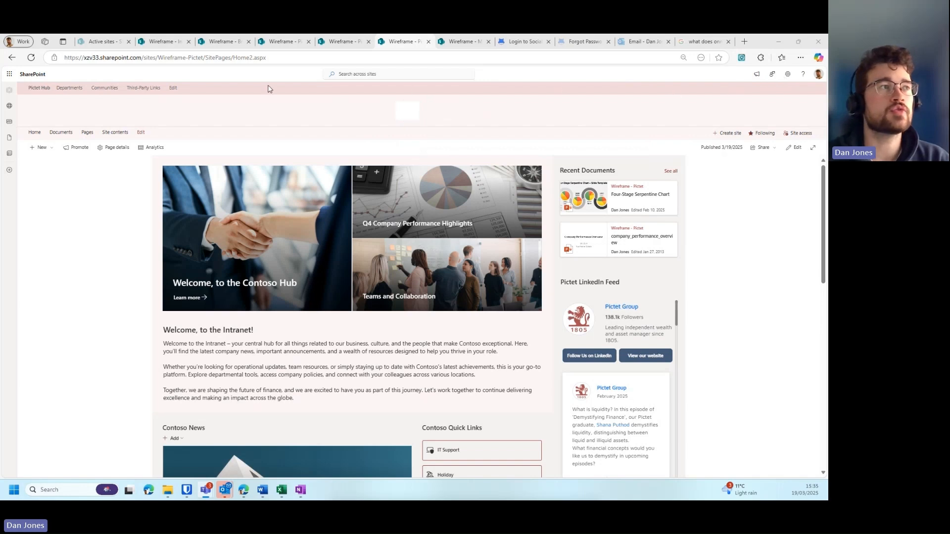
{"action": "mouse_move", "coordinate": [782, 97]}
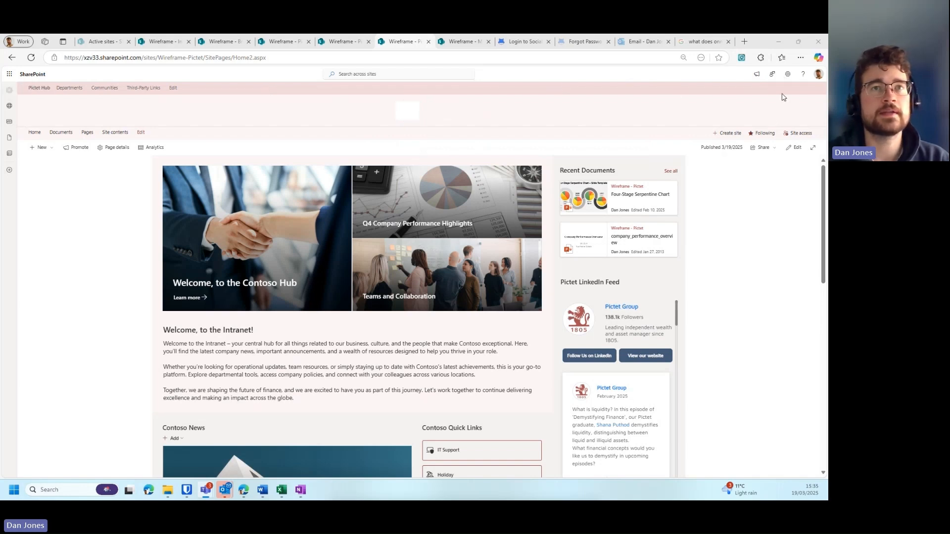
{"action": "left_click", "coordinate": [788, 74]}
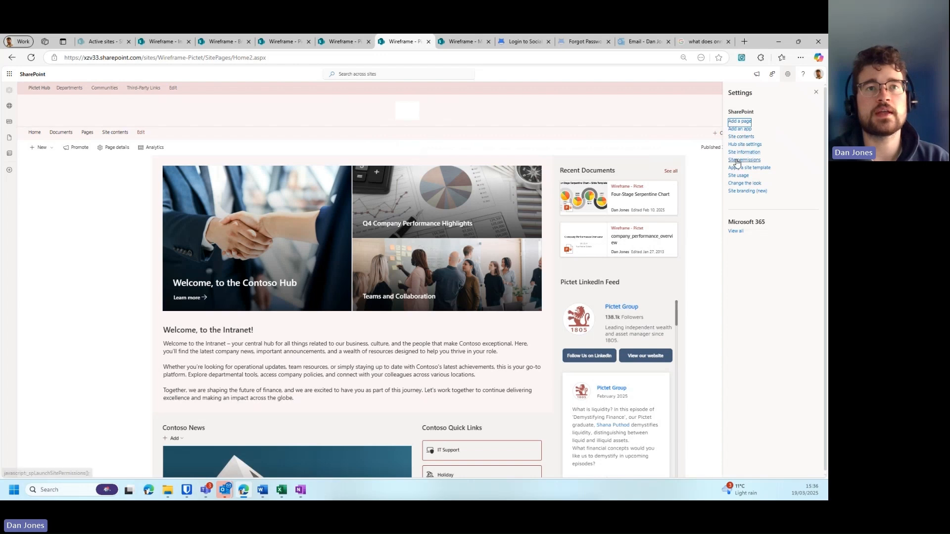
{"action": "left_click", "coordinate": [745, 183]}
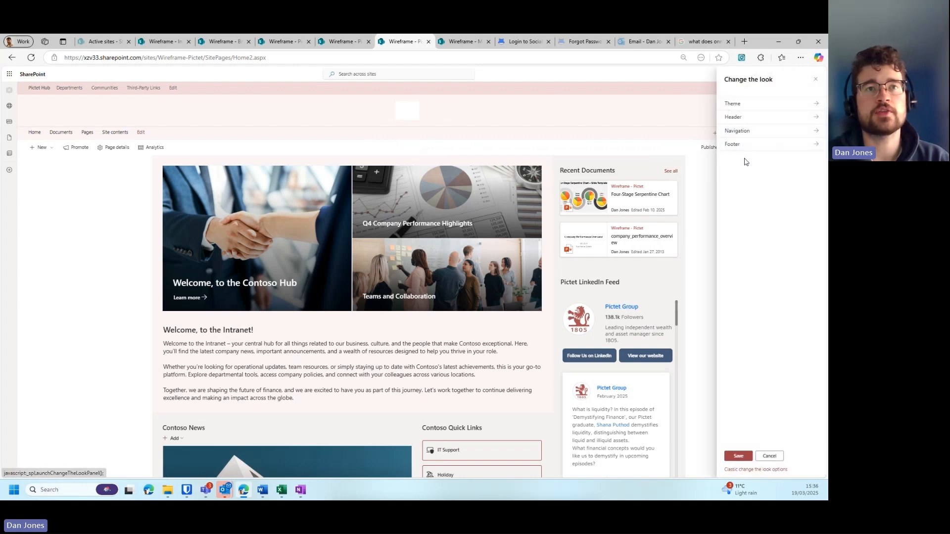
{"action": "left_click", "coordinate": [732, 116]}
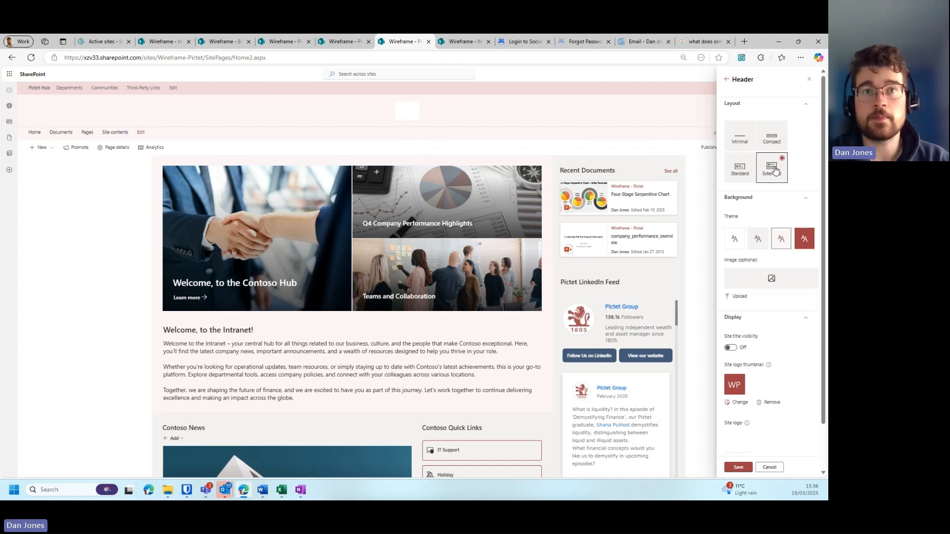
{"action": "scroll", "scroll_direction": "down", "scroll_amount": 3}
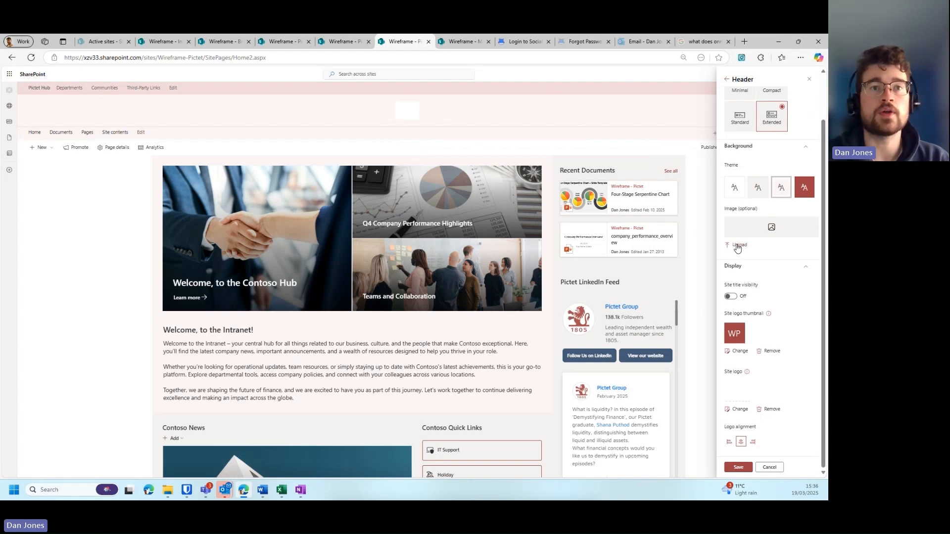
Upload the White image as the header background, dismissing the extra file picker
{"action": "left_click", "coordinate": [739, 245]}
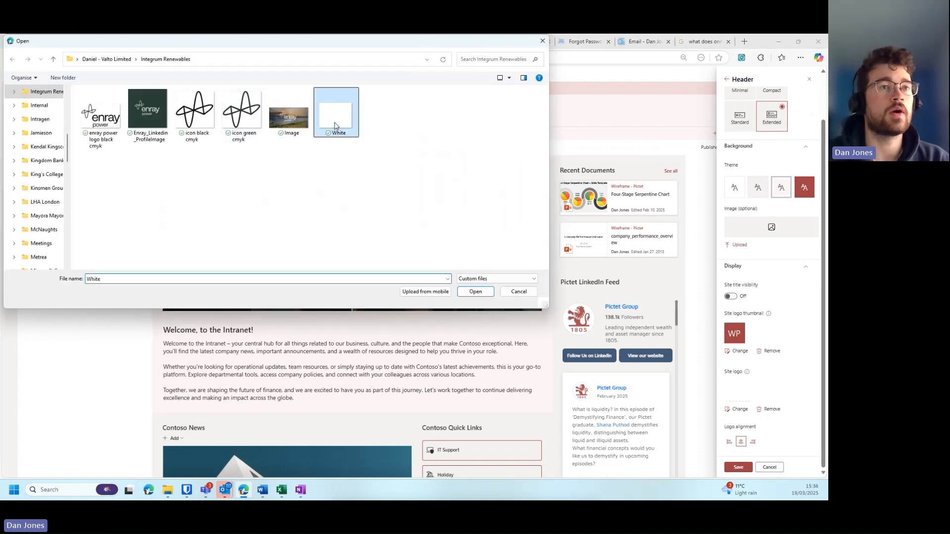
{"action": "left_click", "coordinate": [475, 291]}
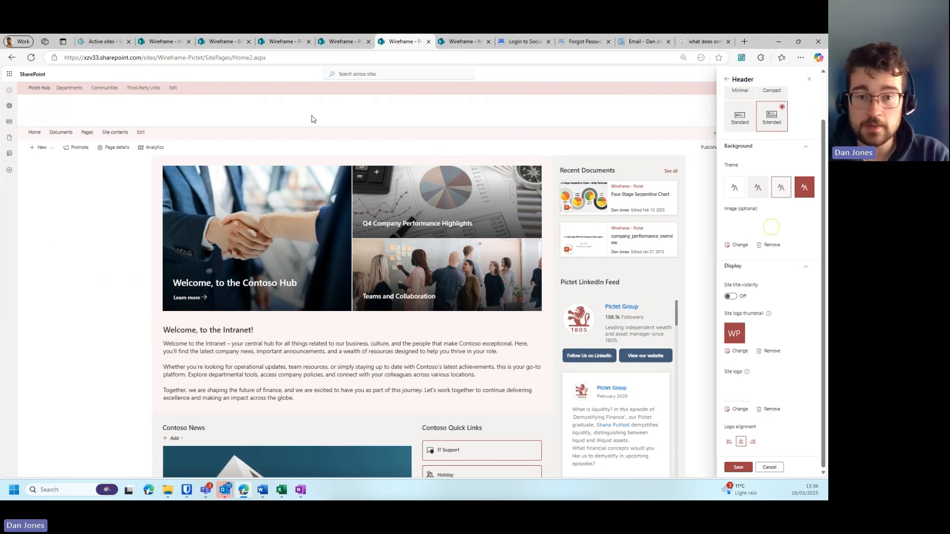
{"action": "mouse_move", "coordinate": [724, 208]}
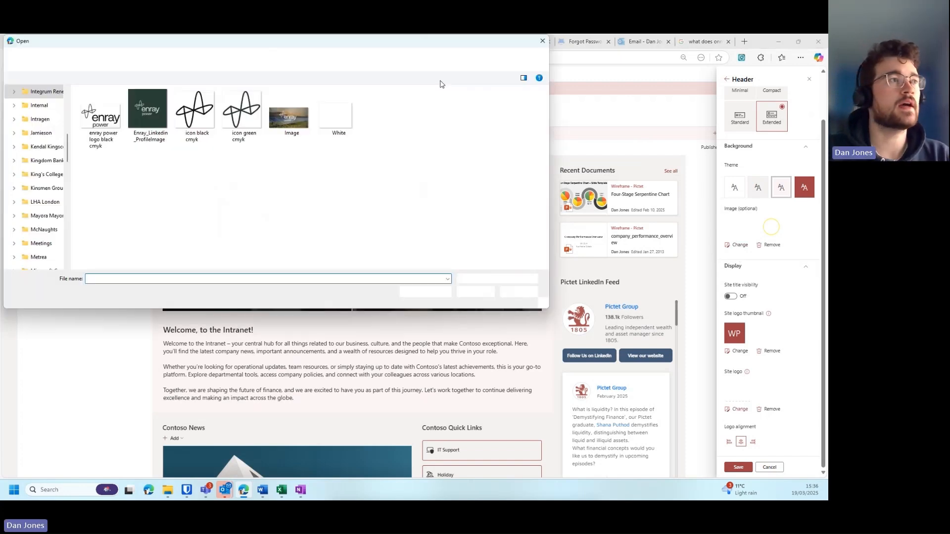
{"action": "left_click", "coordinate": [38, 105]}
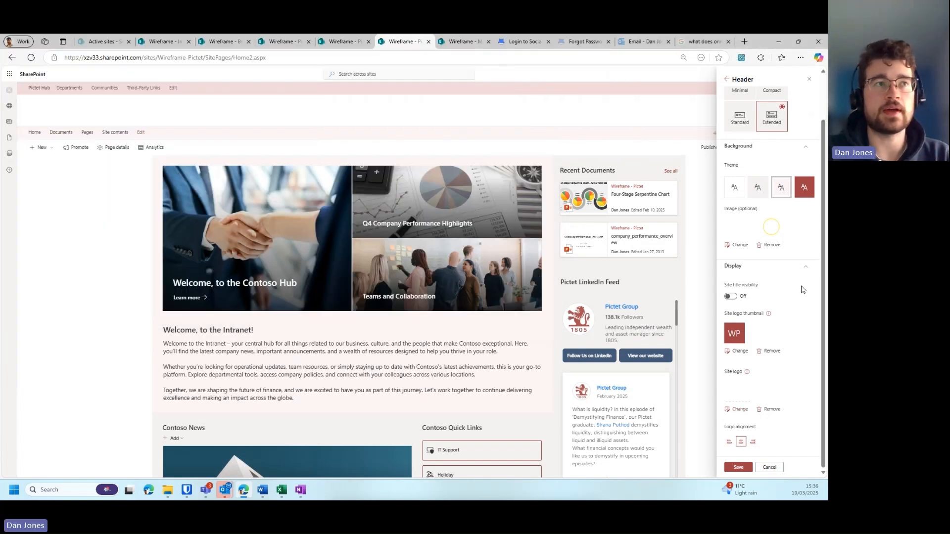
{"action": "mouse_move", "coordinate": [407, 126]}
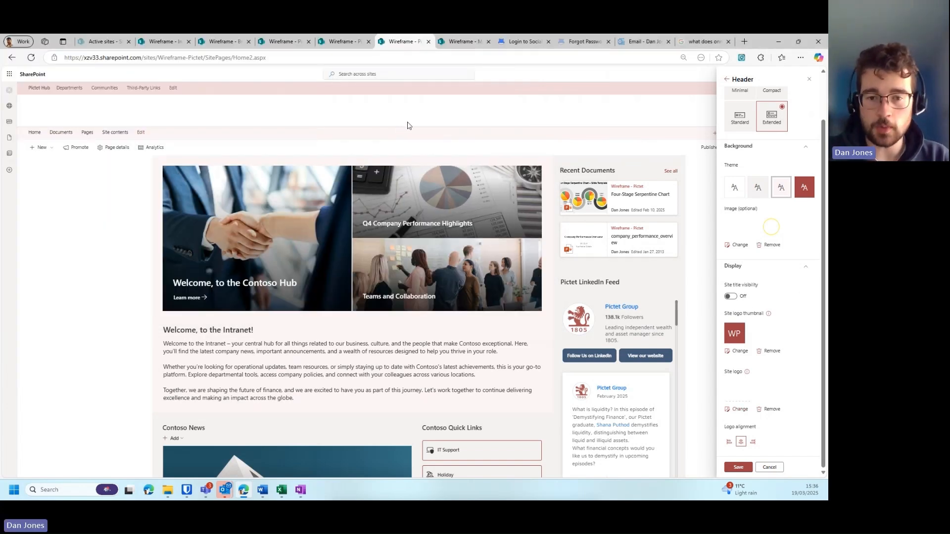
{"action": "mouse_move", "coordinate": [791, 300]}
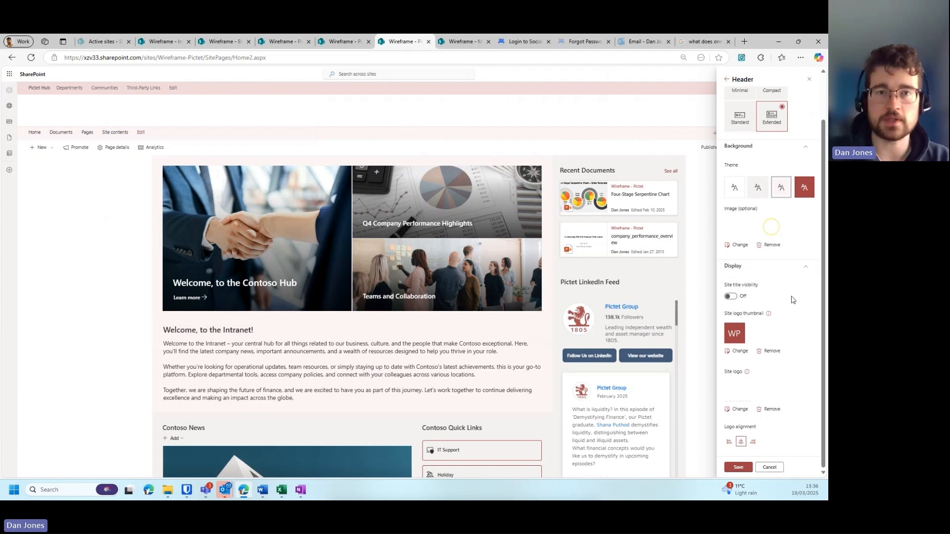
{"action": "mouse_move", "coordinate": [751, 420]}
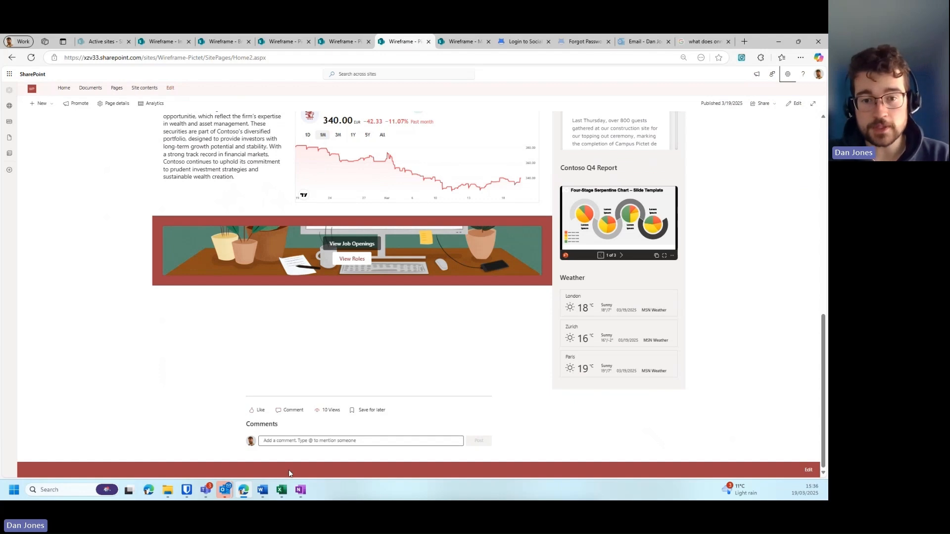
{"action": "mouse_move", "coordinate": [391, 472]}
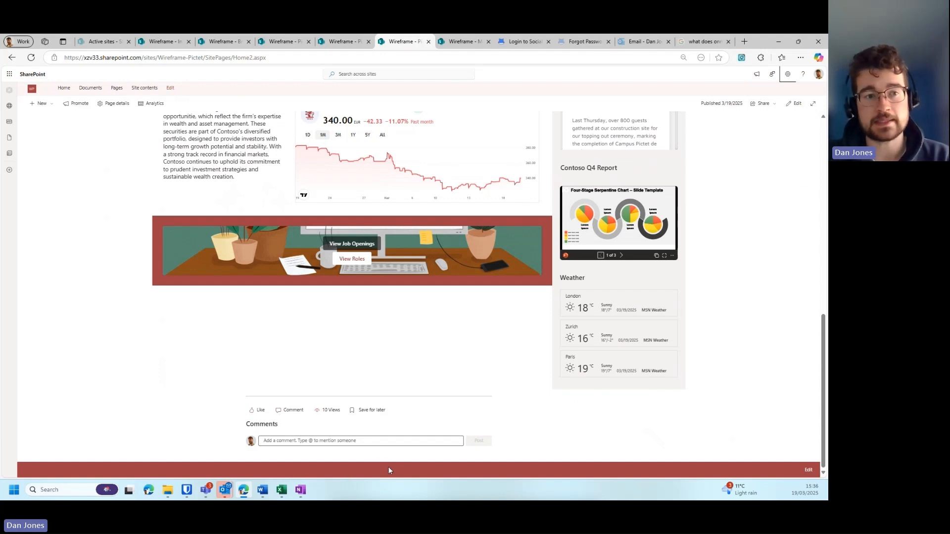
{"action": "mouse_move", "coordinate": [534, 429]}
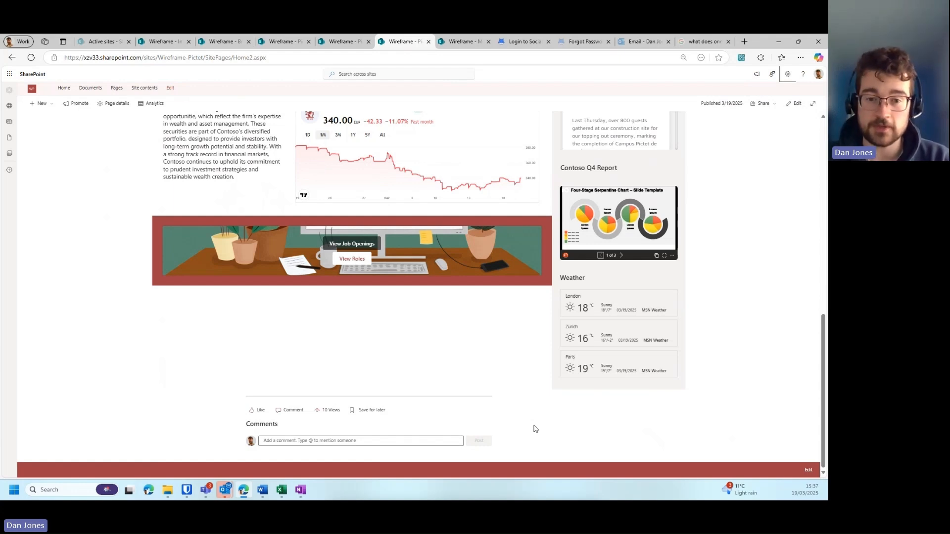
{"action": "scroll", "scroll_direction": "up", "scroll_amount": 3}
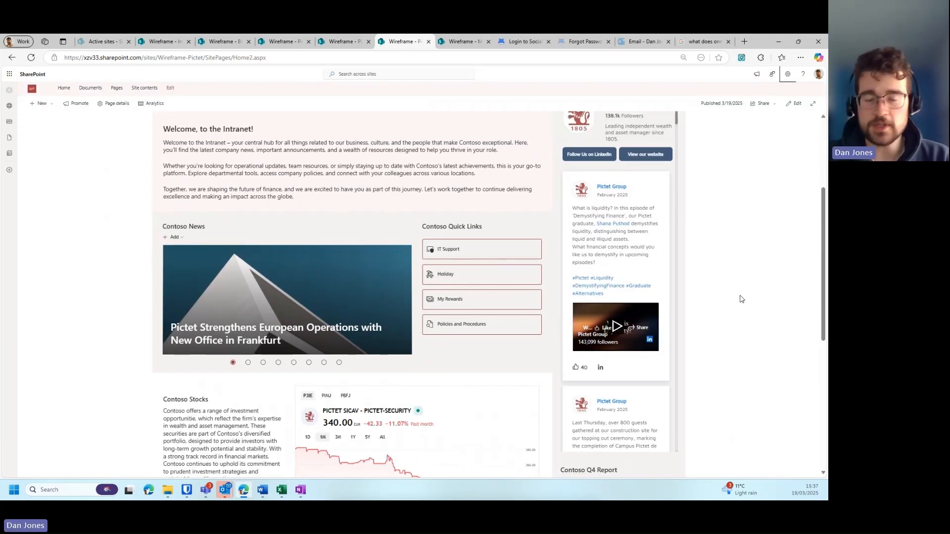
{"action": "mouse_move", "coordinate": [250, 354]}
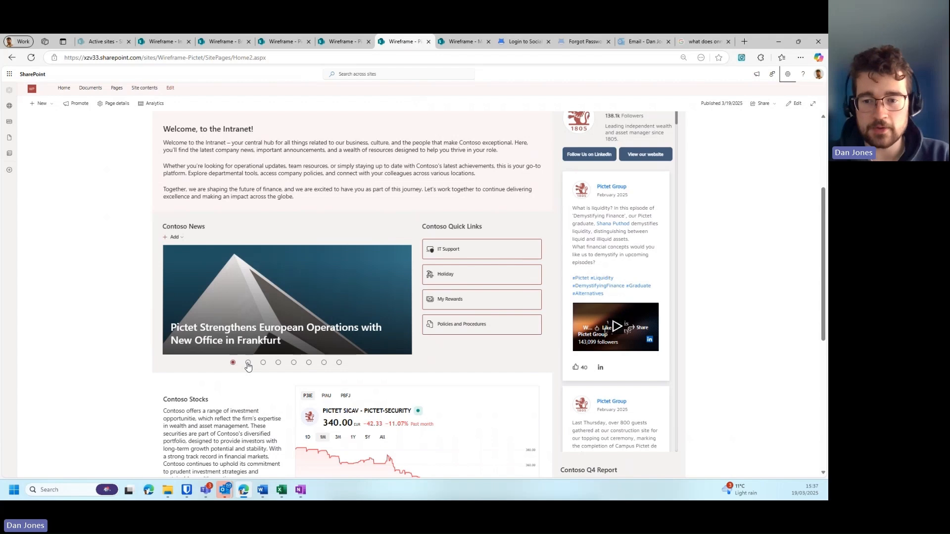
{"action": "mouse_move", "coordinate": [248, 308]}
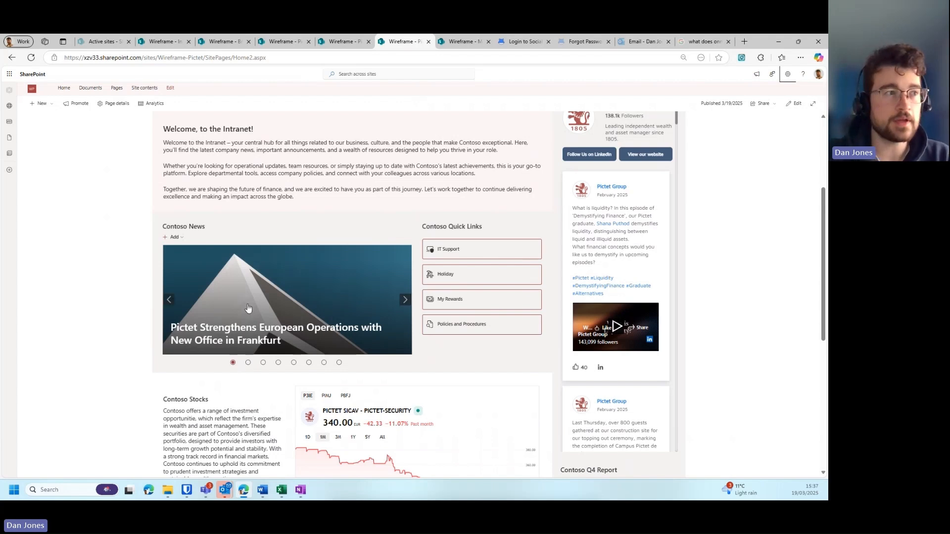
{"action": "mouse_move", "coordinate": [191, 237]}
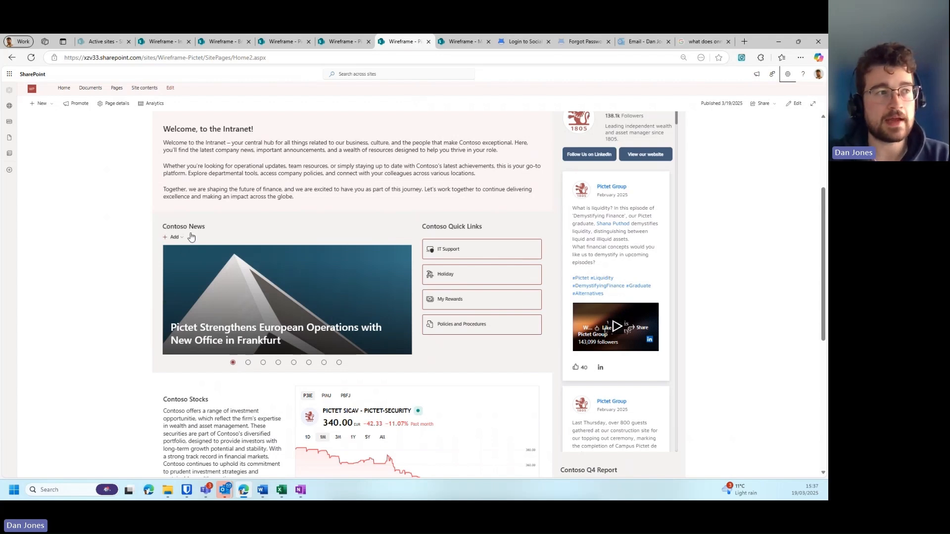
{"action": "mouse_move", "coordinate": [251, 318]}
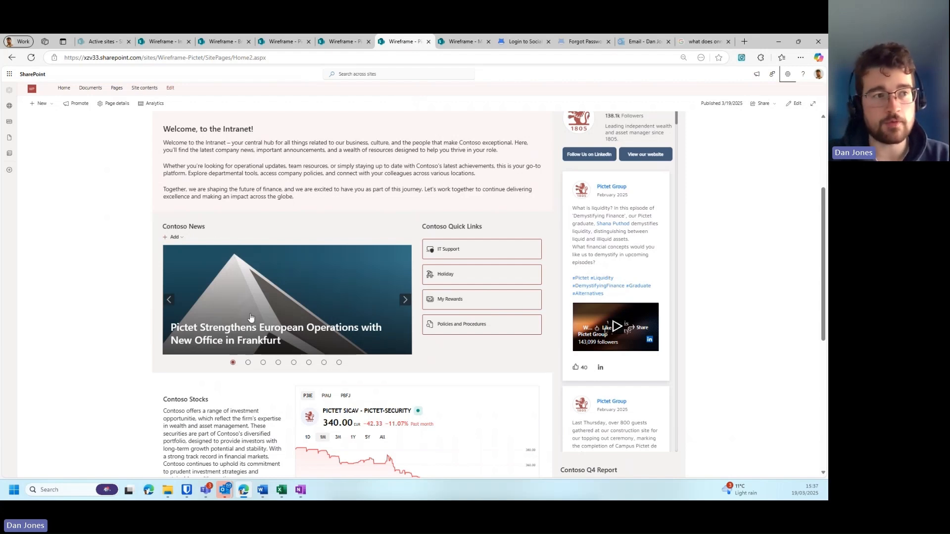
{"action": "left_click", "coordinate": [404, 299]}
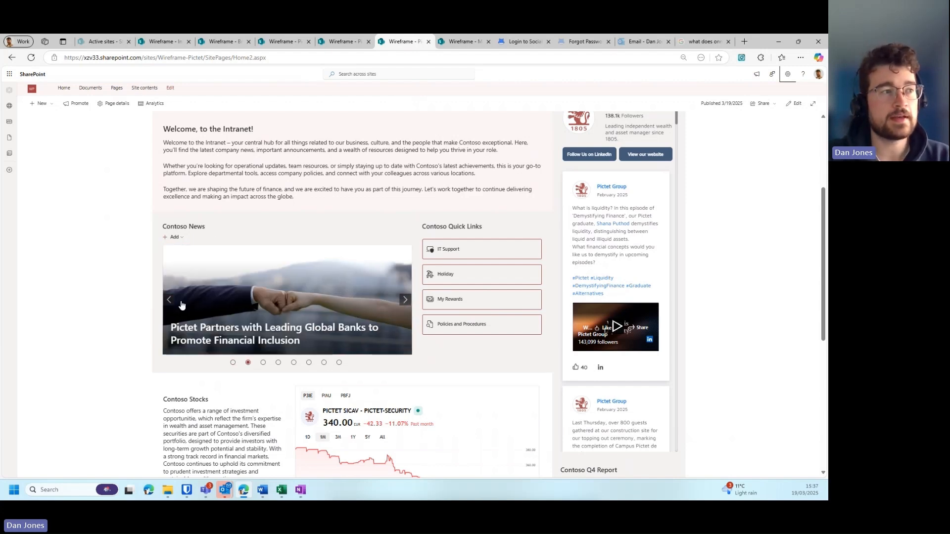
{"action": "left_click", "coordinate": [170, 300]}
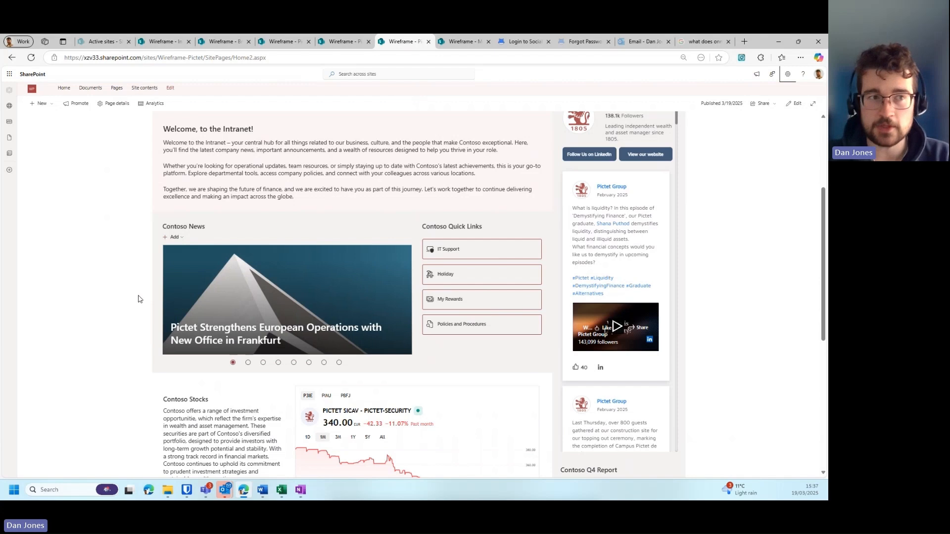
{"action": "mouse_move", "coordinate": [115, 295]}
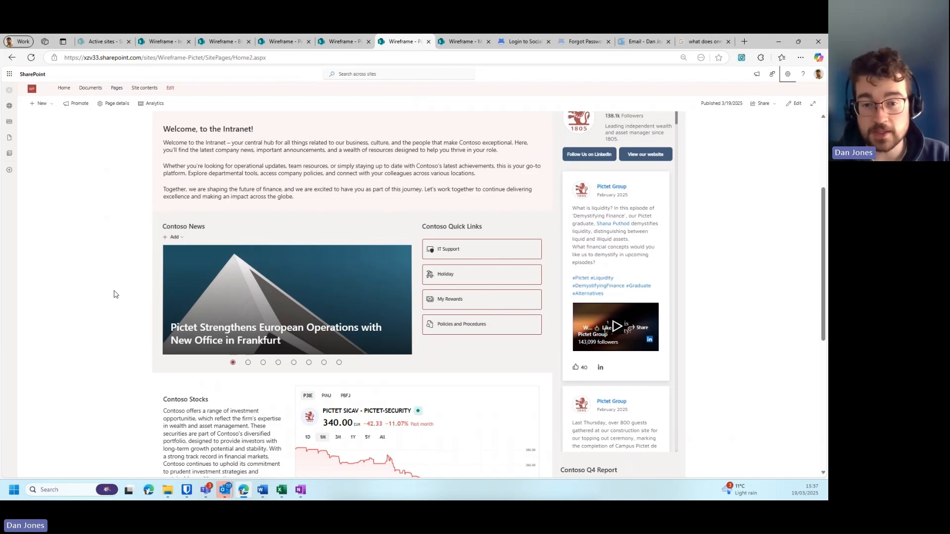
{"action": "mouse_move", "coordinate": [189, 299]}
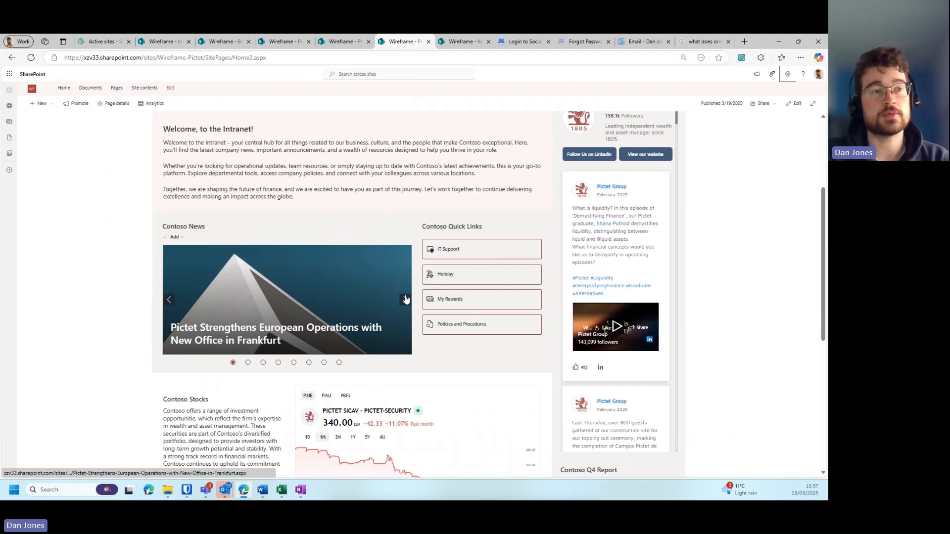
{"action": "mouse_move", "coordinate": [410, 244]}
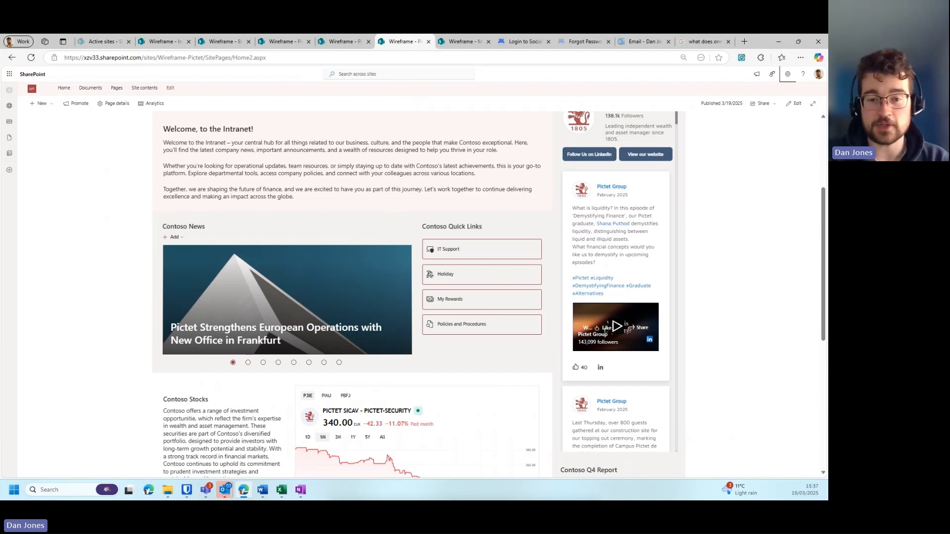
Switch to the 'Wireframe - Metrea' browser tab
{"action": "left_click", "coordinate": [463, 41]}
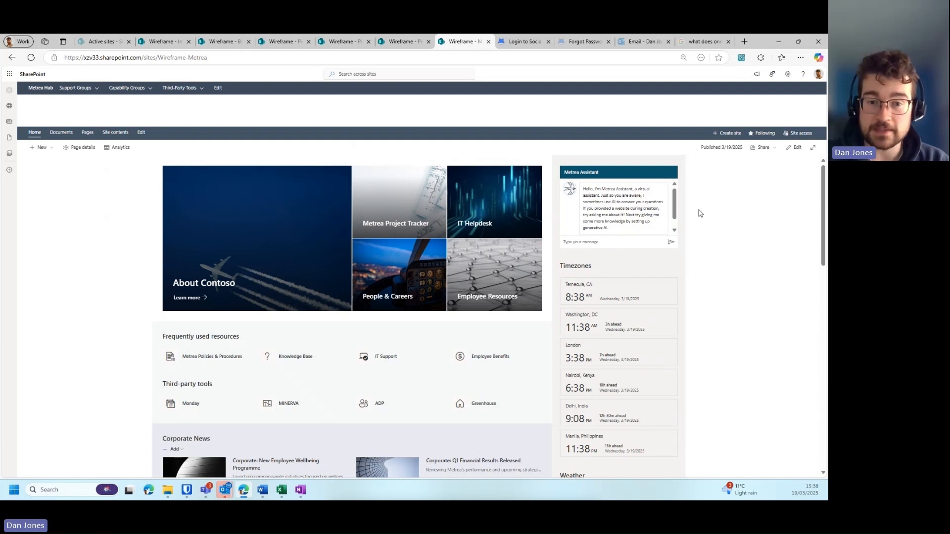
{"action": "mouse_move", "coordinate": [556, 228]}
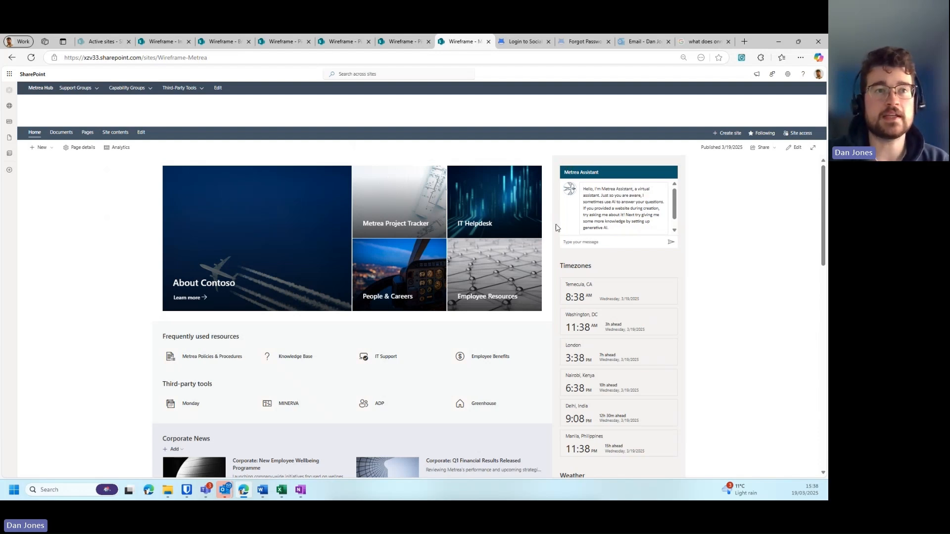
{"action": "mouse_move", "coordinate": [681, 192]}
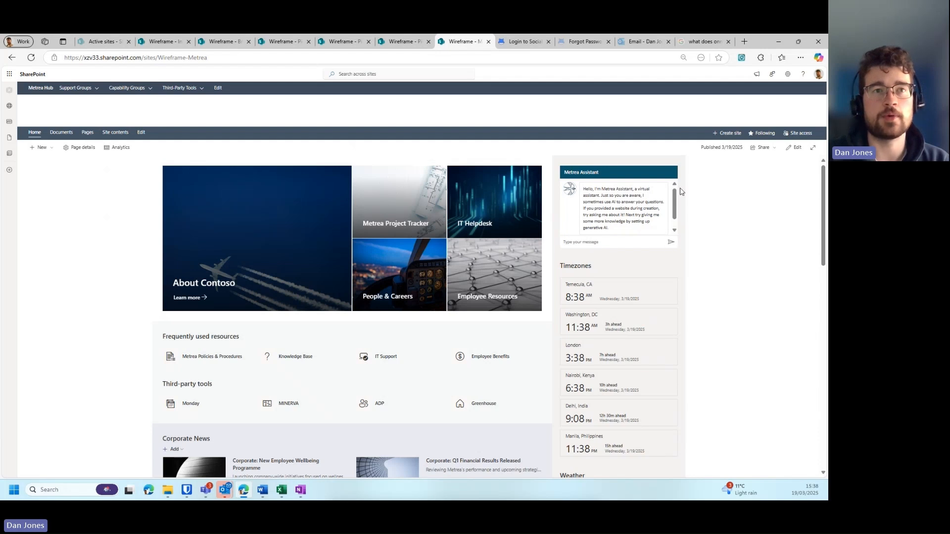
{"action": "mouse_move", "coordinate": [675, 261]}
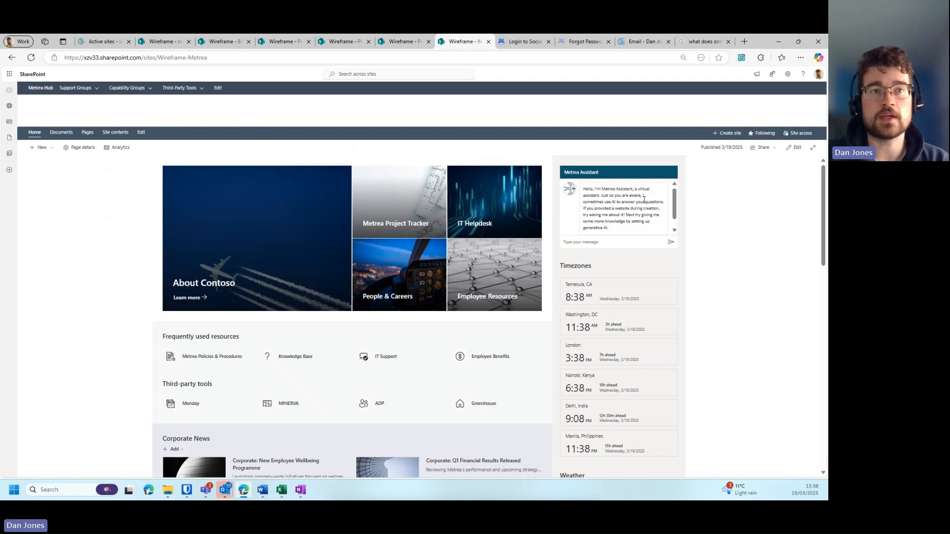
{"action": "mouse_move", "coordinate": [630, 207]}
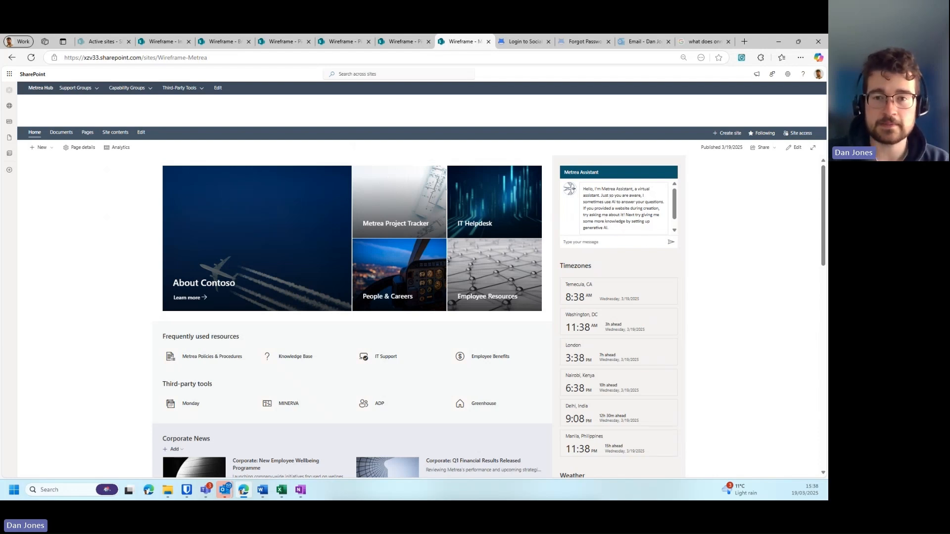
Scroll the Metrea page down to the monday.com calendar and LinkedIn feed
{"action": "scroll", "scroll_direction": "down", "scroll_amount": 3}
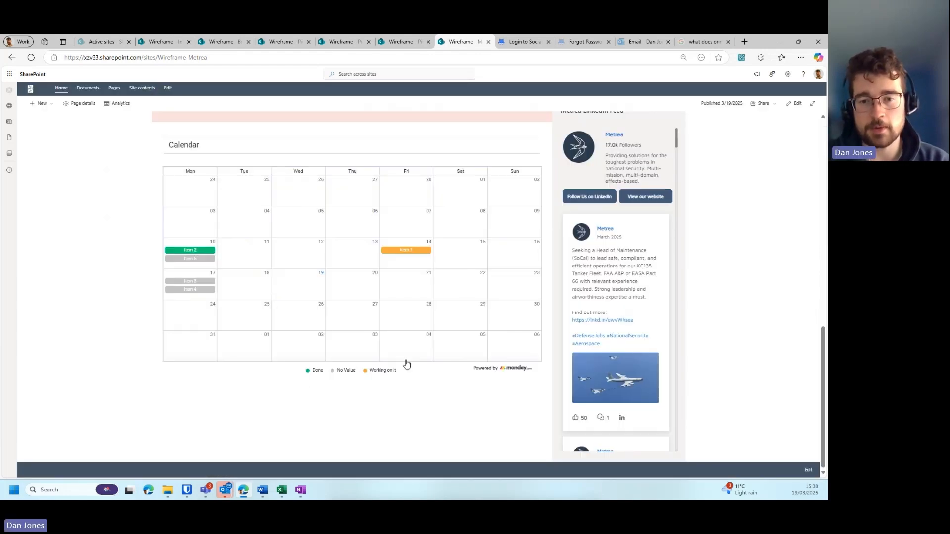
{"action": "mouse_move", "coordinate": [181, 318]}
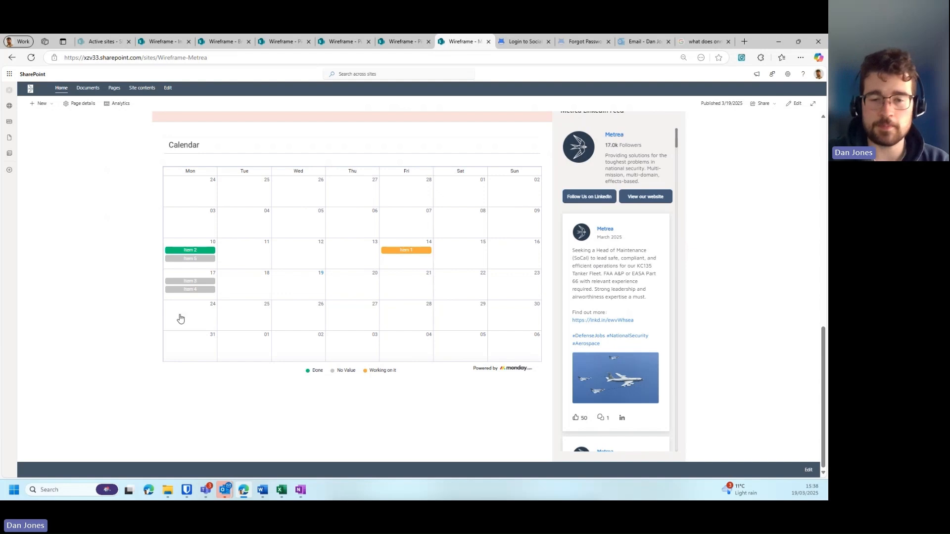
{"action": "mouse_move", "coordinate": [159, 351]}
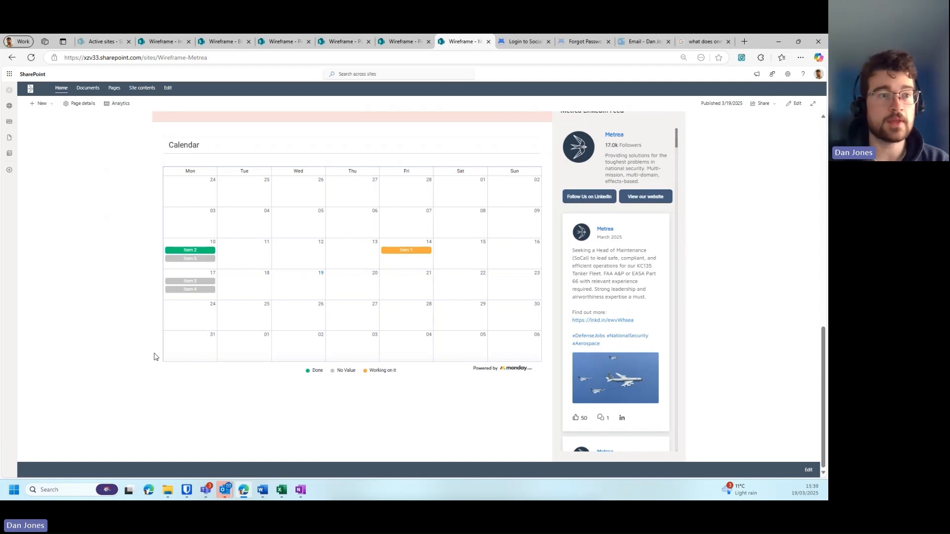
{"action": "mouse_move", "coordinate": [263, 410]}
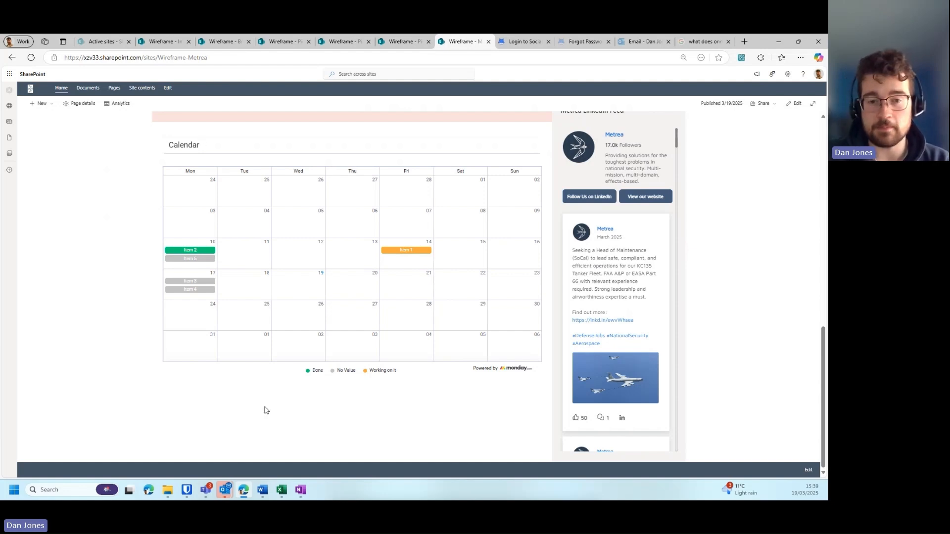
{"action": "mouse_move", "coordinate": [163, 248]}
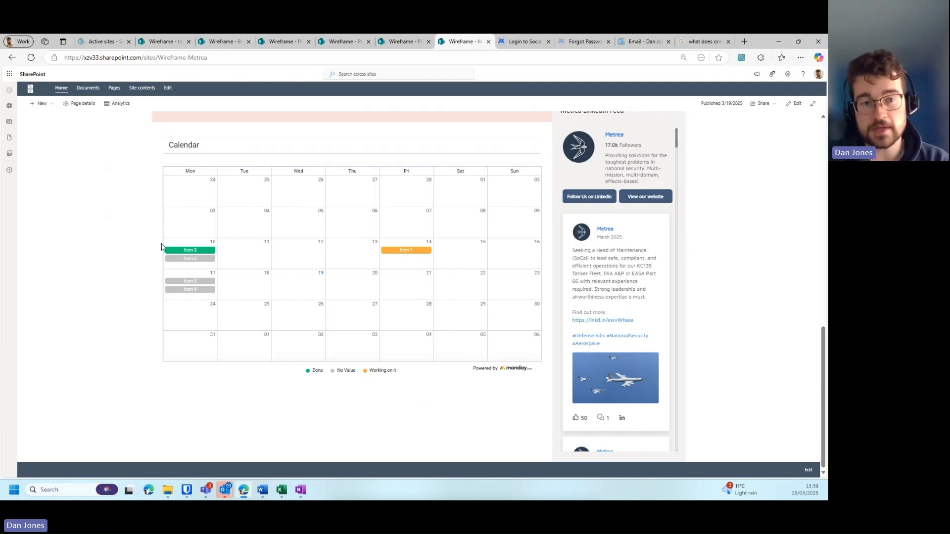
{"action": "mouse_move", "coordinate": [313, 367]}
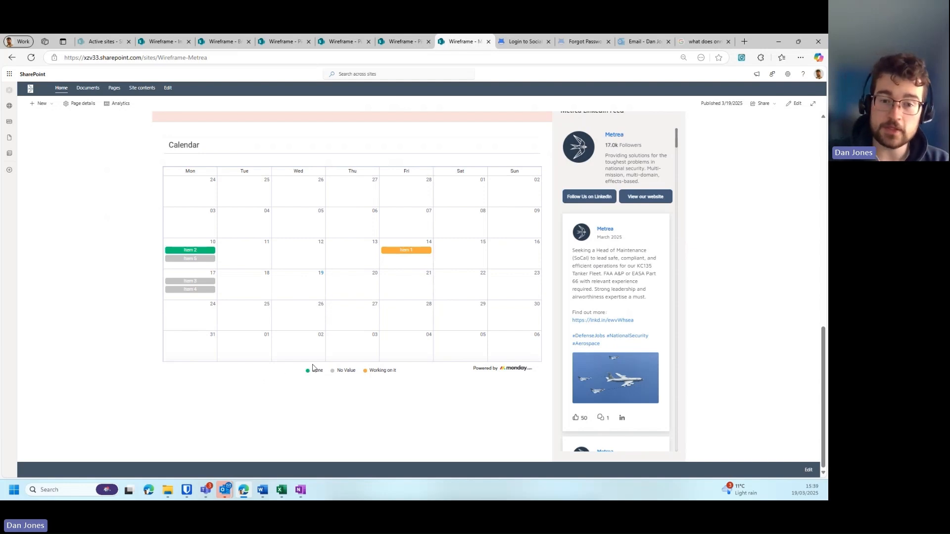
{"action": "mouse_move", "coordinate": [344, 363]}
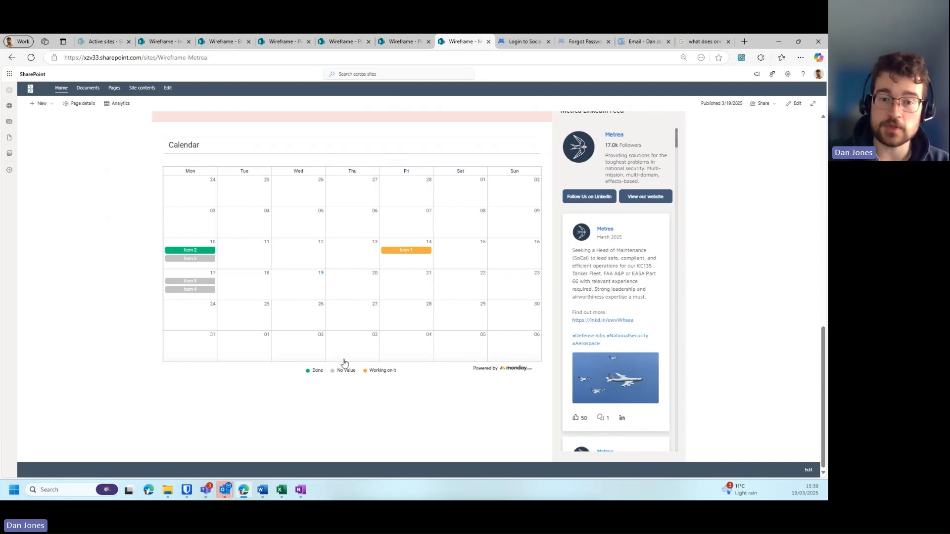
{"action": "mouse_move", "coordinate": [375, 262]}
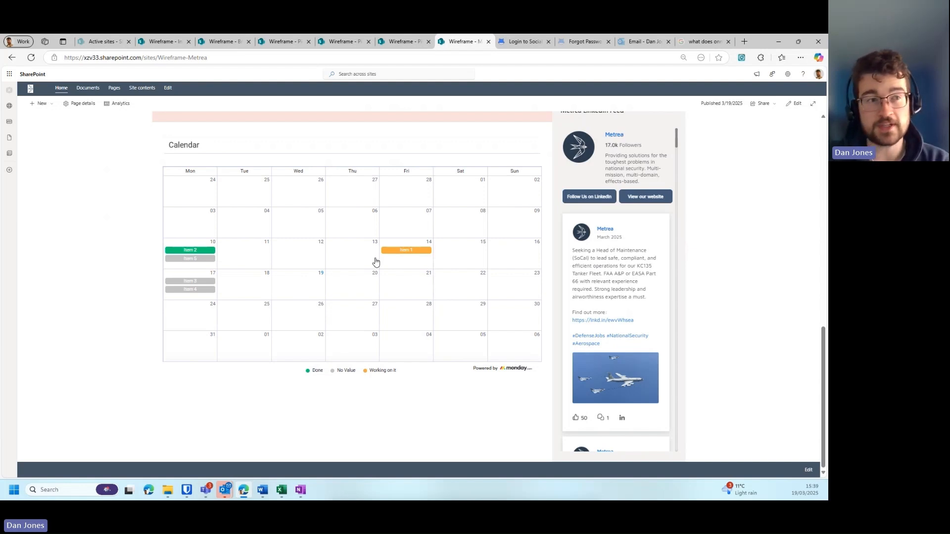
{"action": "mouse_move", "coordinate": [405, 258]}
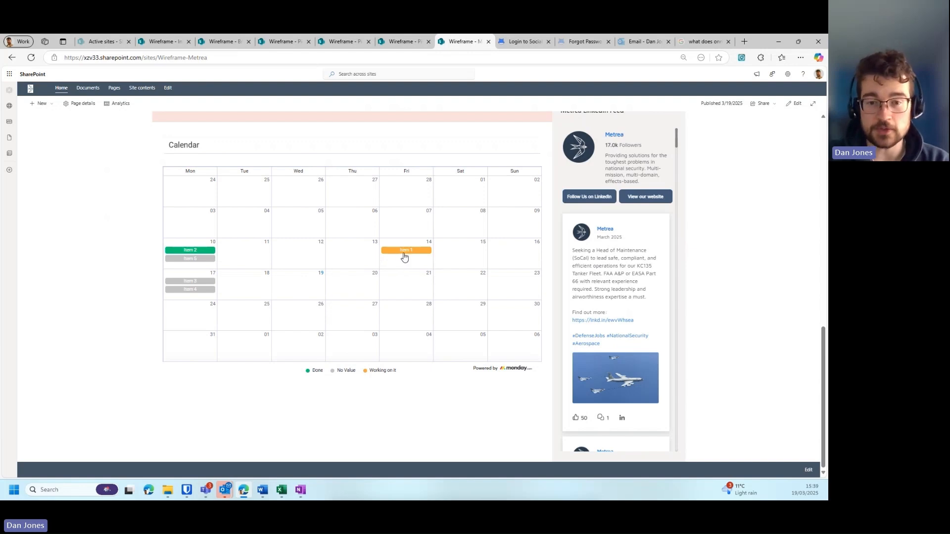
{"action": "mouse_move", "coordinate": [610, 413]}
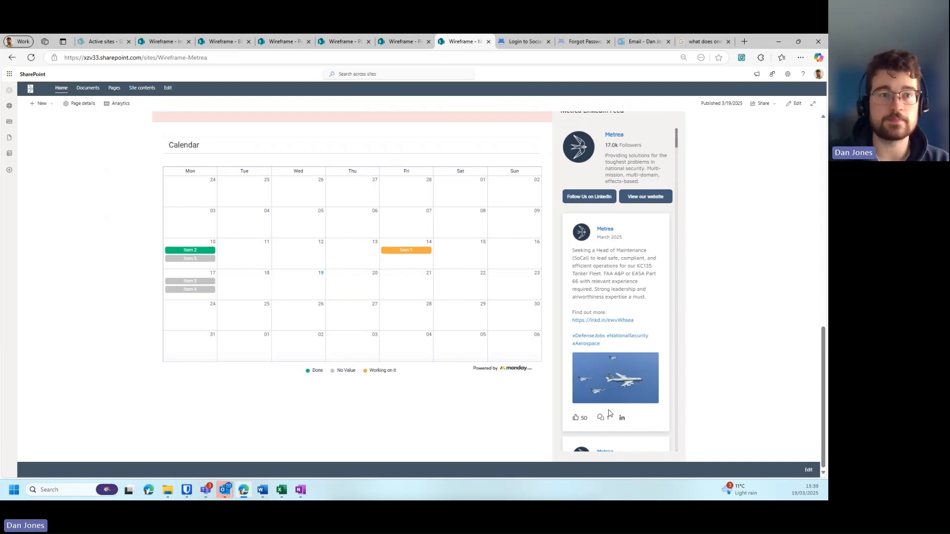
{"action": "left_click", "coordinate": [344, 41]}
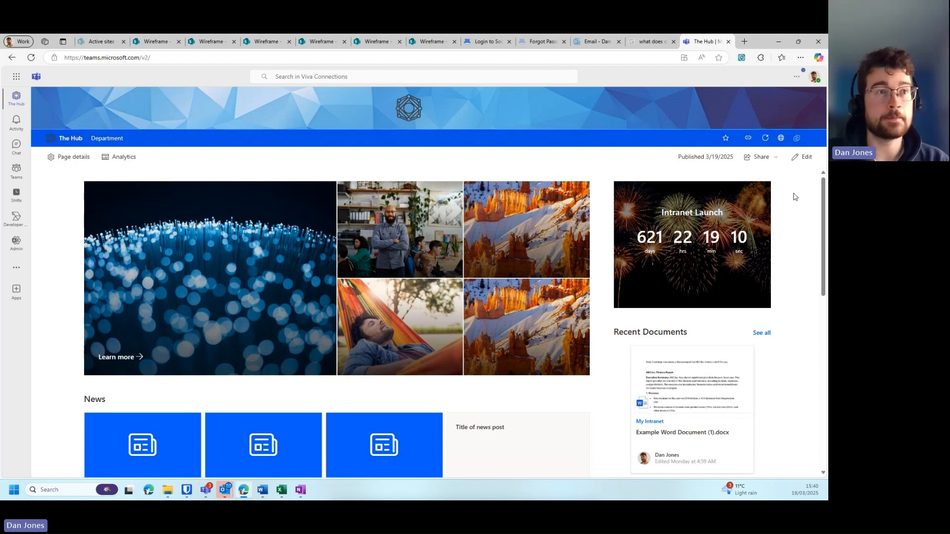
{"action": "mouse_move", "coordinate": [567, 162]}
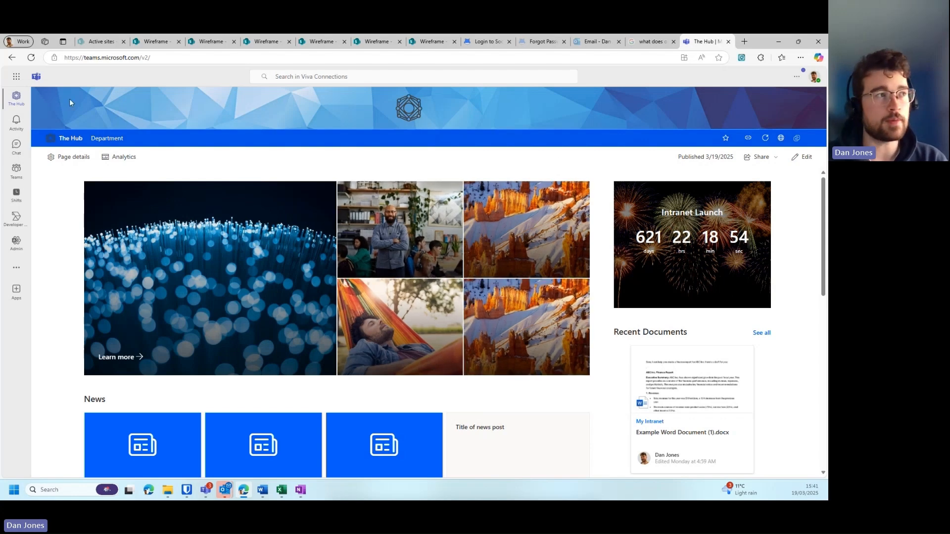
{"action": "mouse_move", "coordinate": [16, 120]}
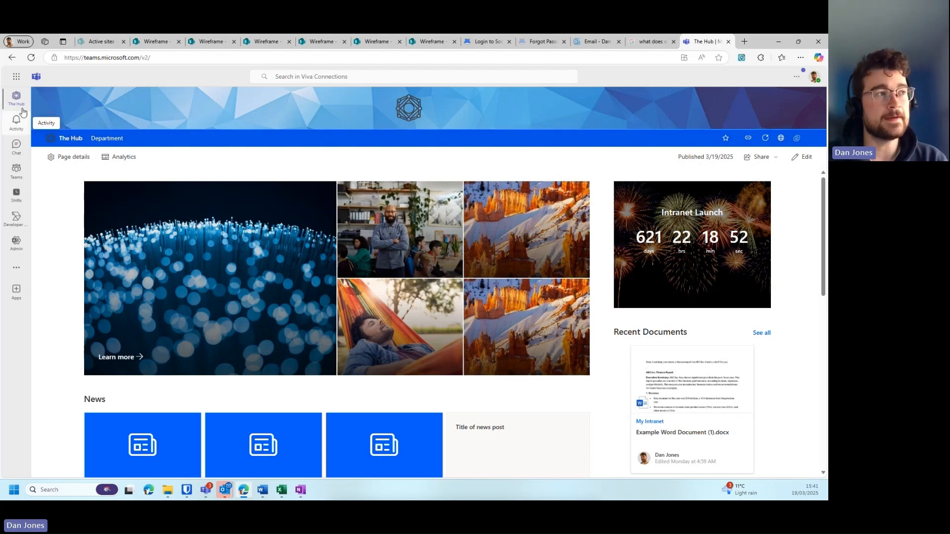
{"action": "mouse_move", "coordinate": [16, 172]}
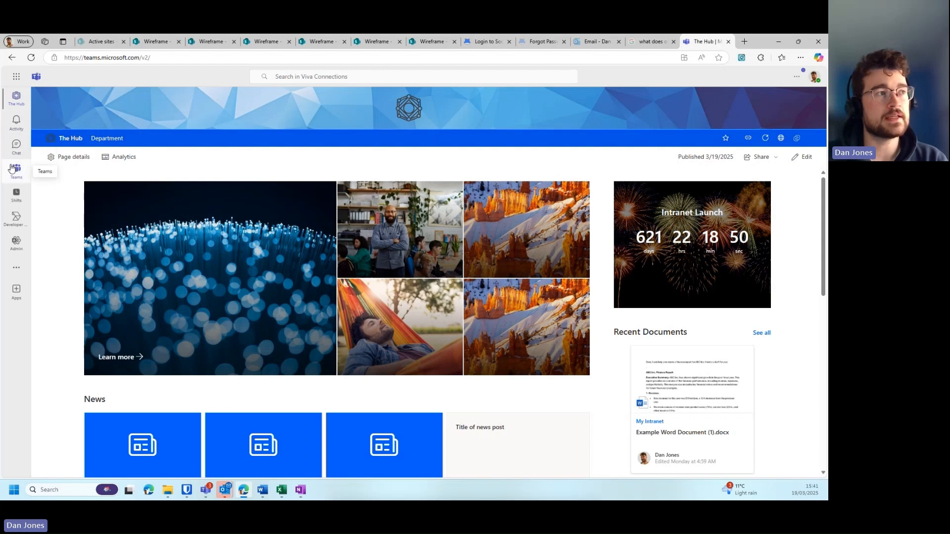
{"action": "mouse_move", "coordinate": [16, 99]}
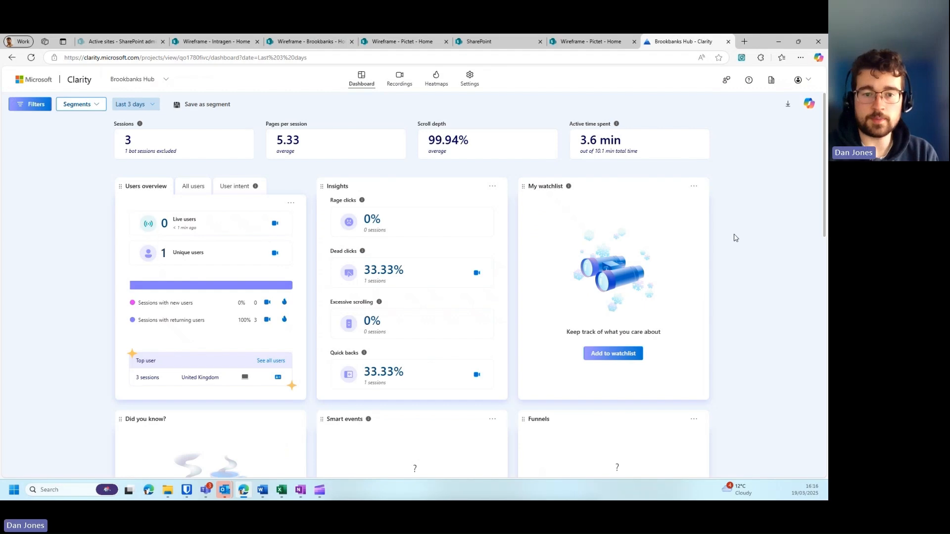
{"action": "mouse_move", "coordinate": [737, 271]}
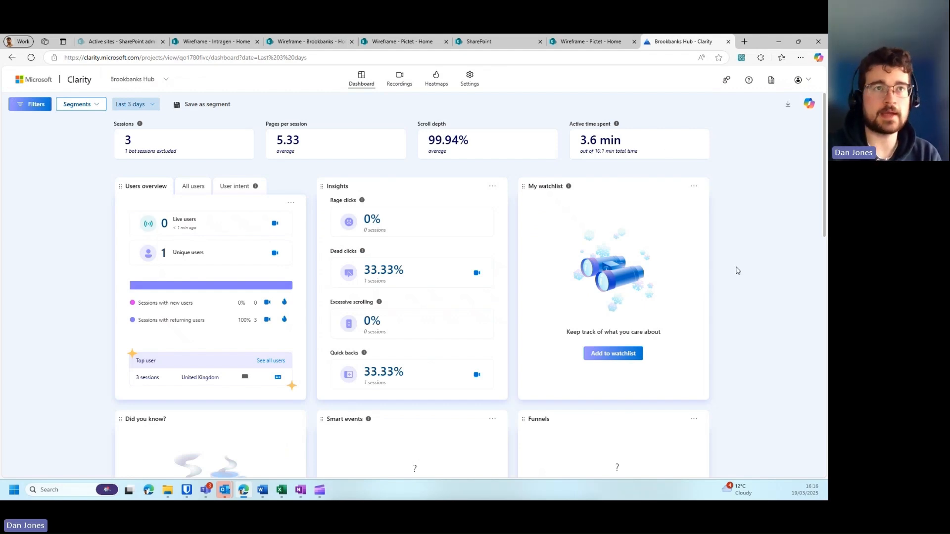
{"action": "mouse_move", "coordinate": [389, 66]}
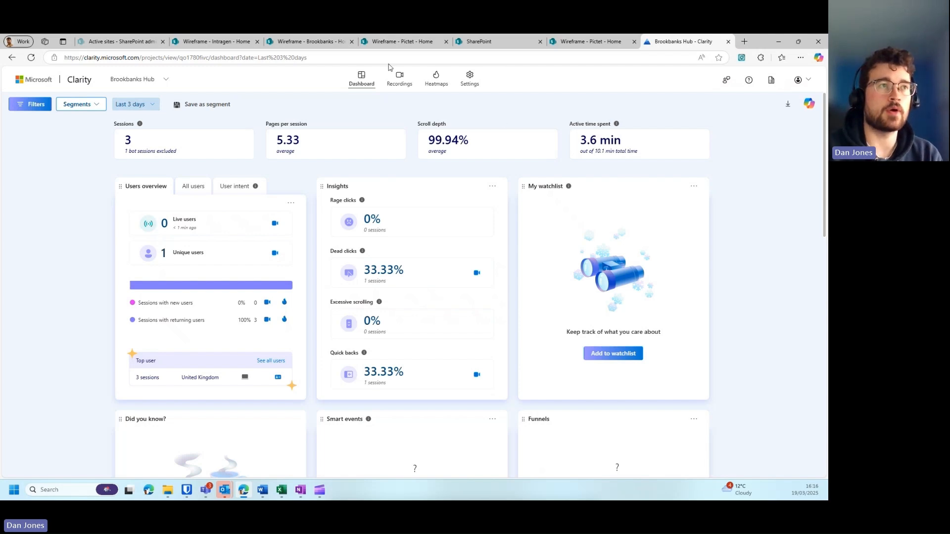
{"action": "left_click", "coordinate": [308, 41]}
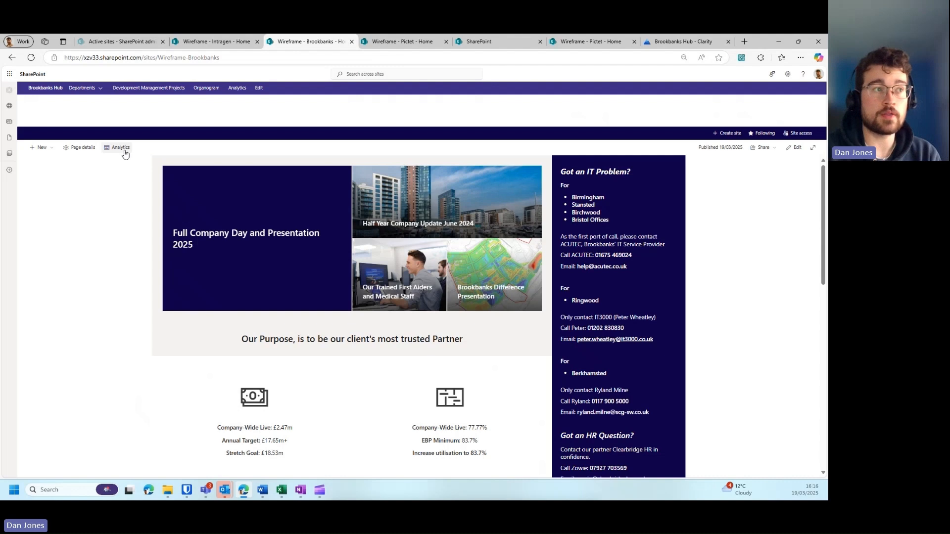
{"action": "left_click", "coordinate": [119, 147]}
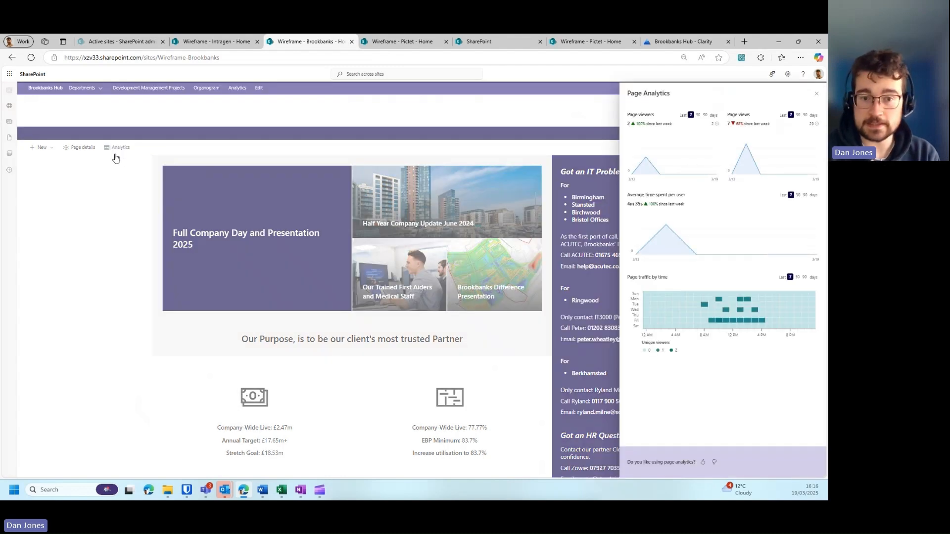
{"action": "mouse_move", "coordinate": [648, 154]}
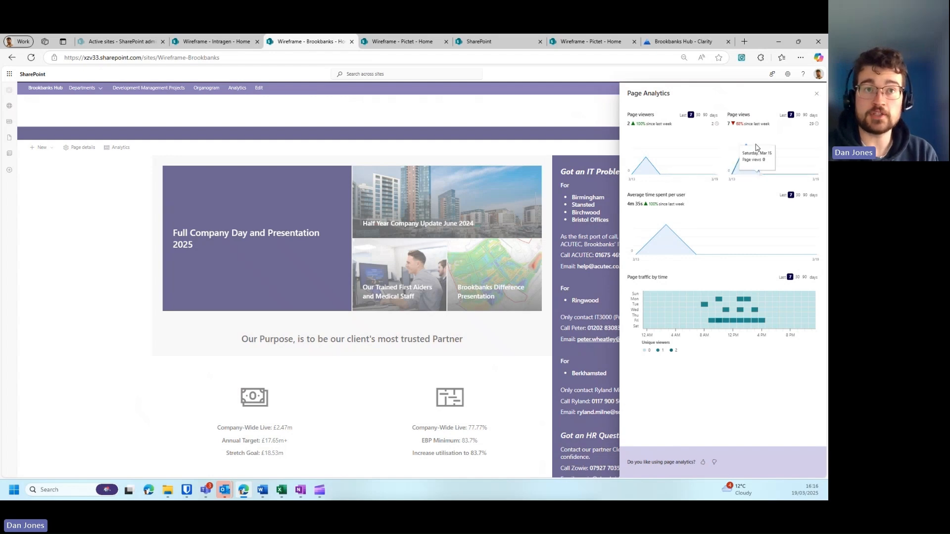
{"action": "mouse_move", "coordinate": [695, 255]}
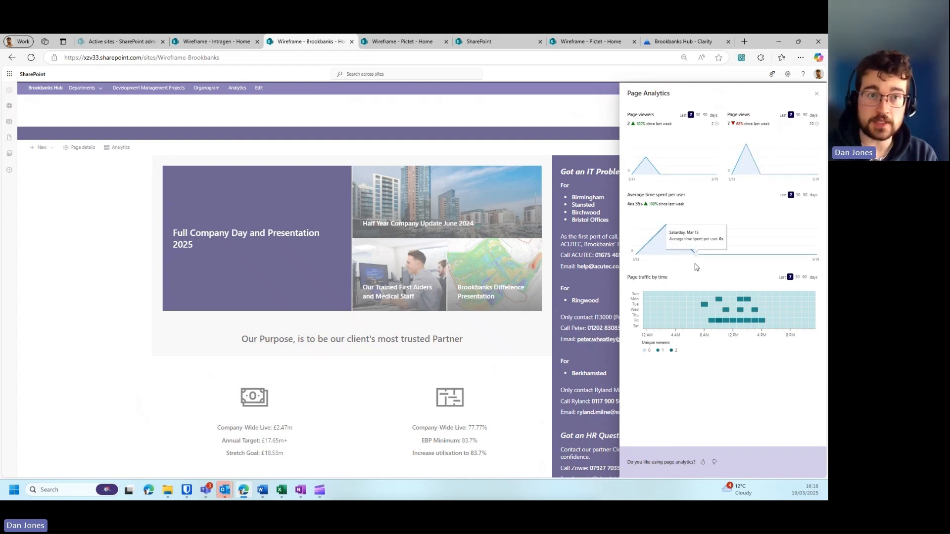
{"action": "mouse_move", "coordinate": [664, 323]}
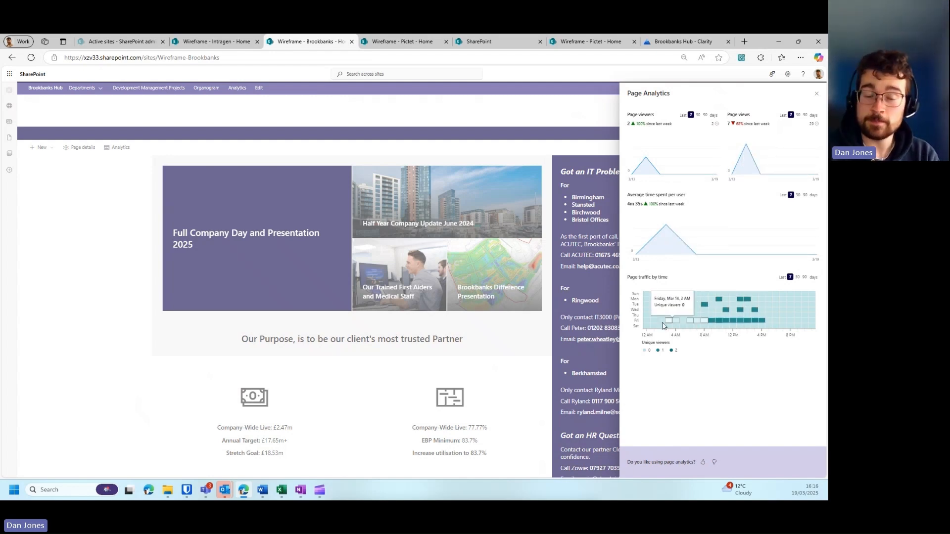
{"action": "mouse_move", "coordinate": [761, 294]}
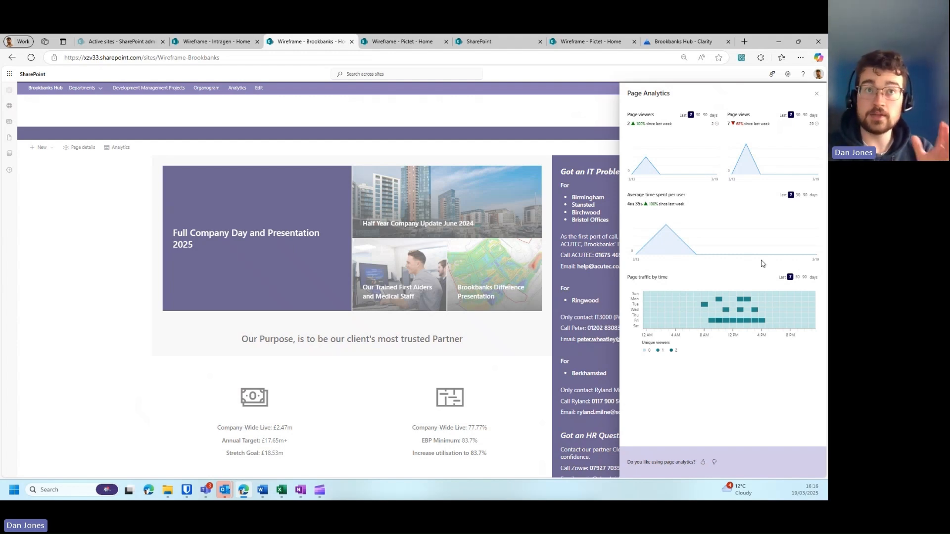
Filter Clarity recordings to the last 7 days and play the top 3-minute Hub session
{"action": "left_click", "coordinate": [685, 41]}
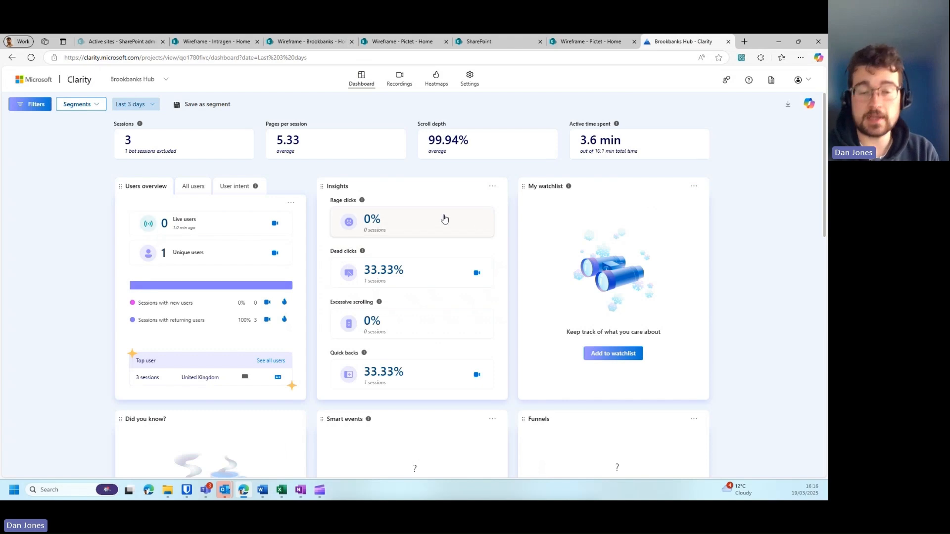
{"action": "mouse_move", "coordinate": [315, 135]}
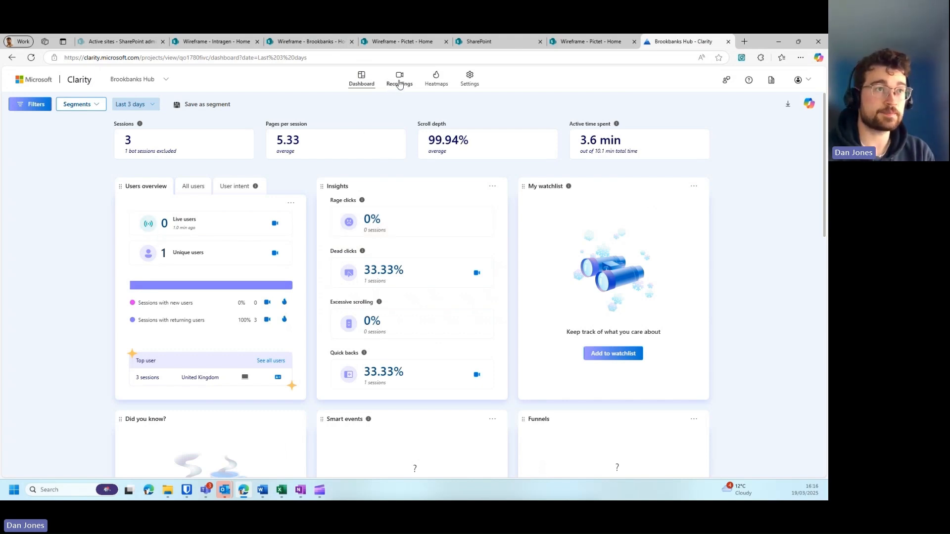
{"action": "left_click", "coordinate": [398, 79]}
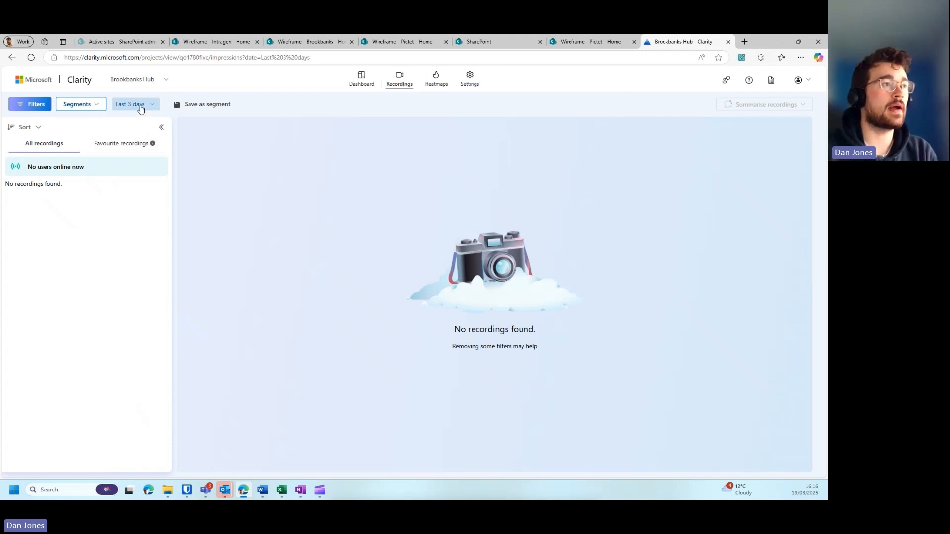
{"action": "left_click", "coordinate": [132, 105]}
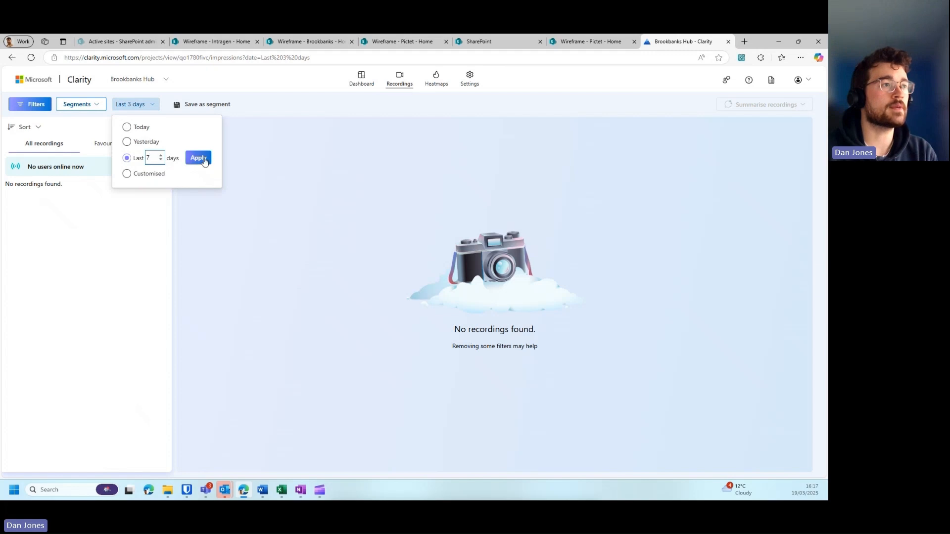
{"action": "left_click", "coordinate": [198, 158]}
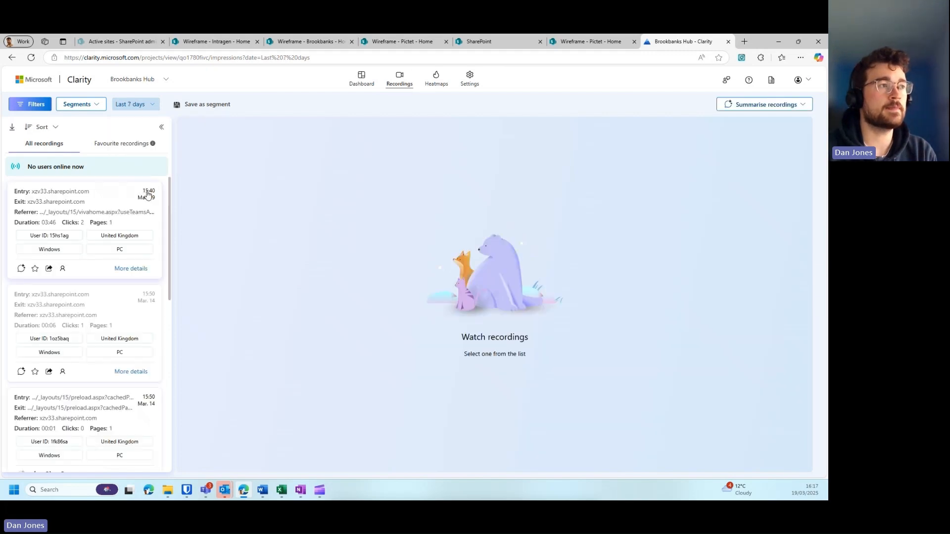
{"action": "left_click", "coordinate": [85, 230]}
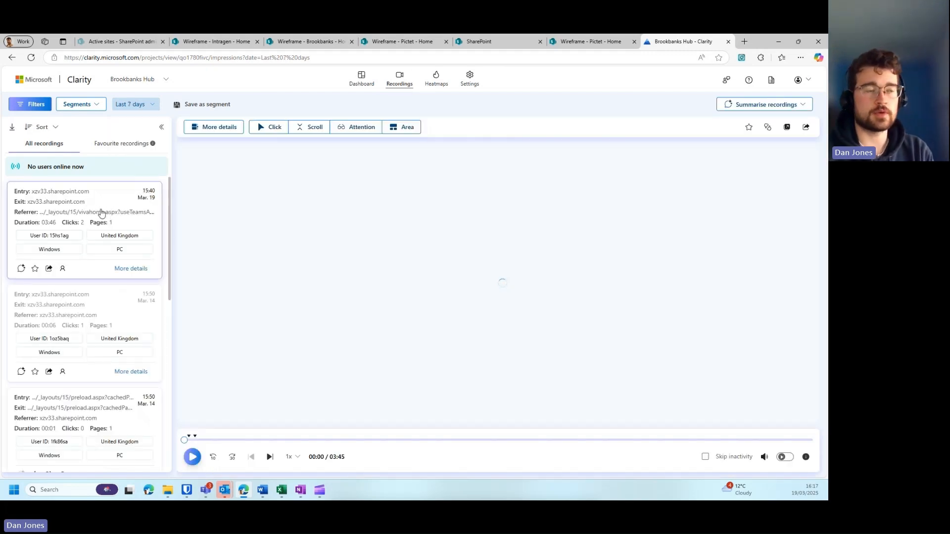
{"action": "mouse_move", "coordinate": [256, 240]}
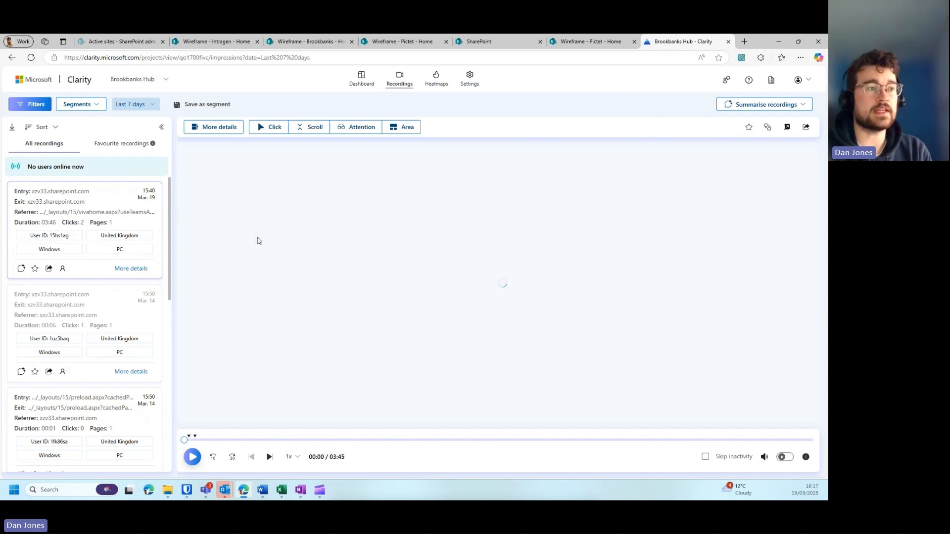
{"action": "left_click", "coordinate": [192, 457]}
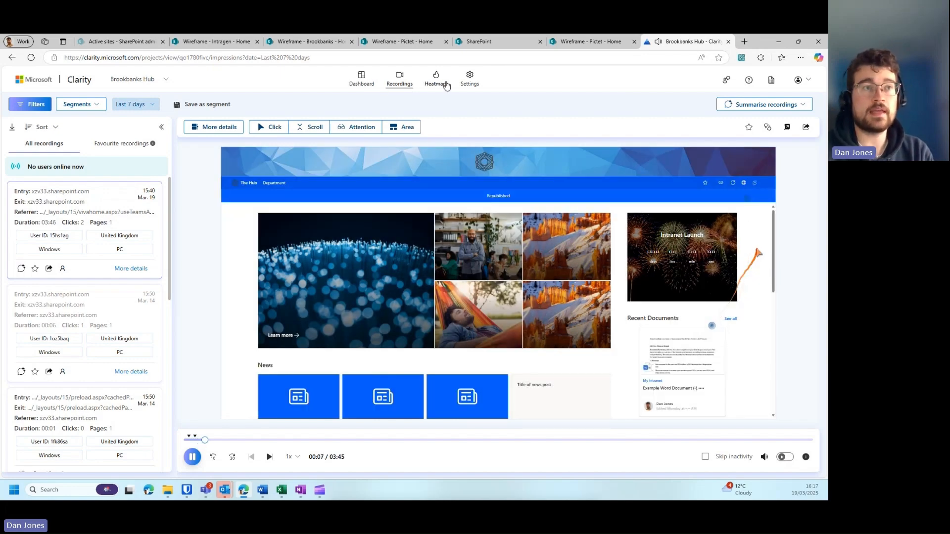
View the click heatmap for the most popular Hub page, then return to the Brookbanks tab
{"action": "left_click", "coordinate": [435, 79]}
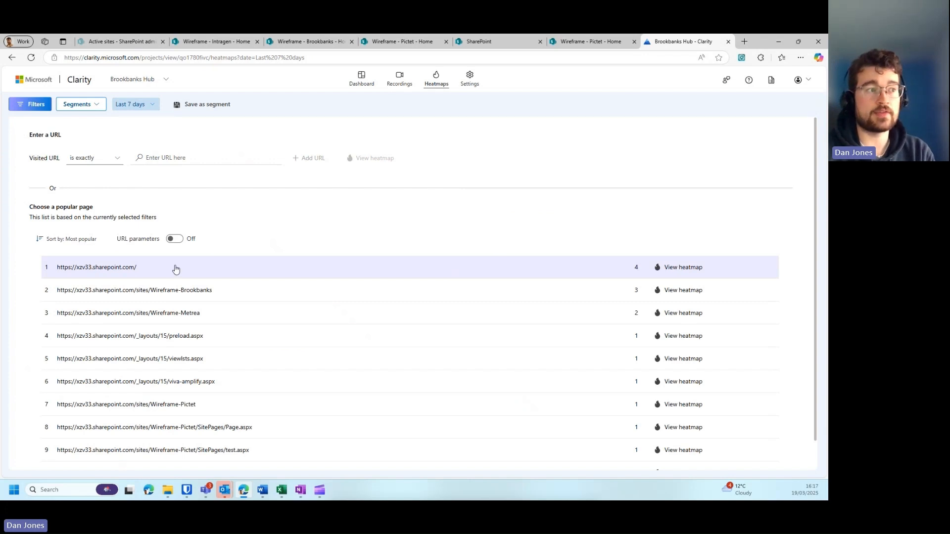
{"action": "left_click", "coordinate": [683, 268]}
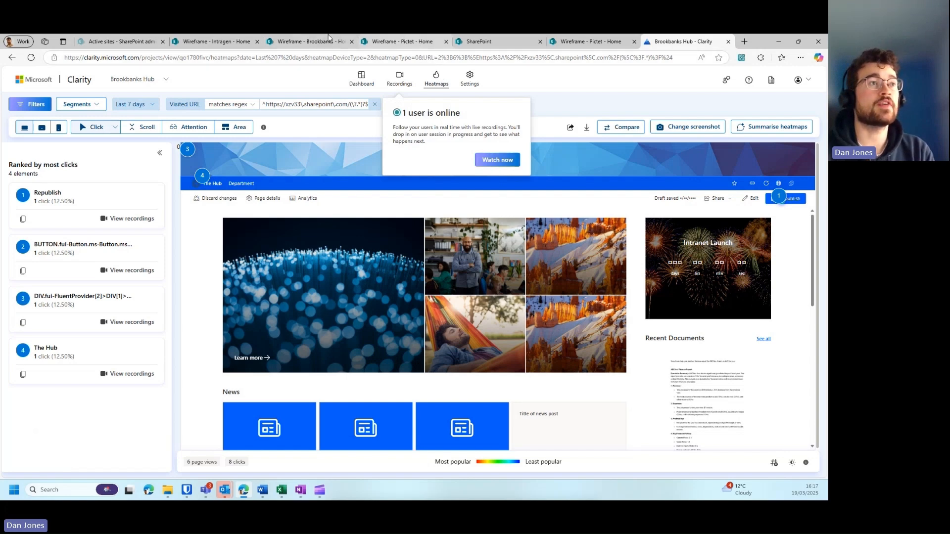
{"action": "left_click", "coordinate": [311, 41]}
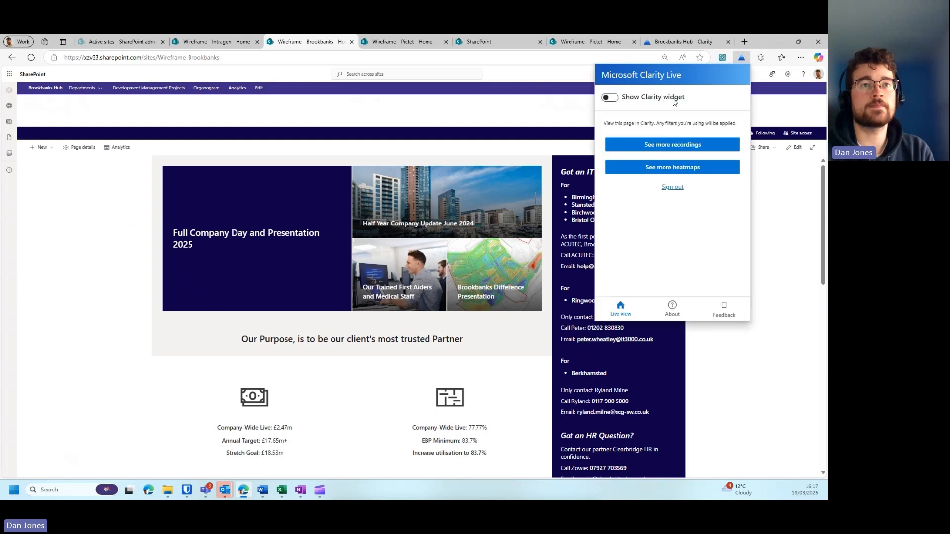
Turn on 'Show Clarity widget' in the Clarity Live extension popup
{"action": "left_click", "coordinate": [609, 98]}
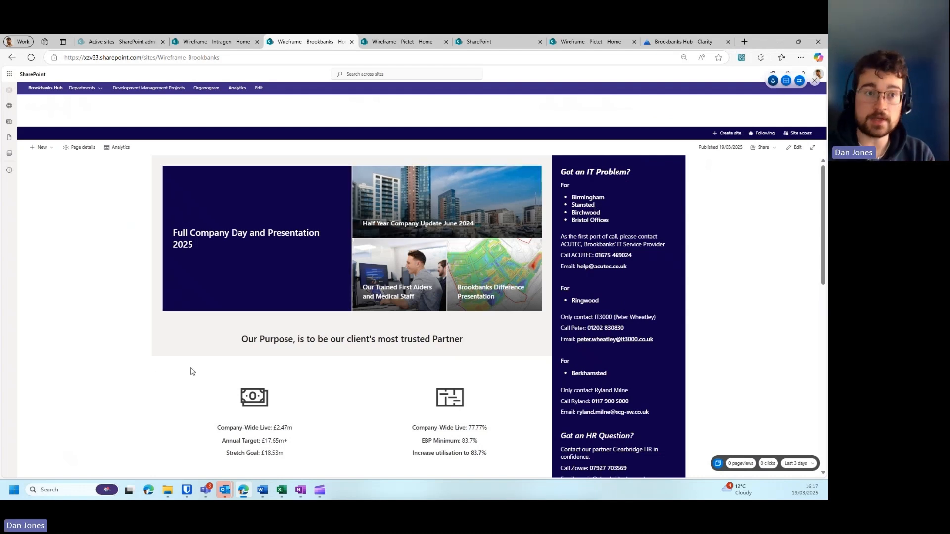
{"action": "mouse_move", "coordinate": [332, 144]}
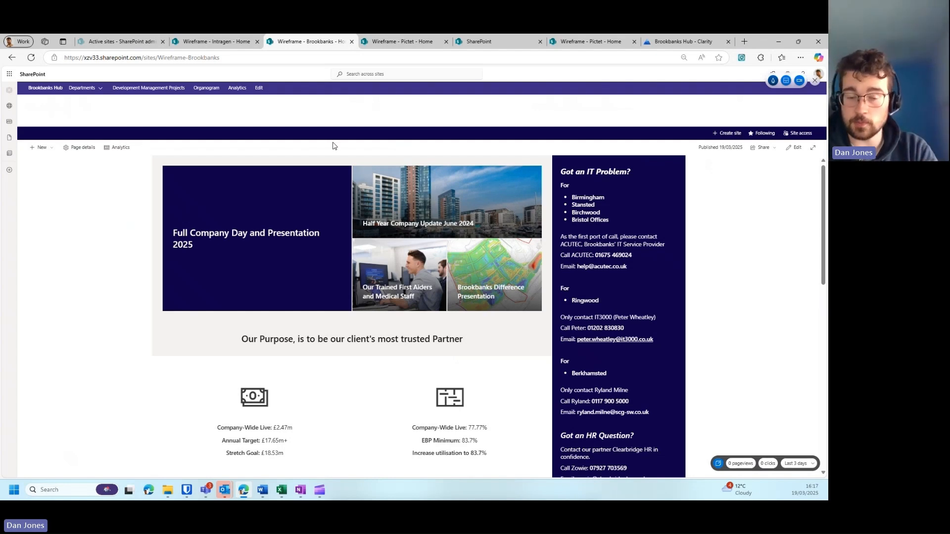
{"action": "mouse_move", "coordinate": [596, 107]}
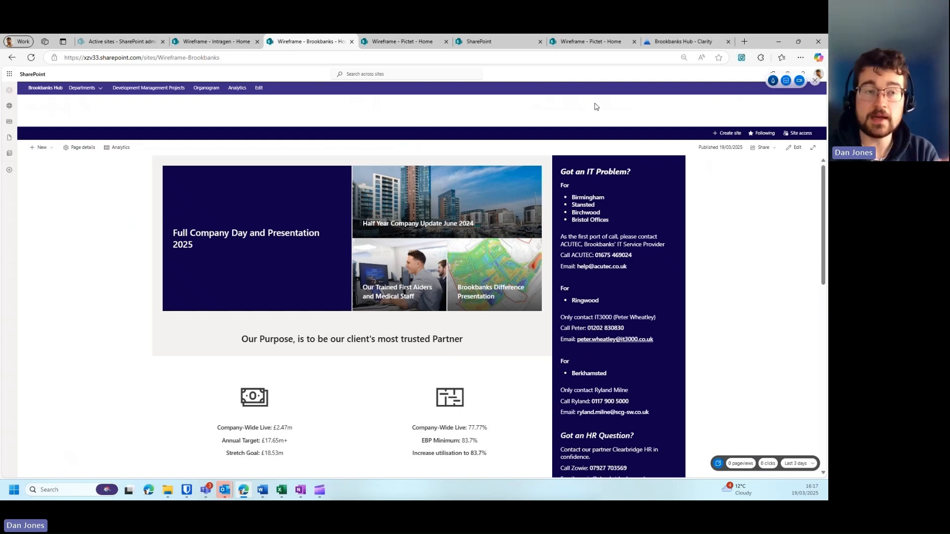
{"action": "mouse_move", "coordinate": [758, 160]}
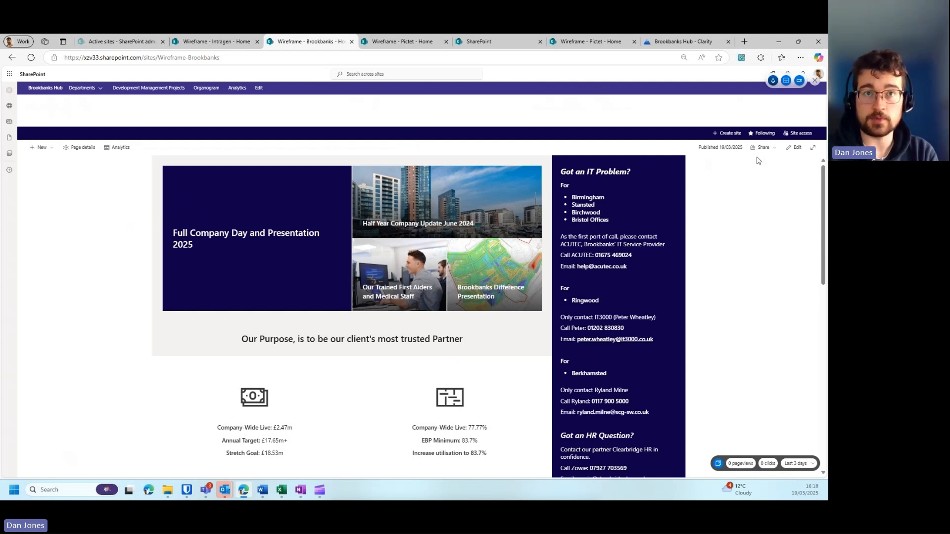
{"action": "mouse_move", "coordinate": [758, 160]}
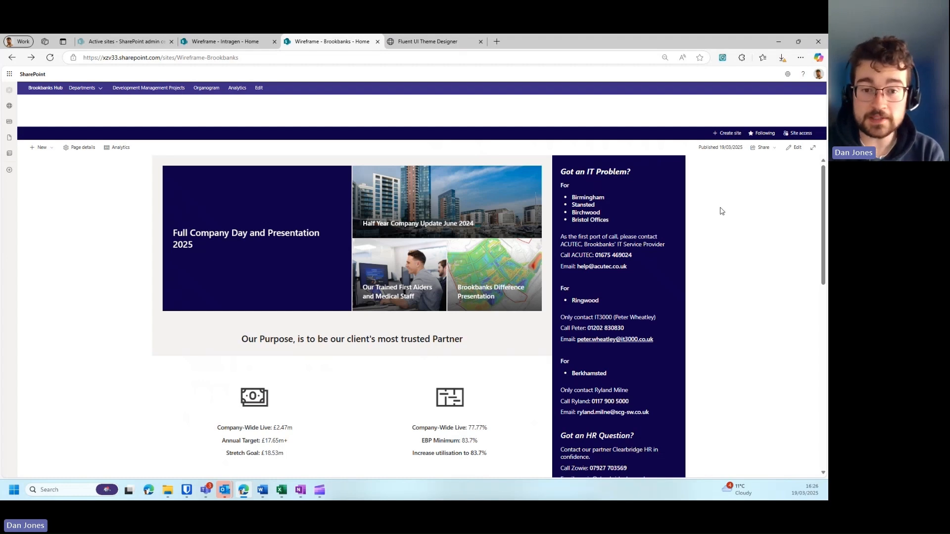
{"action": "mouse_move", "coordinate": [772, 98]}
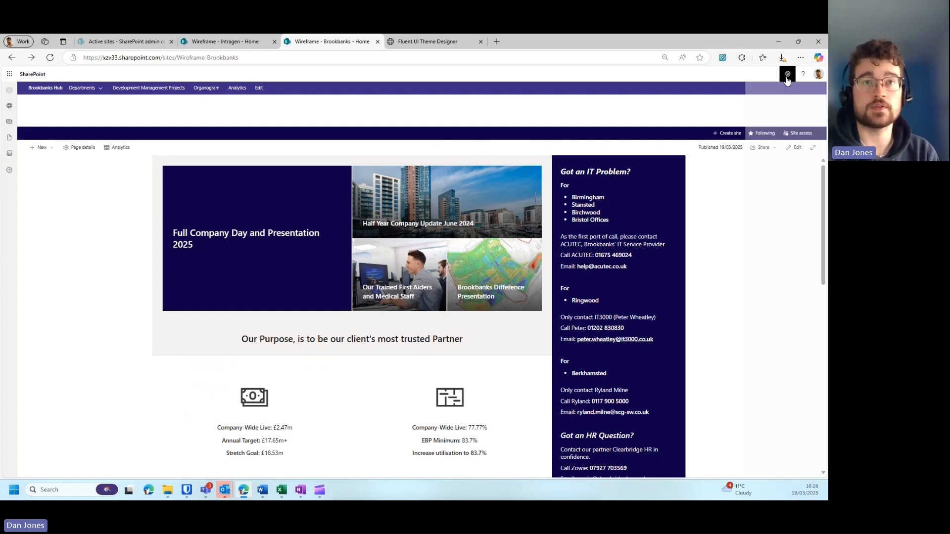
Open Site branding (new) from Settings and reload the Brand center page
{"action": "left_click", "coordinate": [788, 73]}
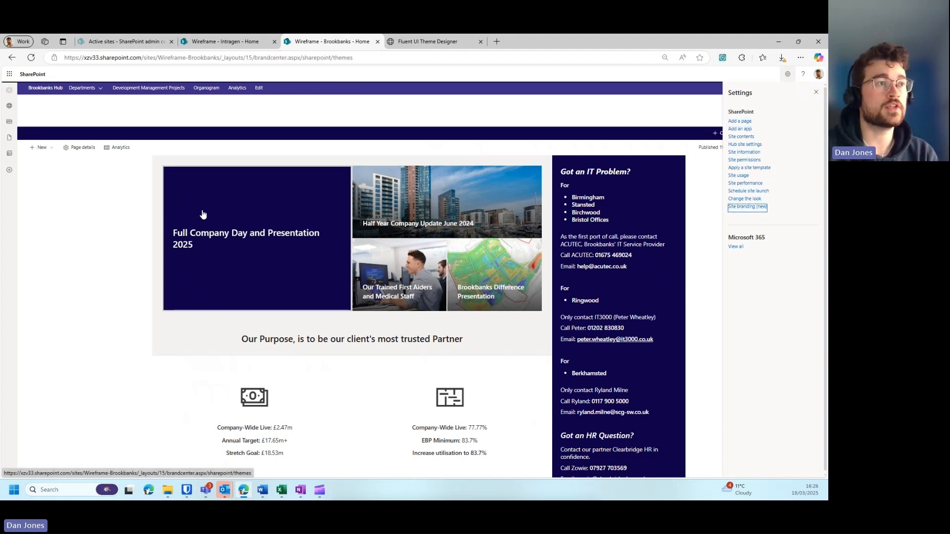
{"action": "mouse_move", "coordinate": [208, 250]}
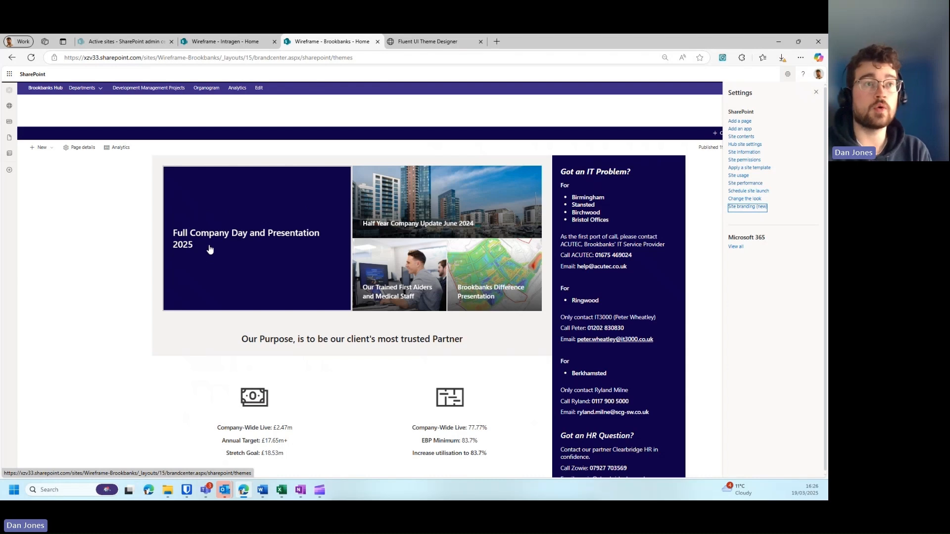
{"action": "mouse_move", "coordinate": [716, 255]}
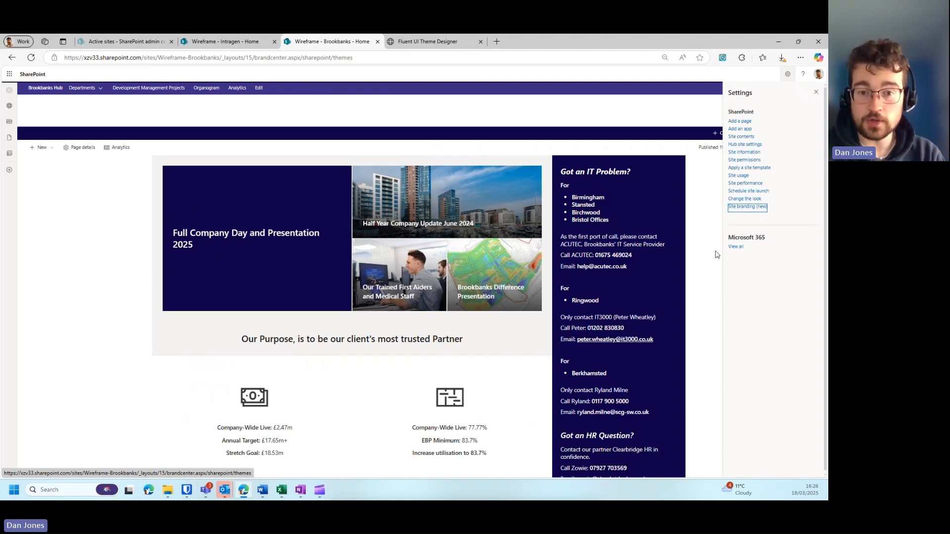
{"action": "left_click", "coordinate": [748, 206]}
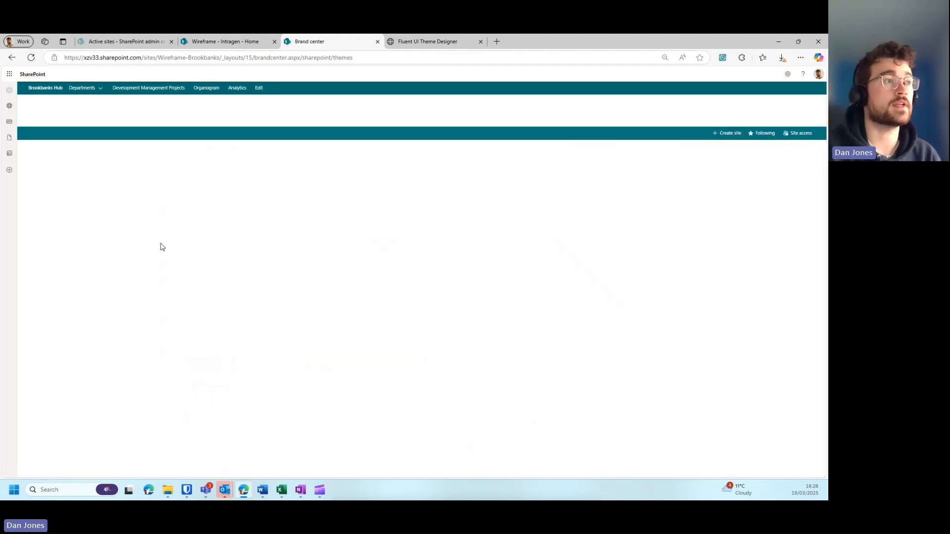
{"action": "mouse_move", "coordinate": [203, 243]}
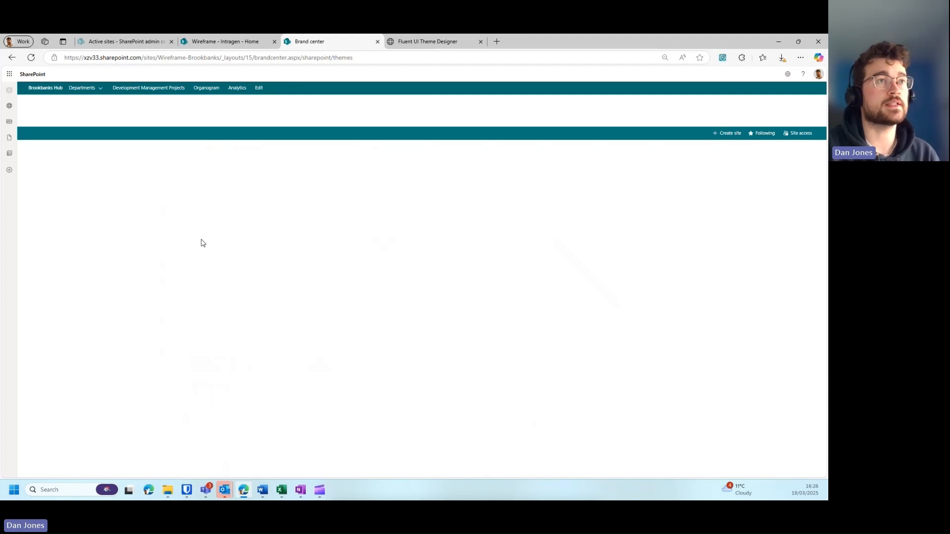
{"action": "mouse_move", "coordinate": [196, 259]}
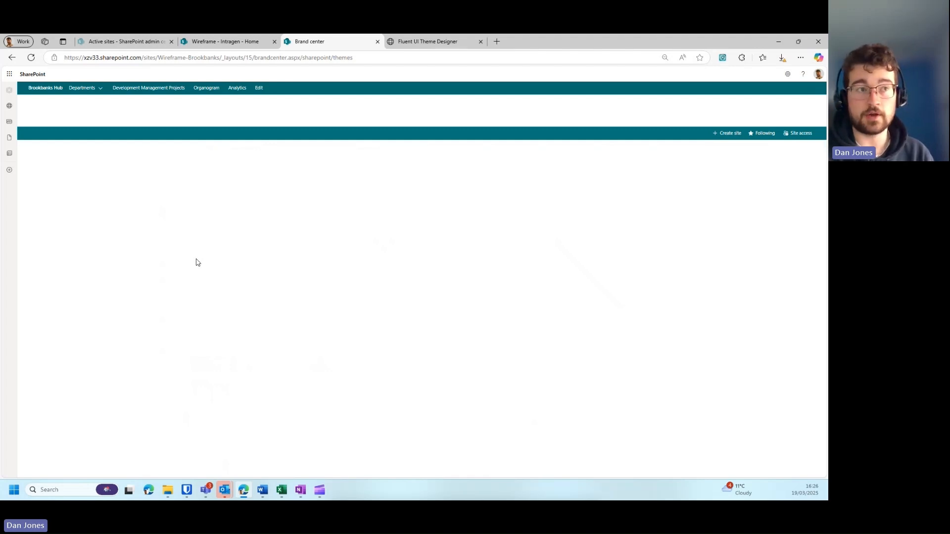
{"action": "mouse_move", "coordinate": [224, 253]}
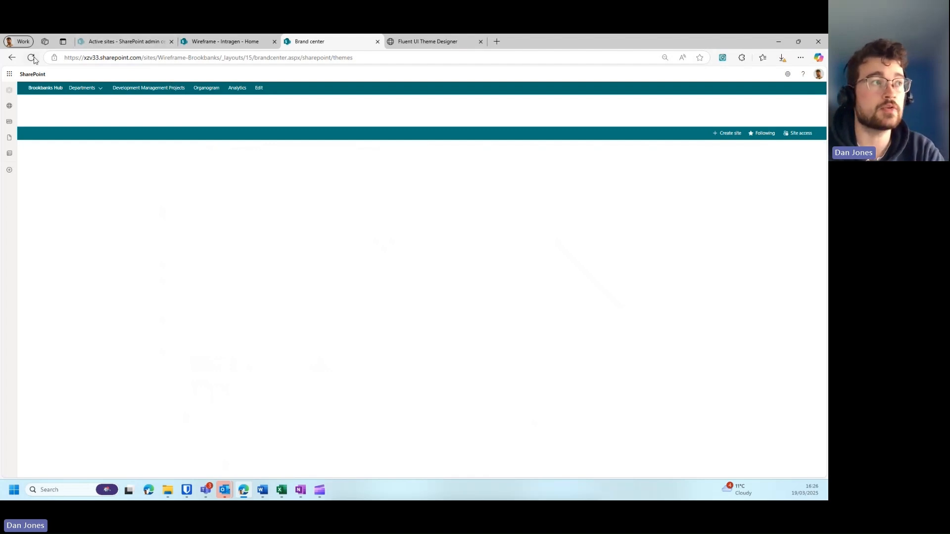
{"action": "left_click", "coordinate": [32, 57]}
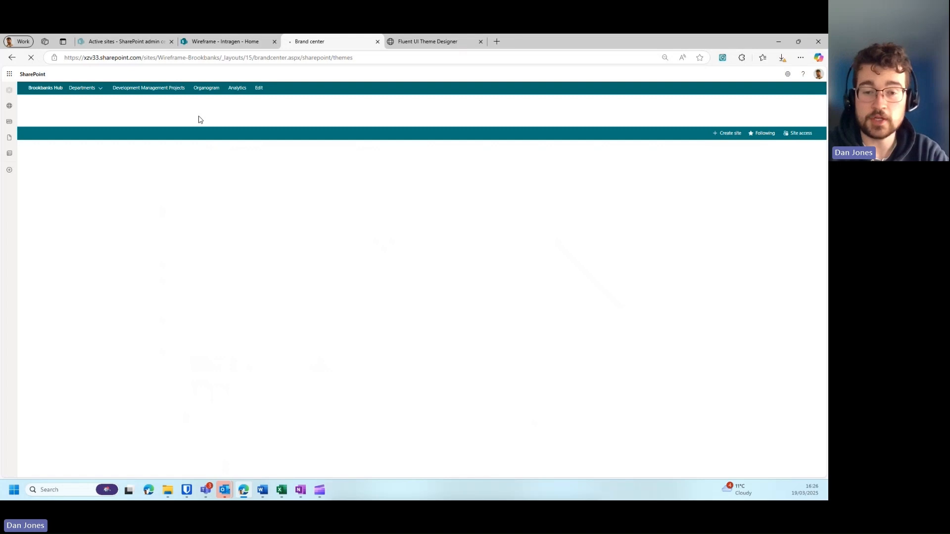
{"action": "mouse_move", "coordinate": [297, 208]}
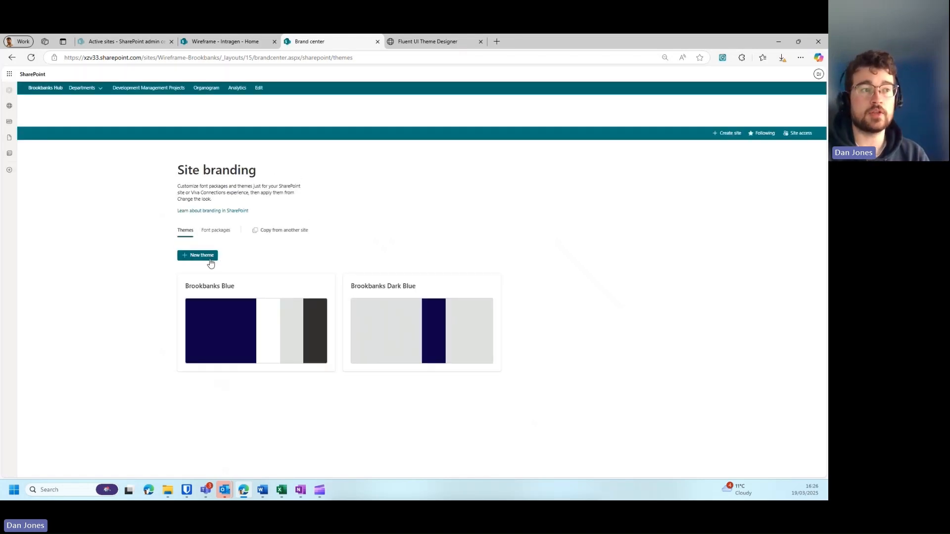
Start a new site theme and show the Primary color choices, listing the #03787C swatch
{"action": "left_click", "coordinate": [197, 254]}
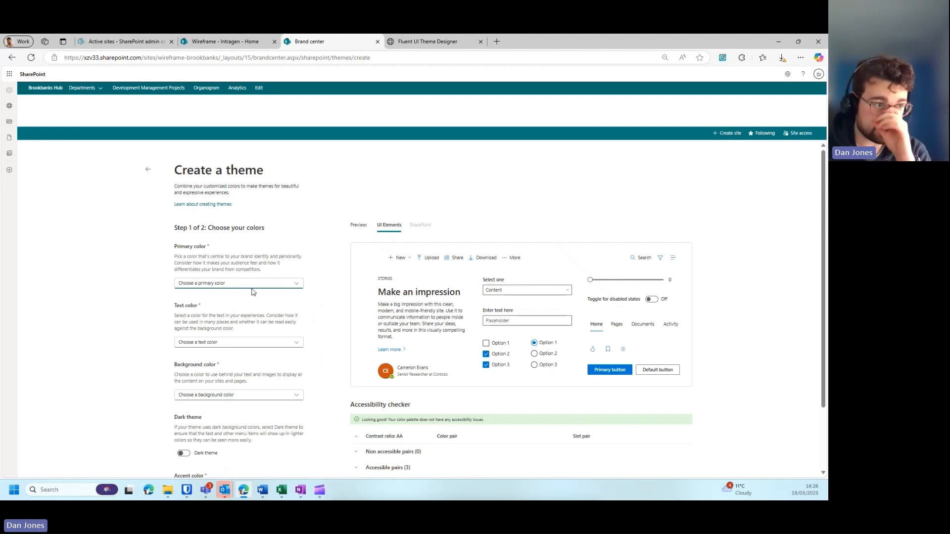
{"action": "scroll", "scroll_direction": "down", "scroll_amount": 3}
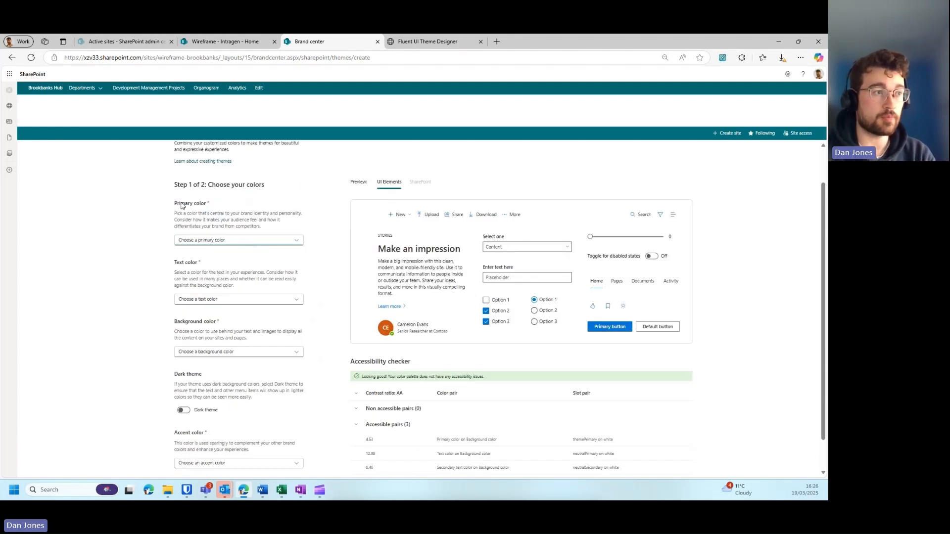
{"action": "mouse_move", "coordinate": [195, 378]}
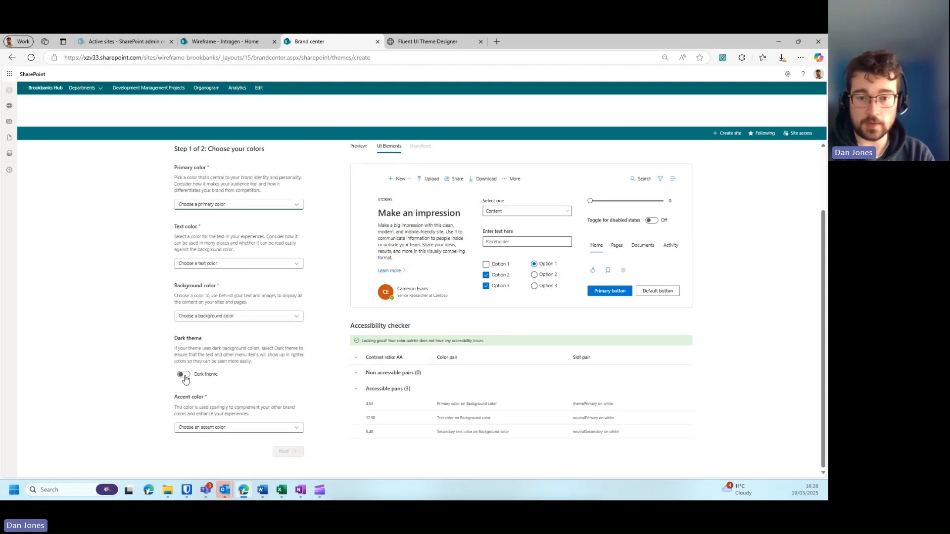
{"action": "scroll", "scroll_direction": "up", "scroll_amount": 3}
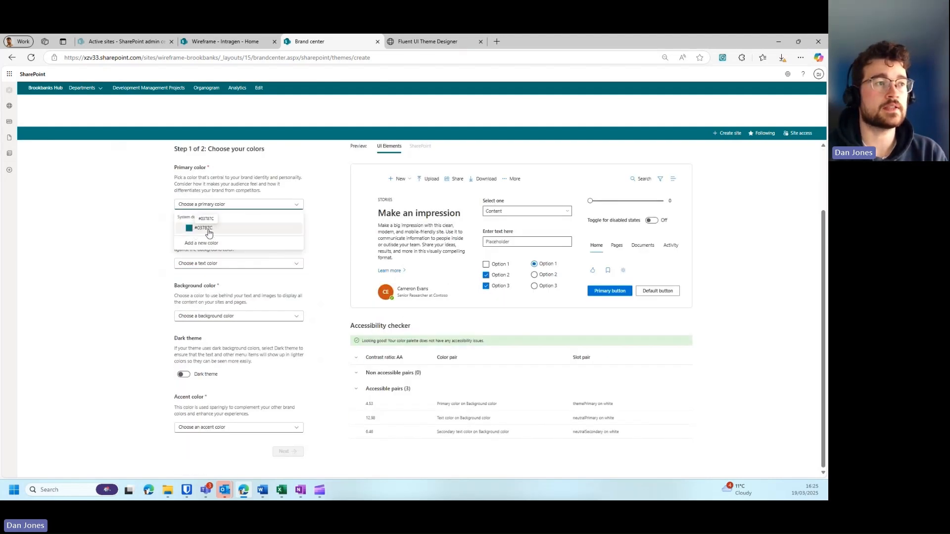
{"action": "left_click", "coordinate": [201, 243]}
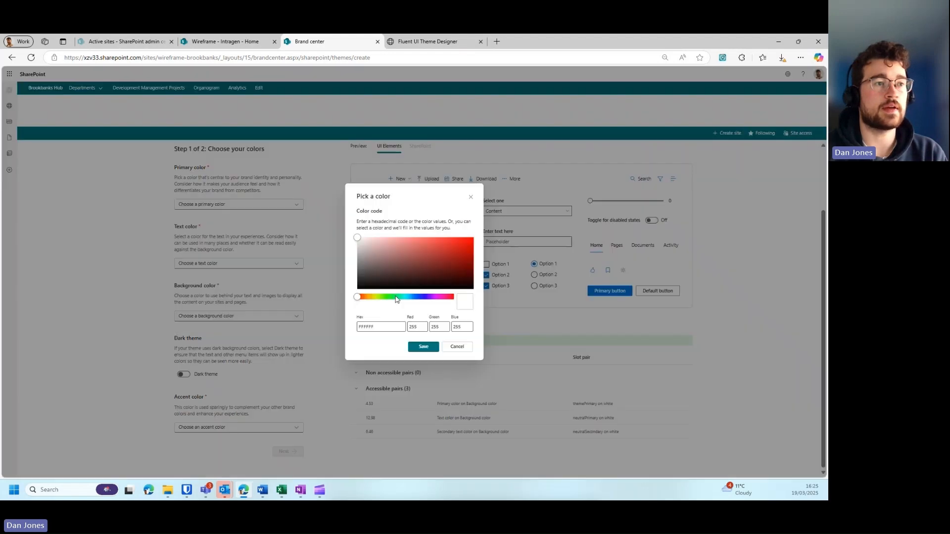
{"action": "triple_click", "coordinate": [380, 327]}
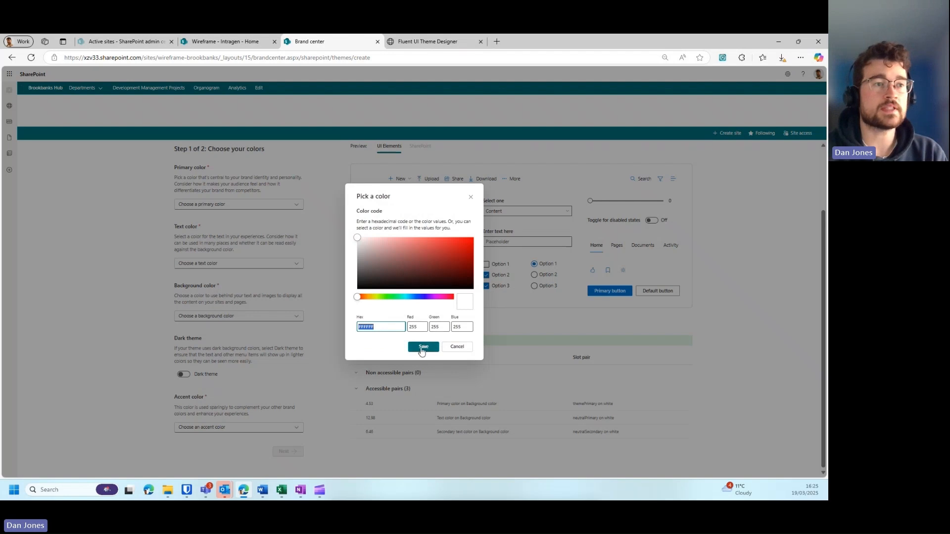
{"action": "left_click", "coordinate": [424, 346]}
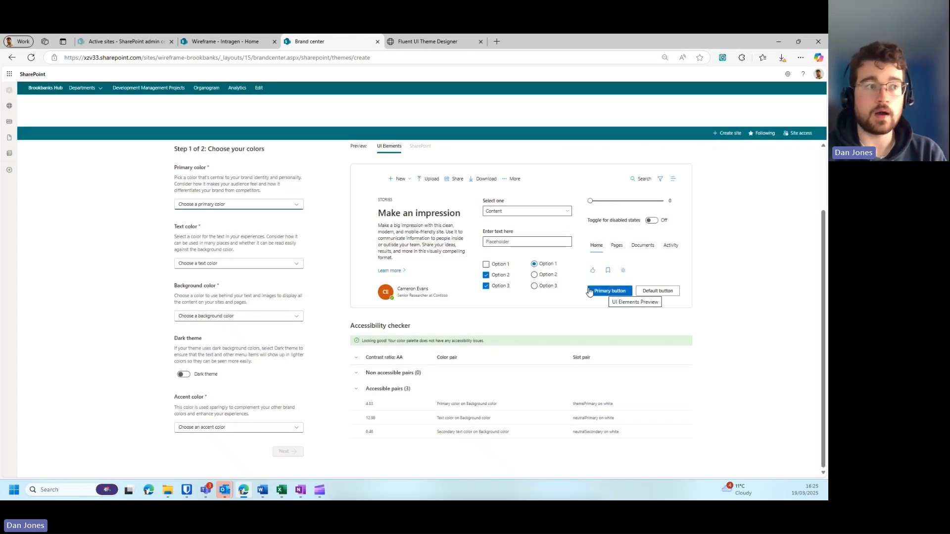
{"action": "left_click", "coordinate": [238, 203]}
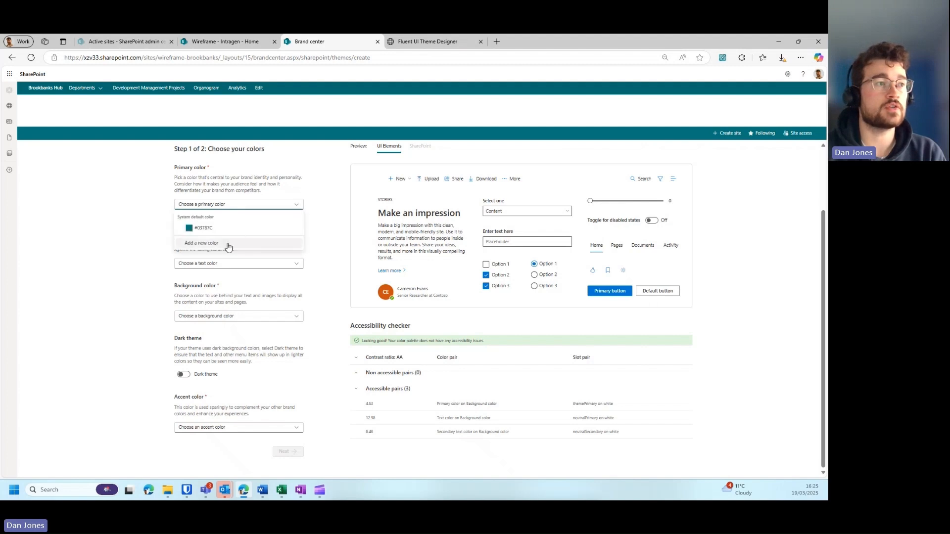
{"action": "left_click", "coordinate": [202, 243]}
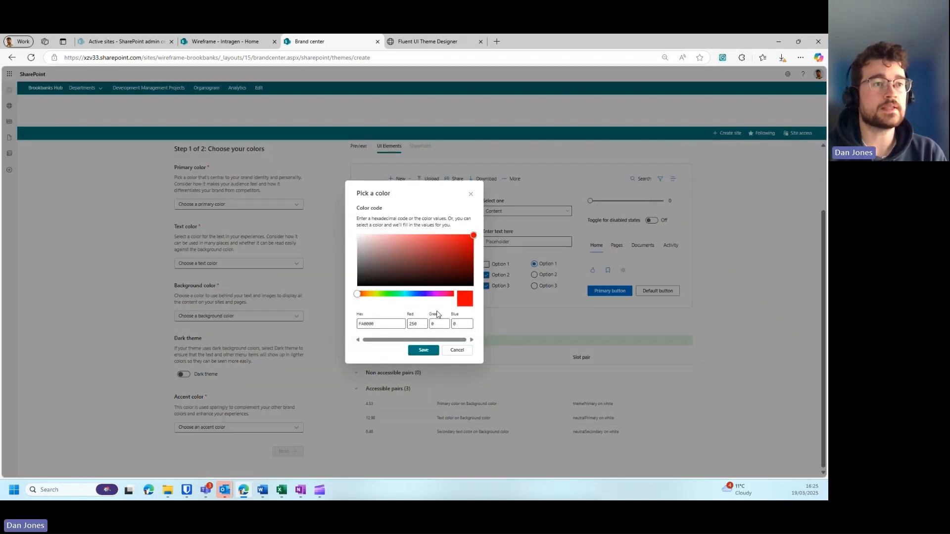
{"action": "left_click", "coordinate": [423, 350]}
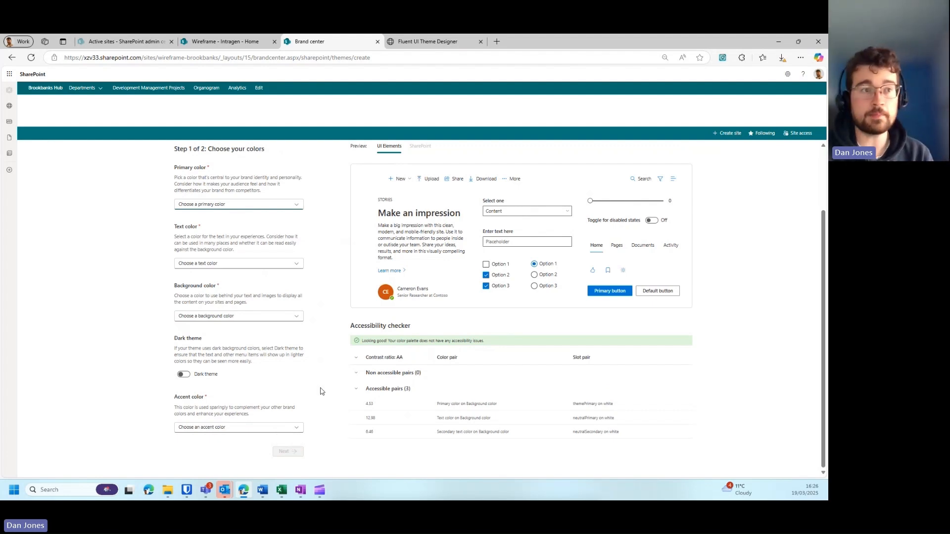
{"action": "mouse_move", "coordinate": [286, 394]}
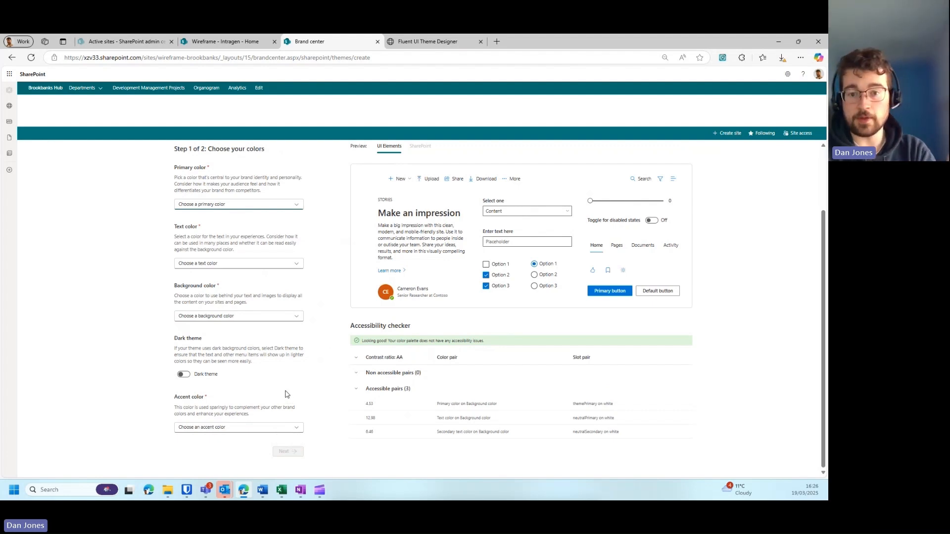
{"action": "scroll", "scroll_direction": "up", "scroll_amount": 3}
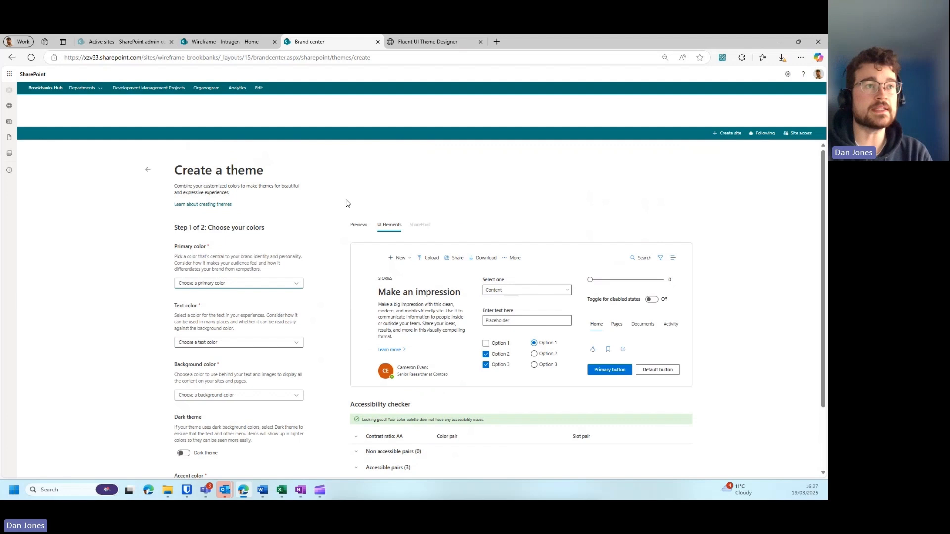
{"action": "mouse_move", "coordinate": [435, 82]}
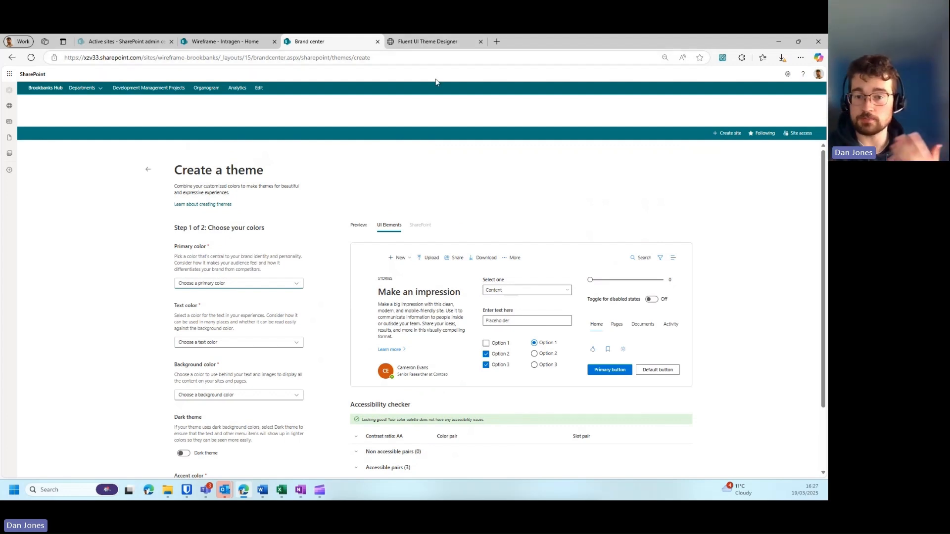
{"action": "mouse_move", "coordinate": [424, 73]}
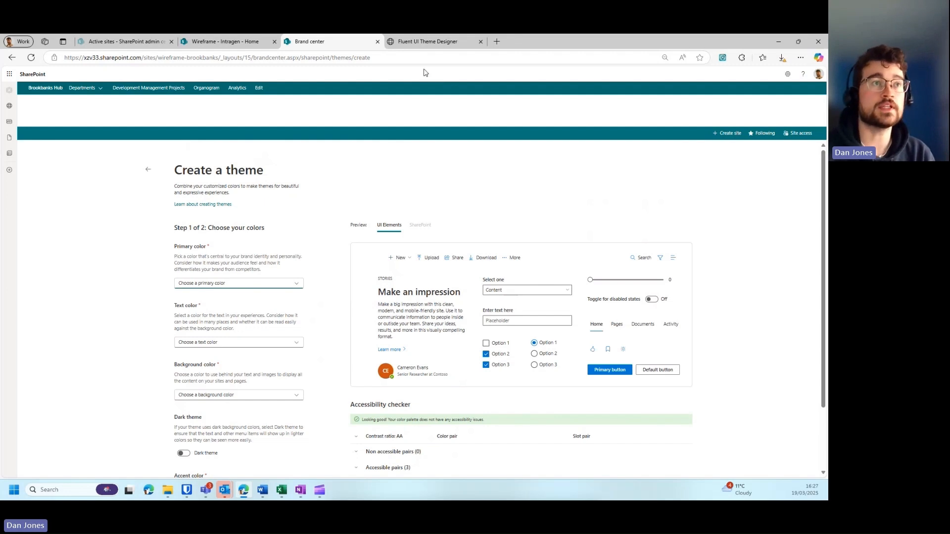
View the PowerShell export code in Fluent UI Theme Designer, then return to the Brookbanks home page
{"action": "left_click", "coordinate": [427, 41]}
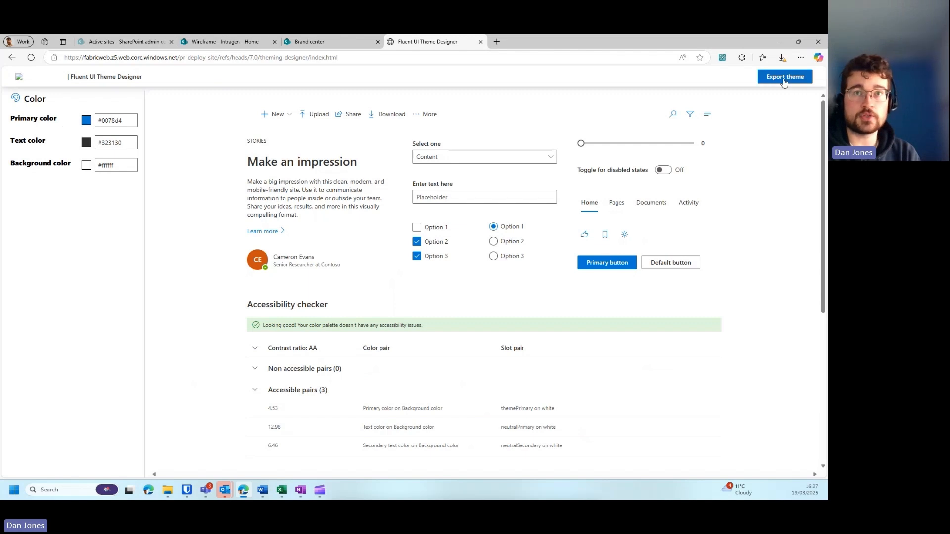
{"action": "left_click", "coordinate": [784, 76]}
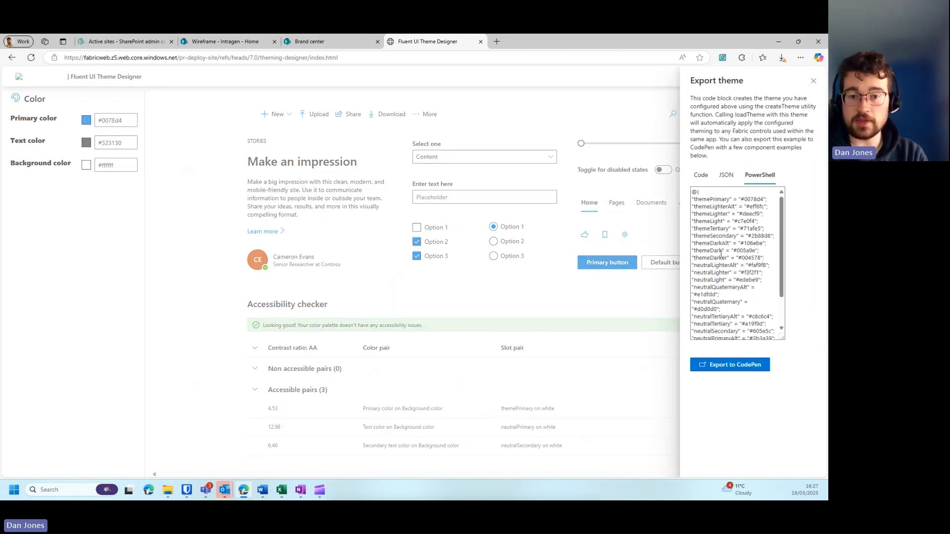
{"action": "left_click", "coordinate": [227, 41]}
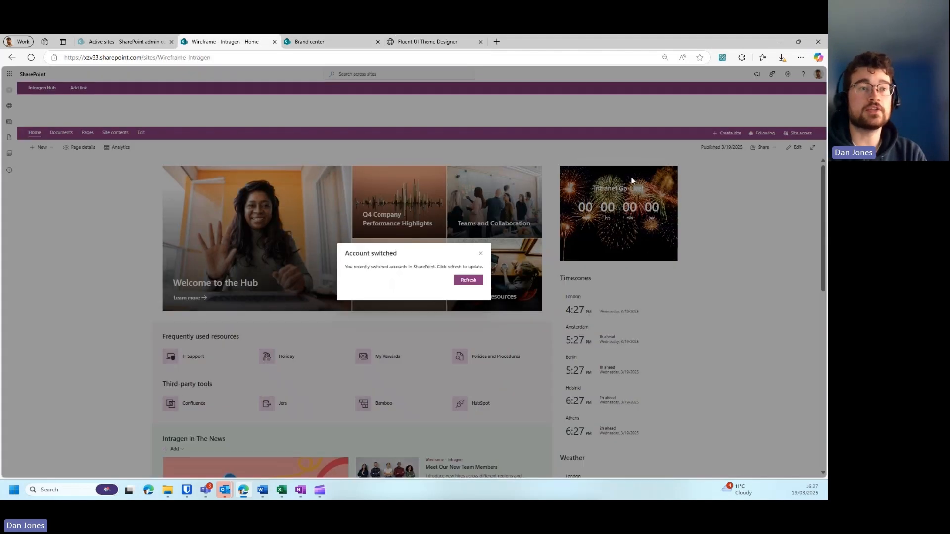
{"action": "left_click", "coordinate": [331, 41]}
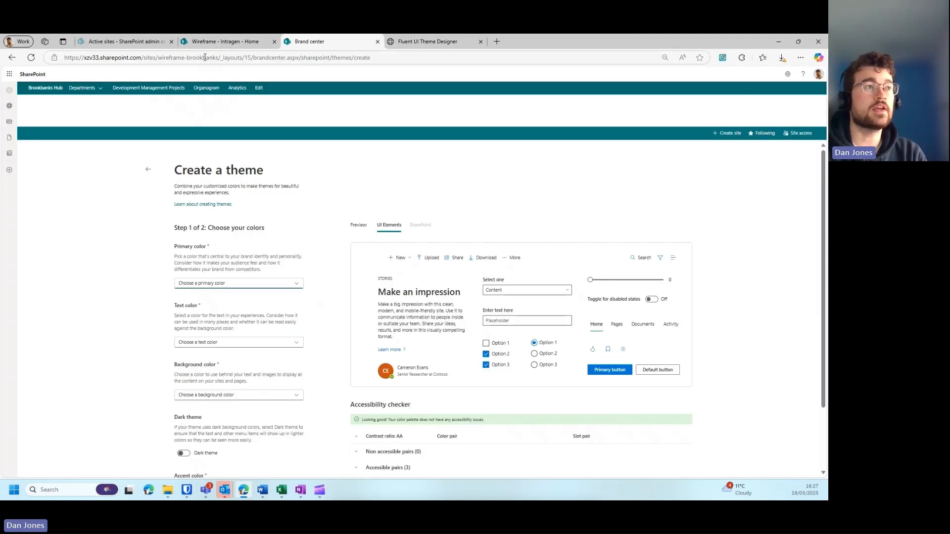
{"action": "left_click", "coordinate": [243, 57]}
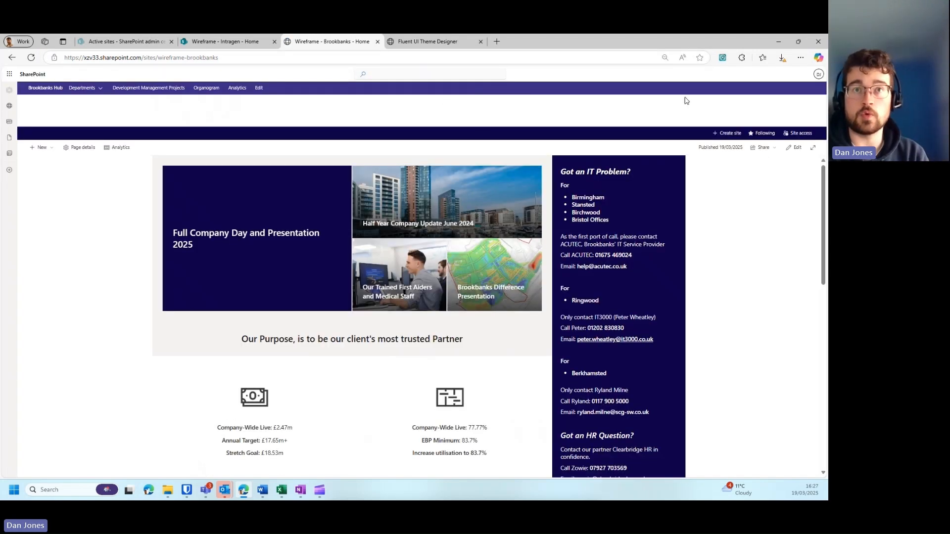
{"action": "mouse_move", "coordinate": [800, 93]}
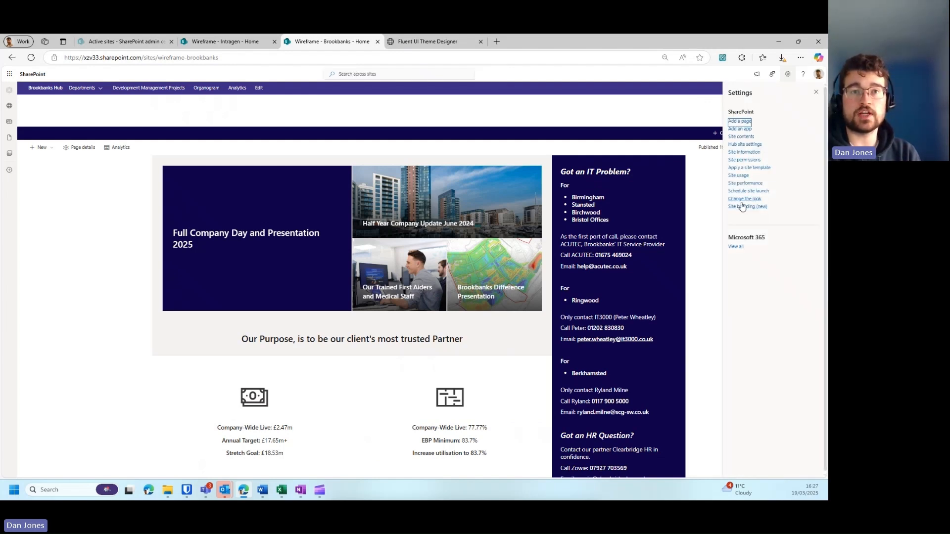
Preview the Brookbanks Blue theme under Change the look, glancing back at the exported theme code
{"action": "left_click", "coordinate": [744, 199]}
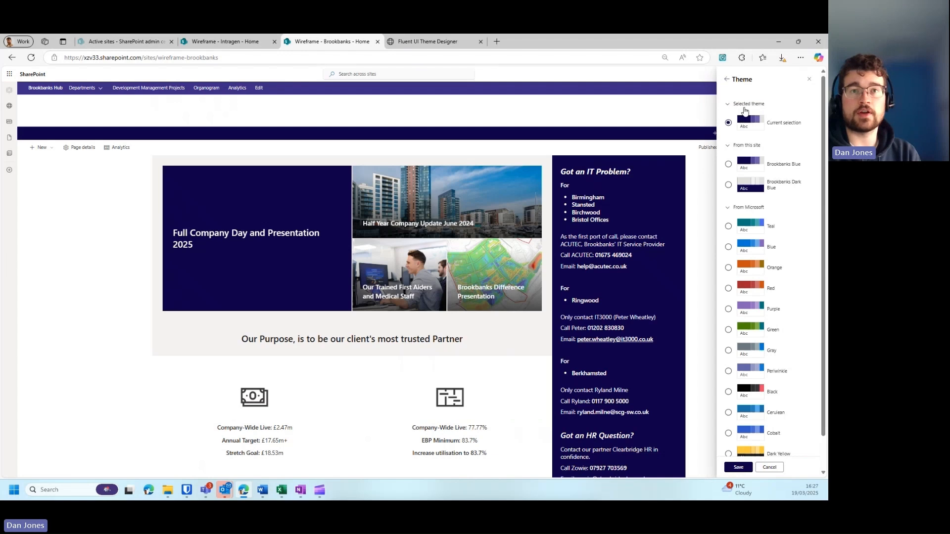
{"action": "scroll", "scroll_direction": "down", "scroll_amount": 3}
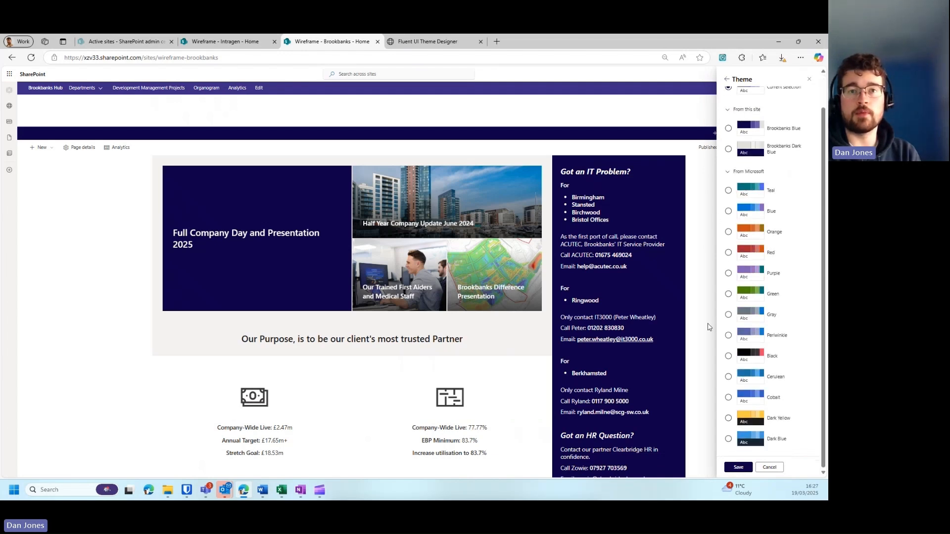
{"action": "scroll", "scroll_direction": "up", "scroll_amount": 3}
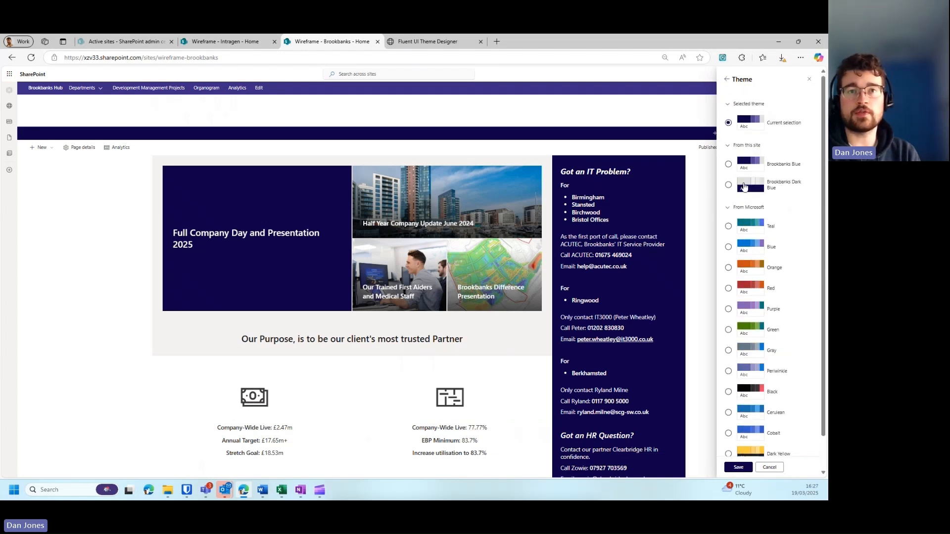
{"action": "left_click", "coordinate": [728, 164]}
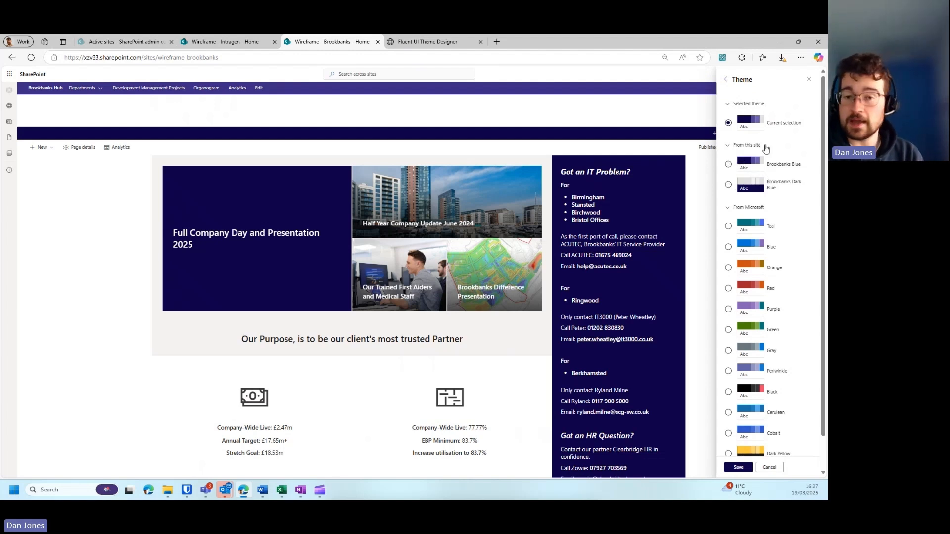
{"action": "left_click", "coordinate": [728, 164]}
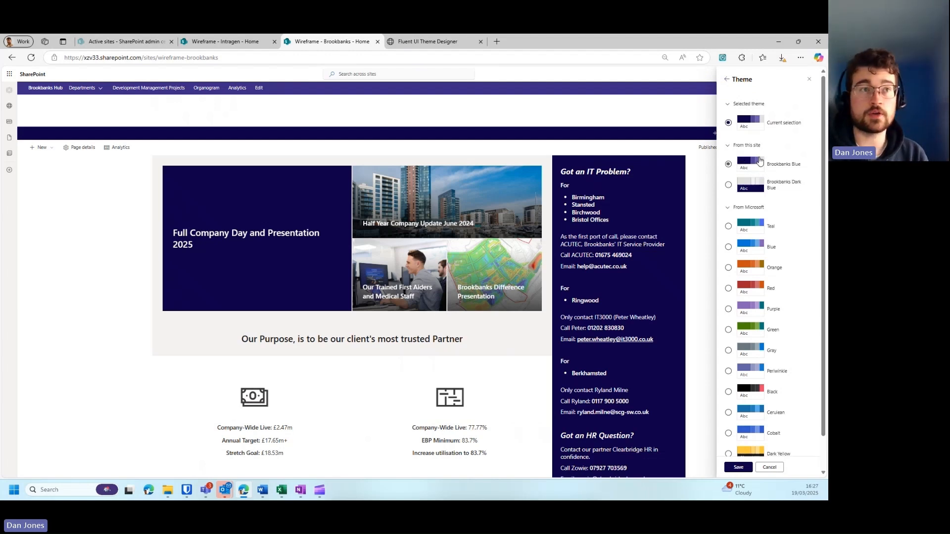
{"action": "left_click", "coordinate": [426, 41]}
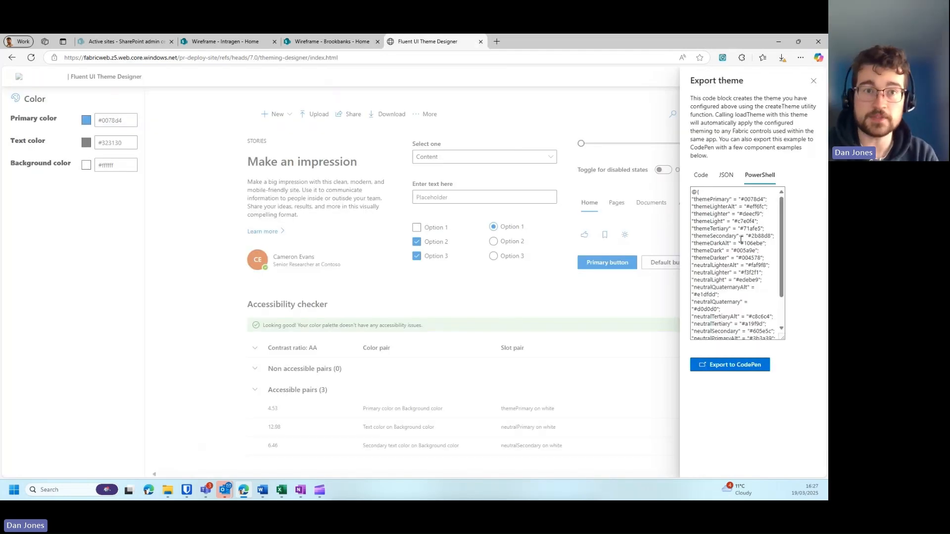
{"action": "left_click", "coordinate": [332, 41]}
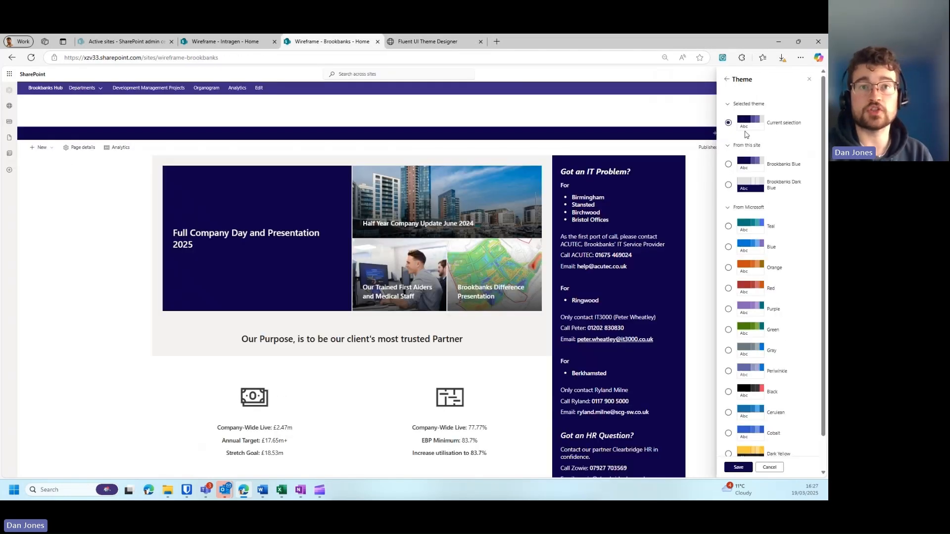